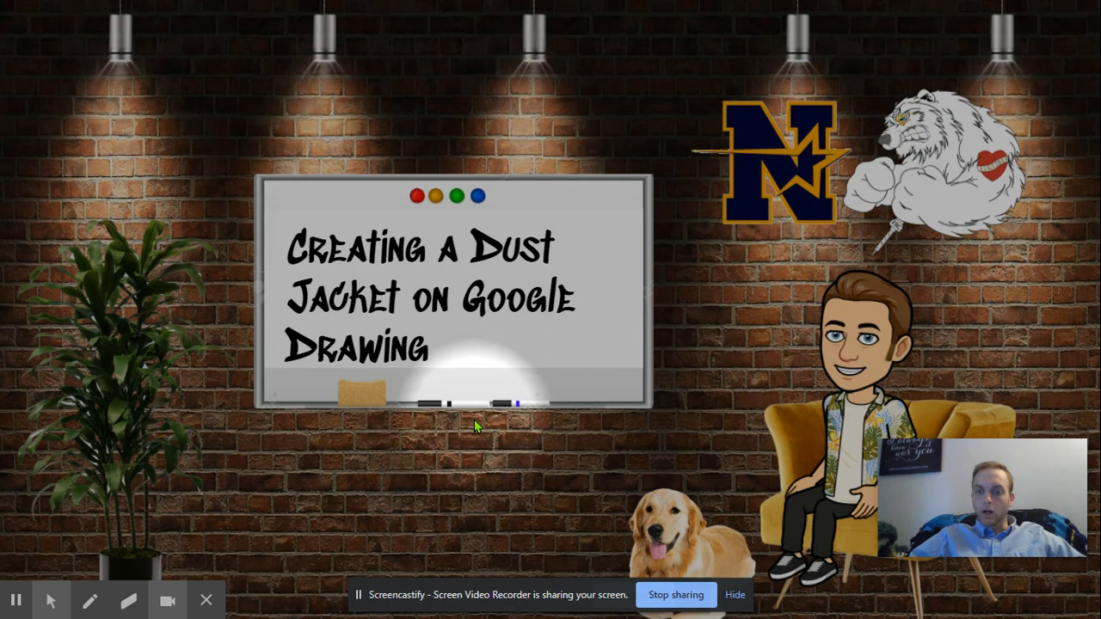
{"action": "mouse_move", "coordinate": [358, 266]}
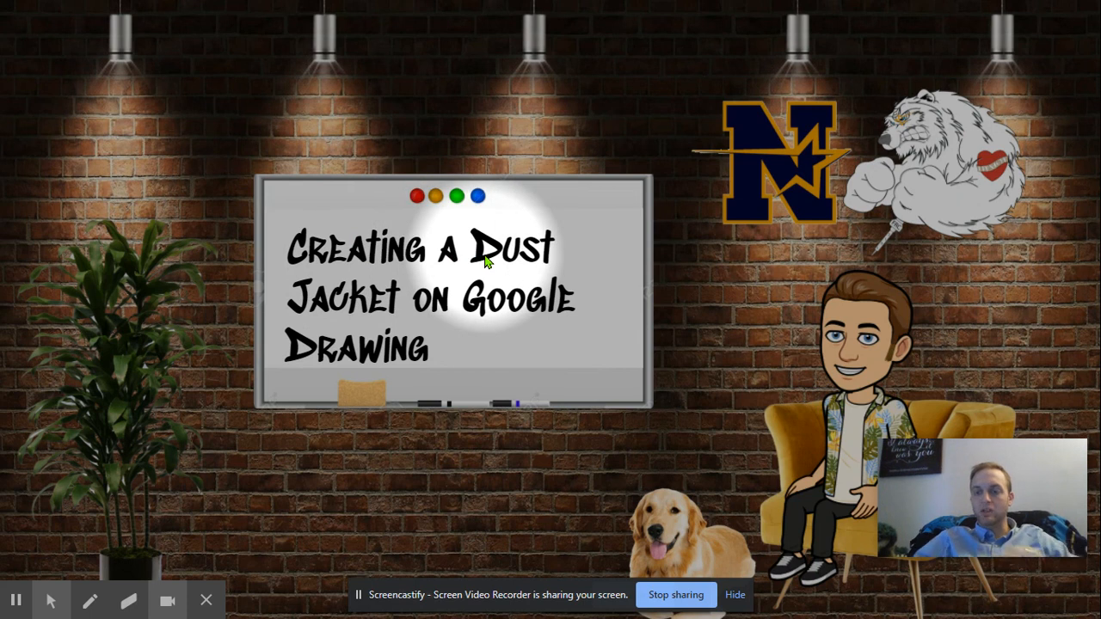
{"action": "mouse_move", "coordinate": [456, 409]}
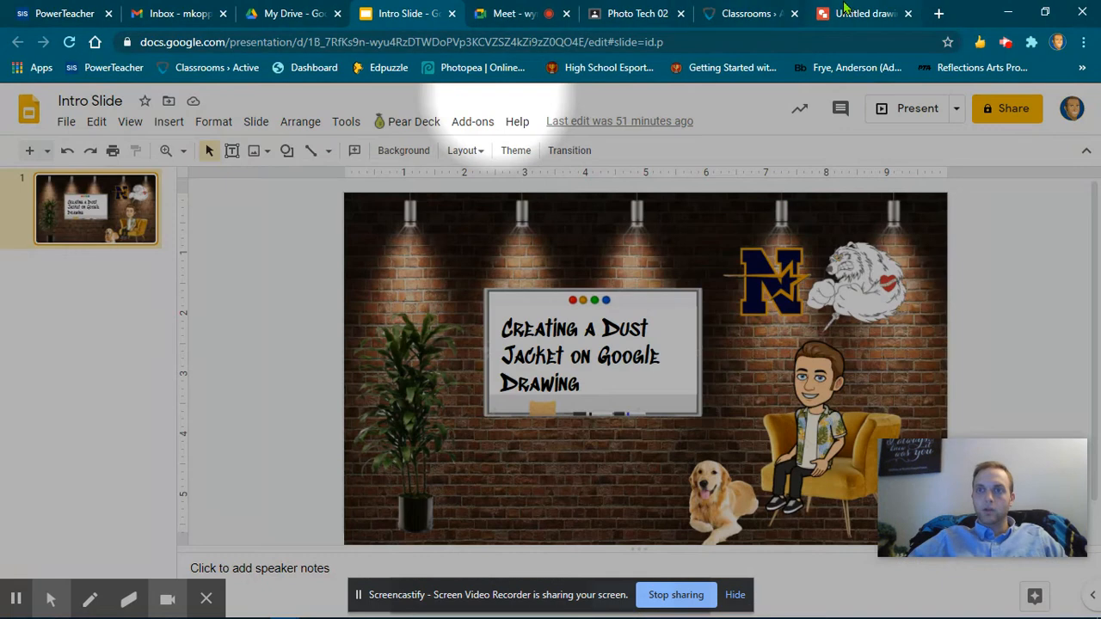
Step: Switch to the untitled drawing and bring up File > Page setup
{"action": "left_click", "coordinate": [863, 14]}
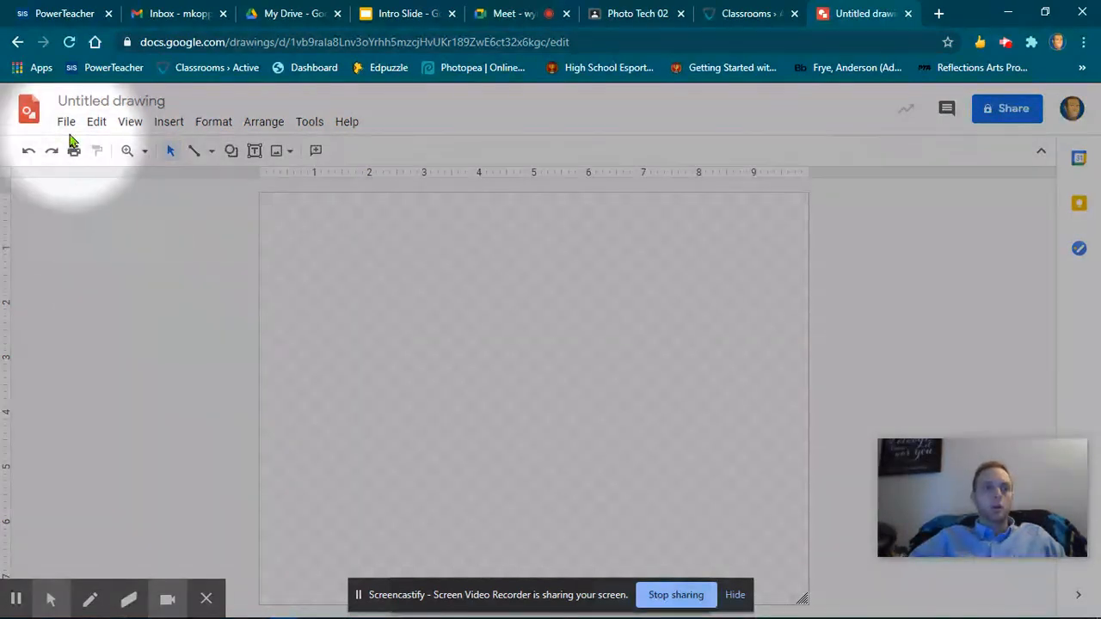
{"action": "left_click", "coordinate": [65, 121]}
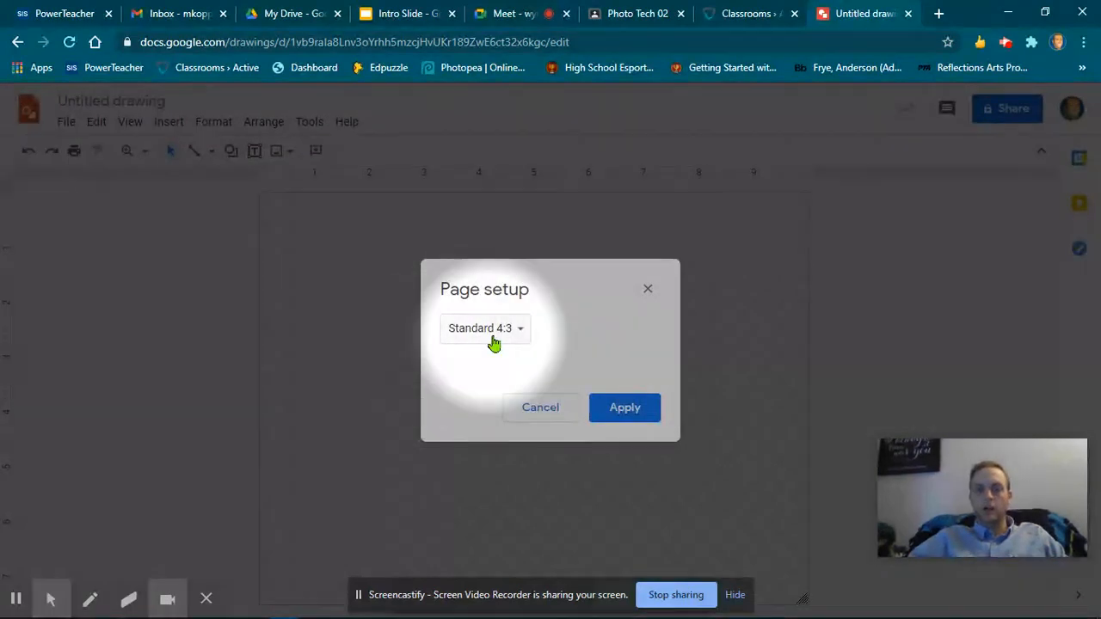
Step: Apply a custom page size of 20 by 8.5 inches
{"action": "left_click", "coordinate": [485, 327]}
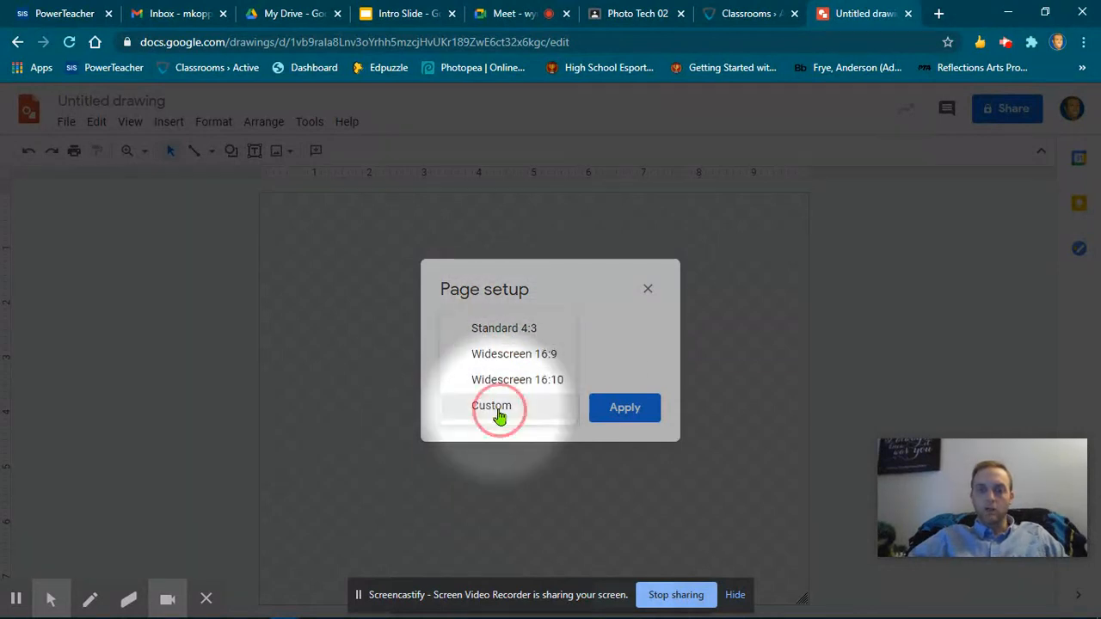
{"action": "left_click", "coordinate": [492, 406]}
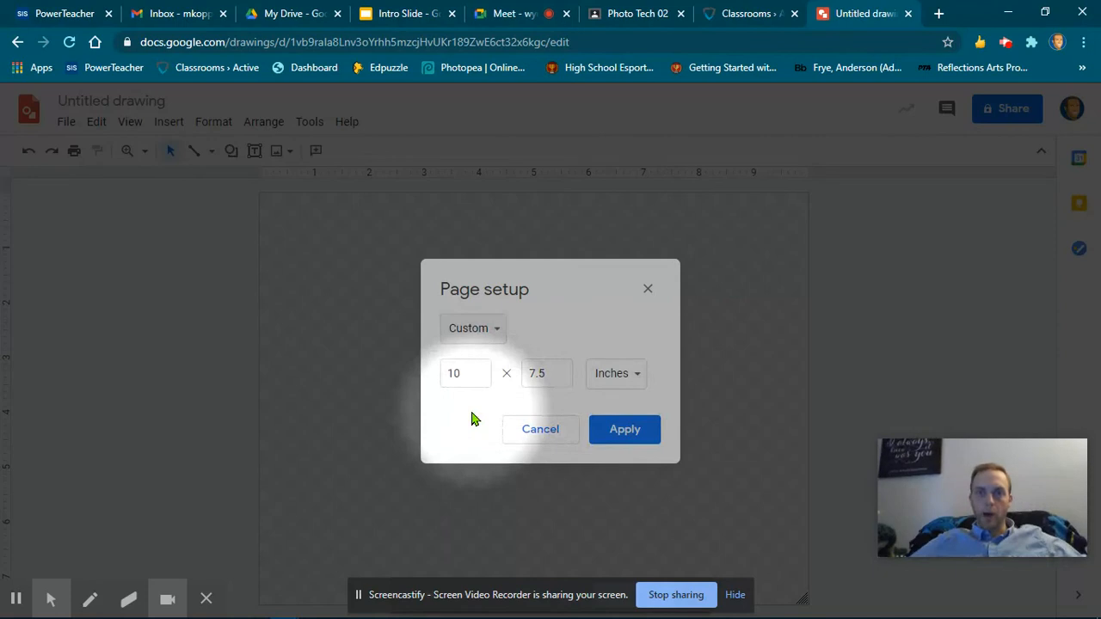
{"action": "left_click", "coordinate": [465, 372]}
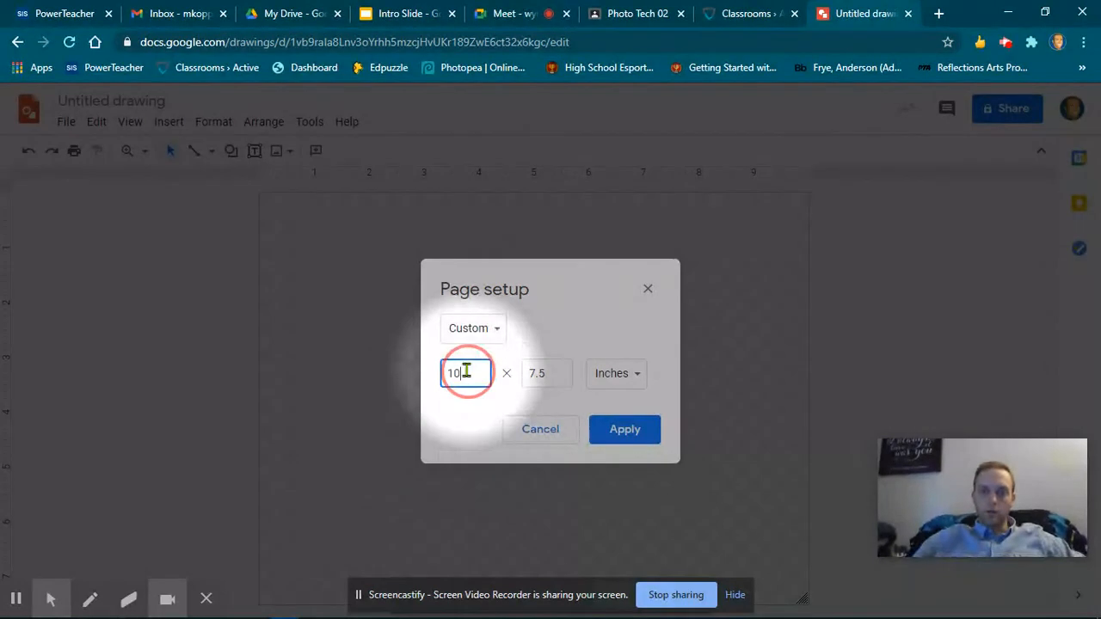
{"action": "type", "text": "20"}
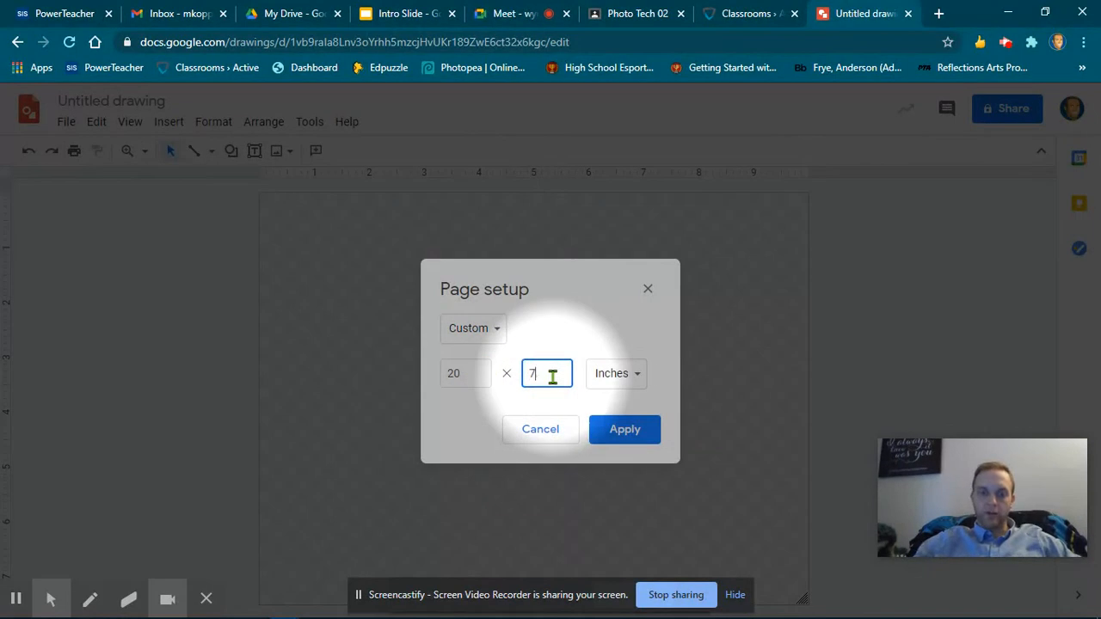
{"action": "type", "text": "8.5"}
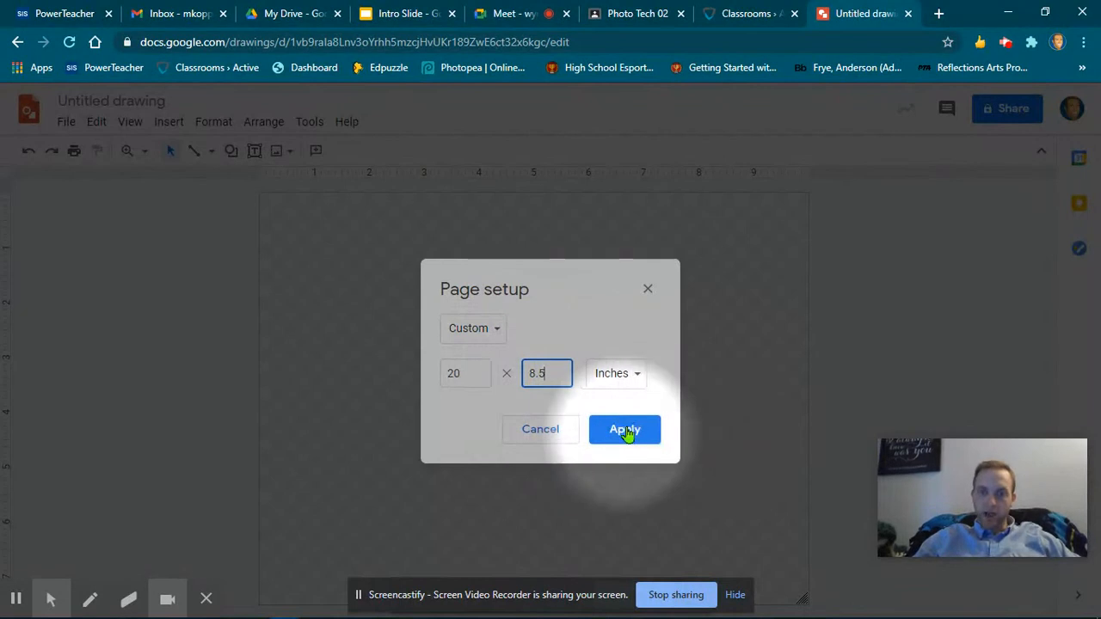
{"action": "left_click", "coordinate": [624, 430]}
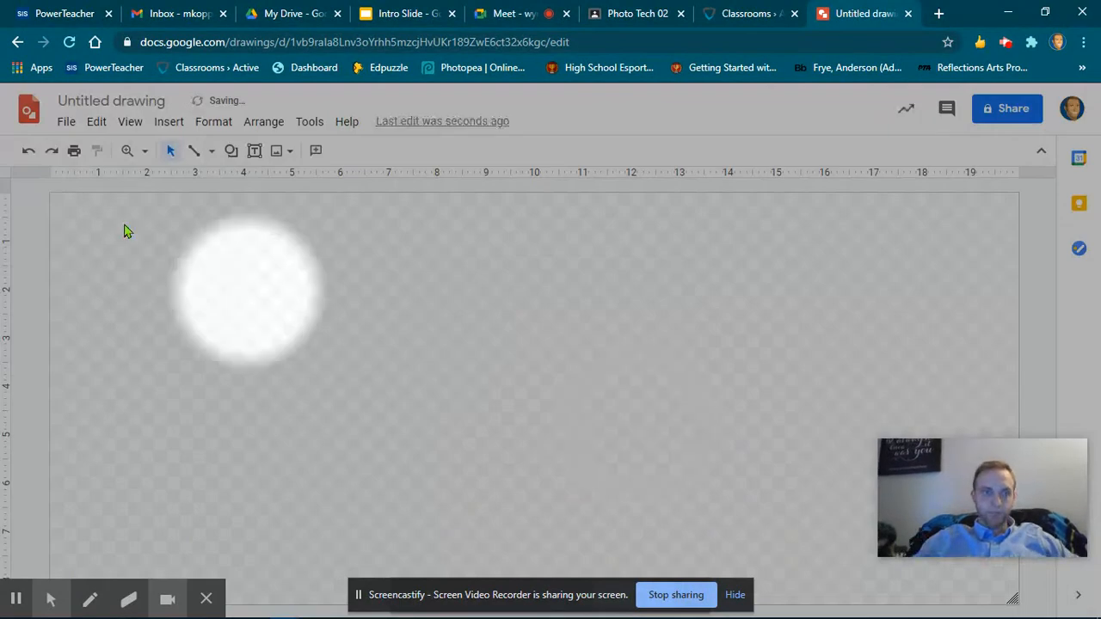
Step: Try the 50% zoom level, then show the page at 100%
{"action": "left_click", "coordinate": [127, 151]}
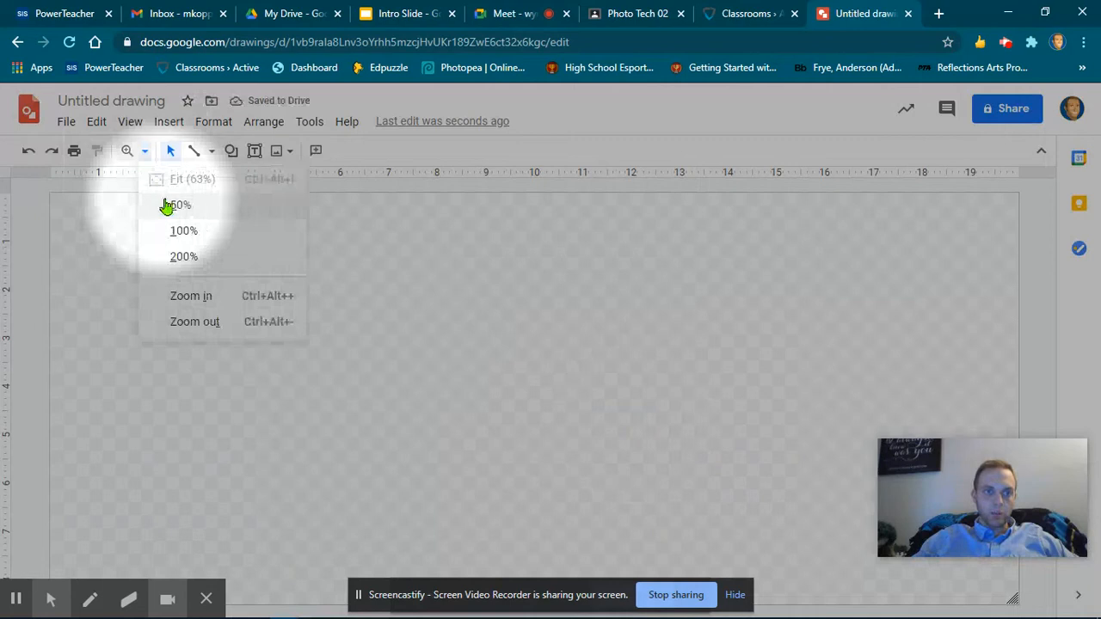
{"action": "left_click", "coordinate": [177, 205]}
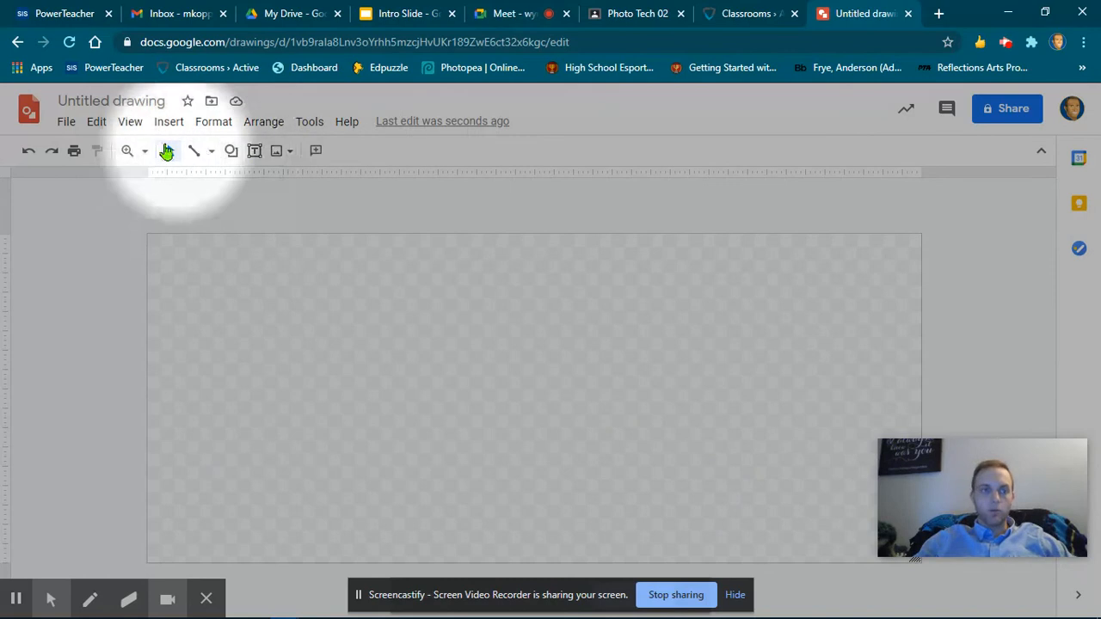
{"action": "left_click", "coordinate": [127, 152]}
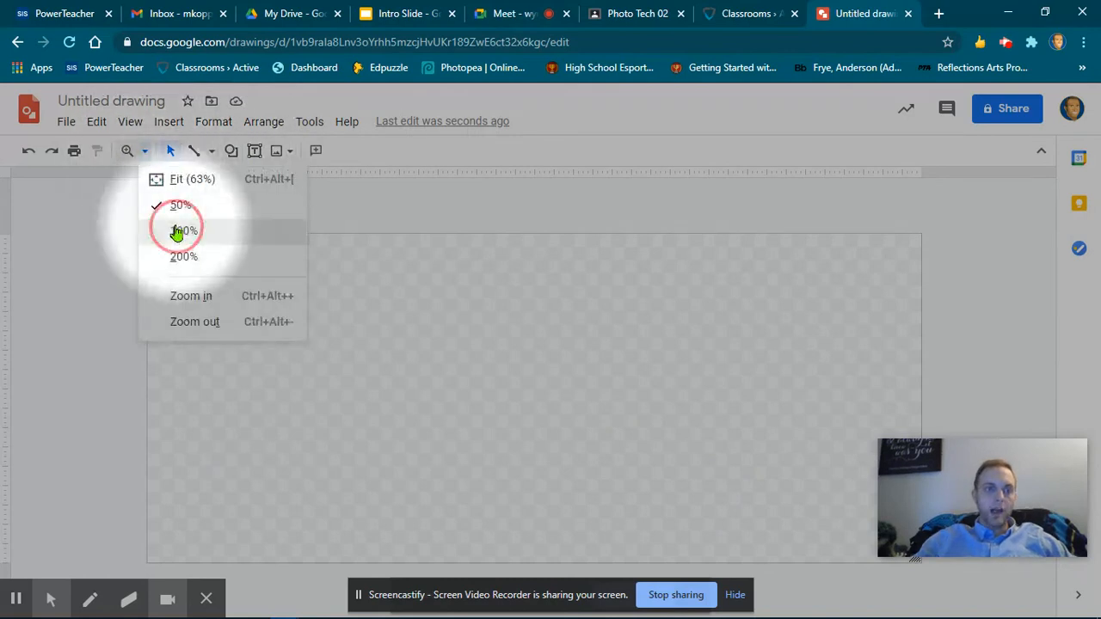
{"action": "left_click", "coordinate": [182, 230]}
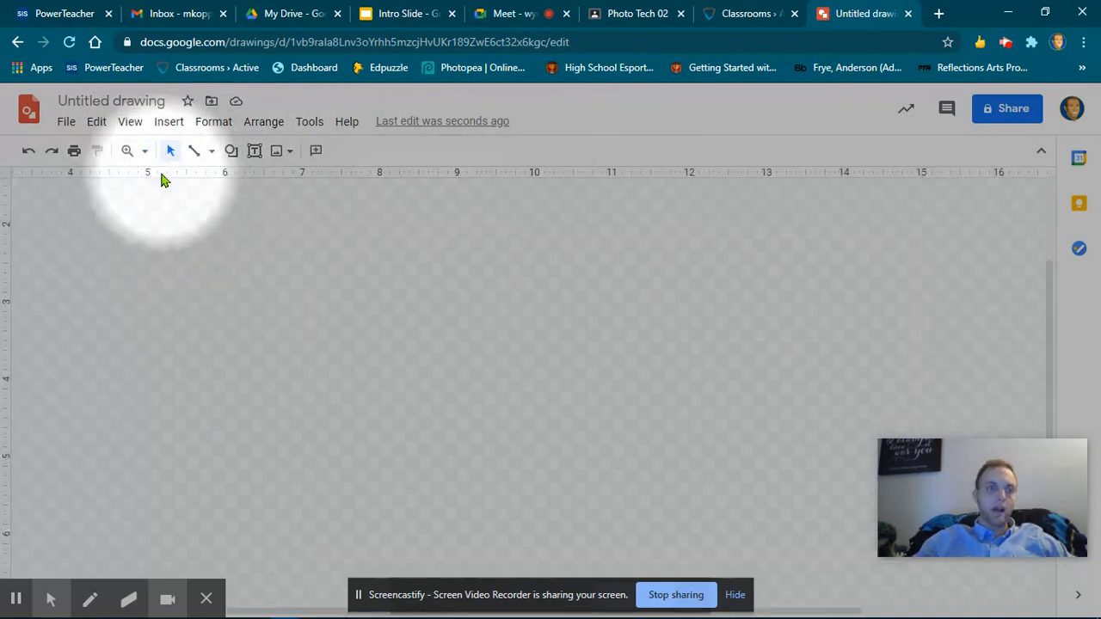
{"action": "mouse_move", "coordinate": [389, 284]}
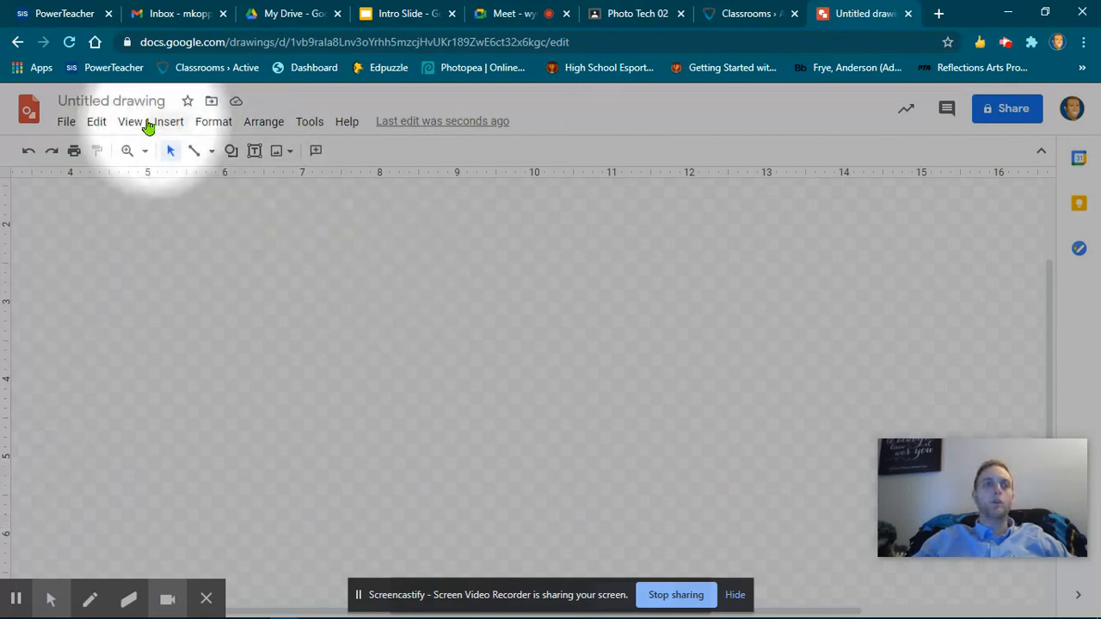
{"action": "left_click", "coordinate": [131, 120]}
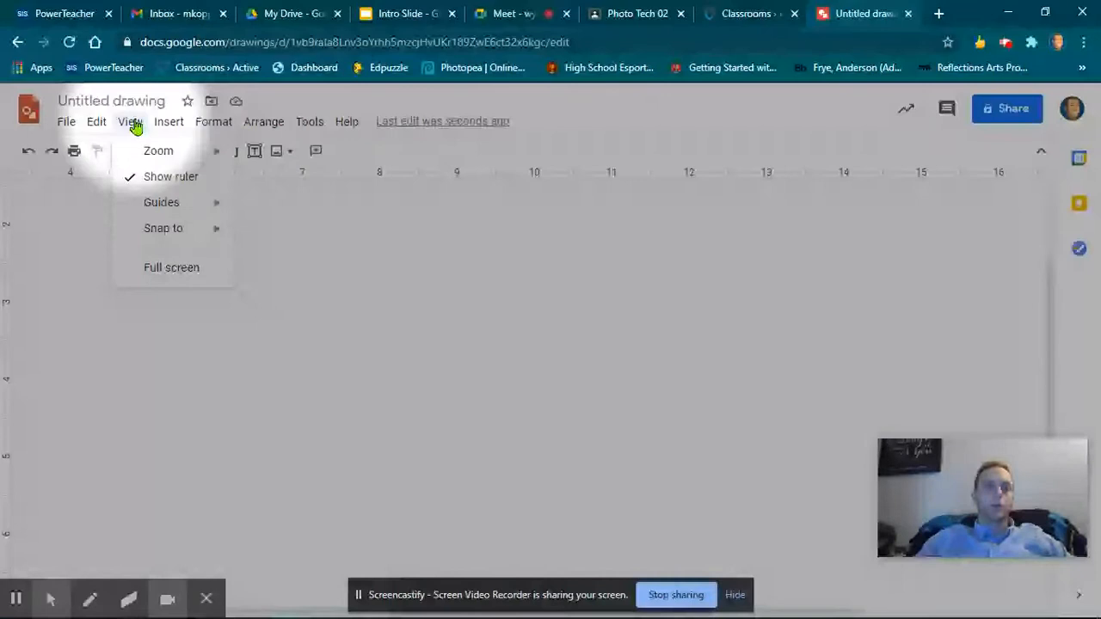
{"action": "left_click", "coordinate": [171, 175]}
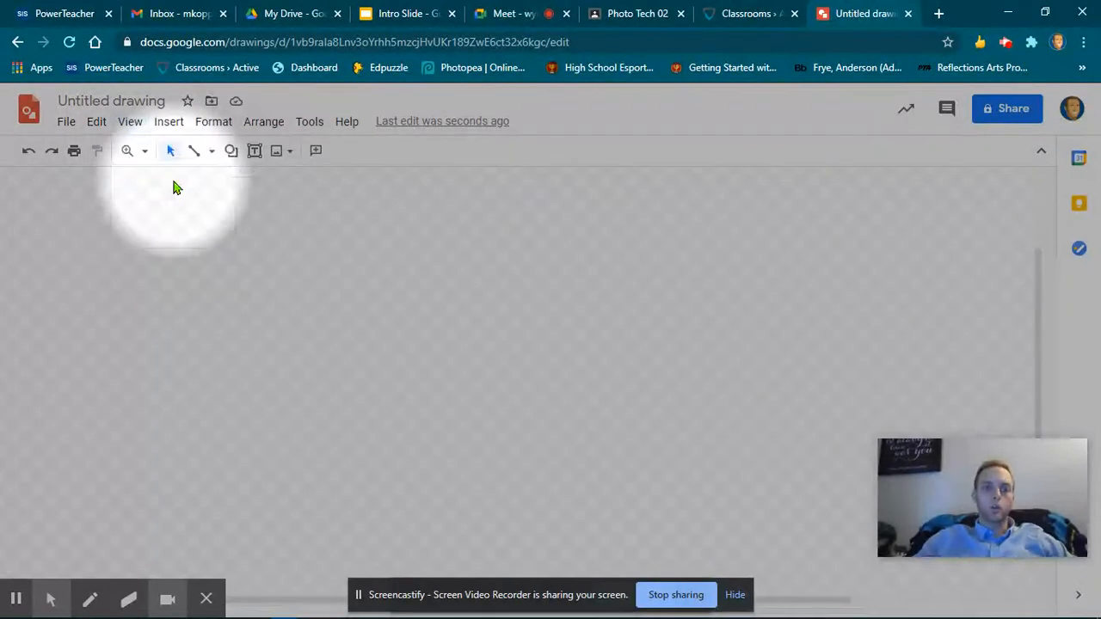
{"action": "mouse_move", "coordinate": [38, 439]}
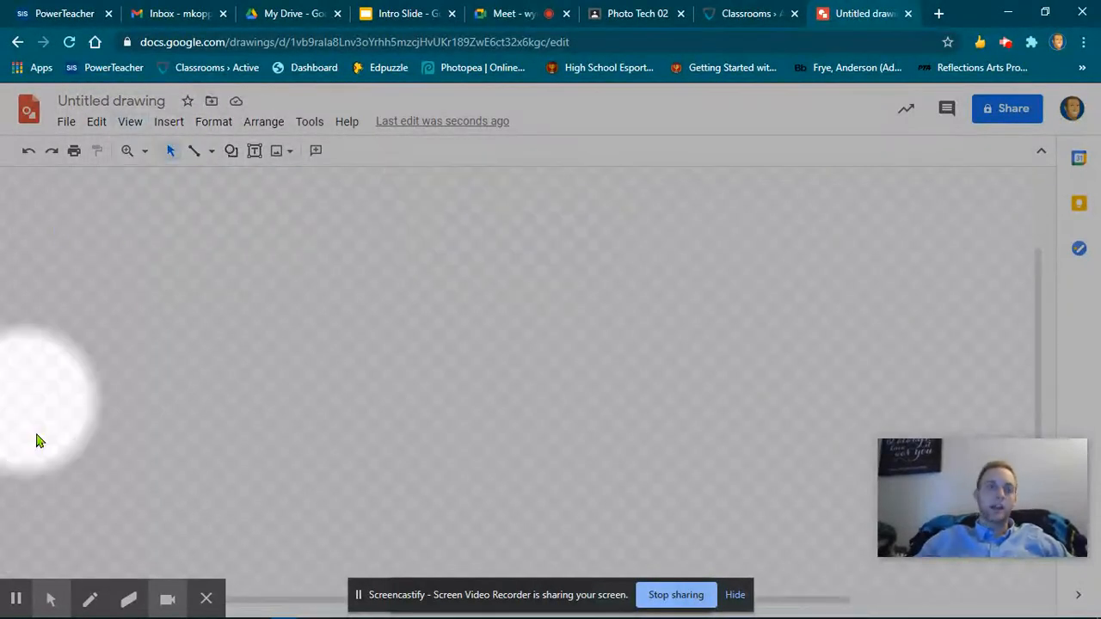
{"action": "left_click", "coordinate": [130, 121]}
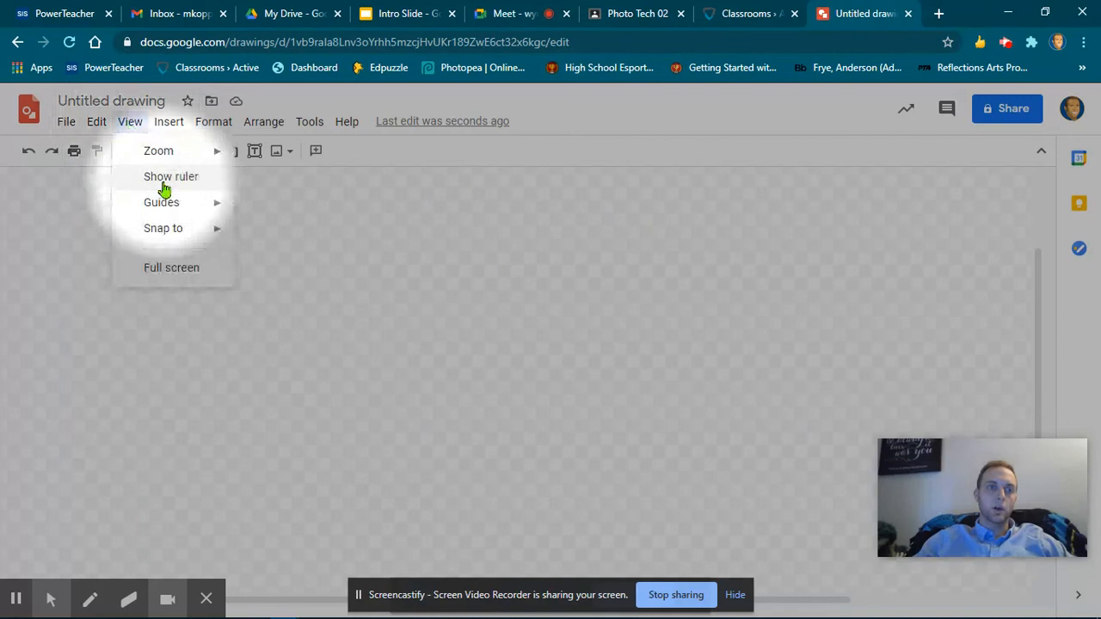
{"action": "left_click", "coordinate": [170, 175]}
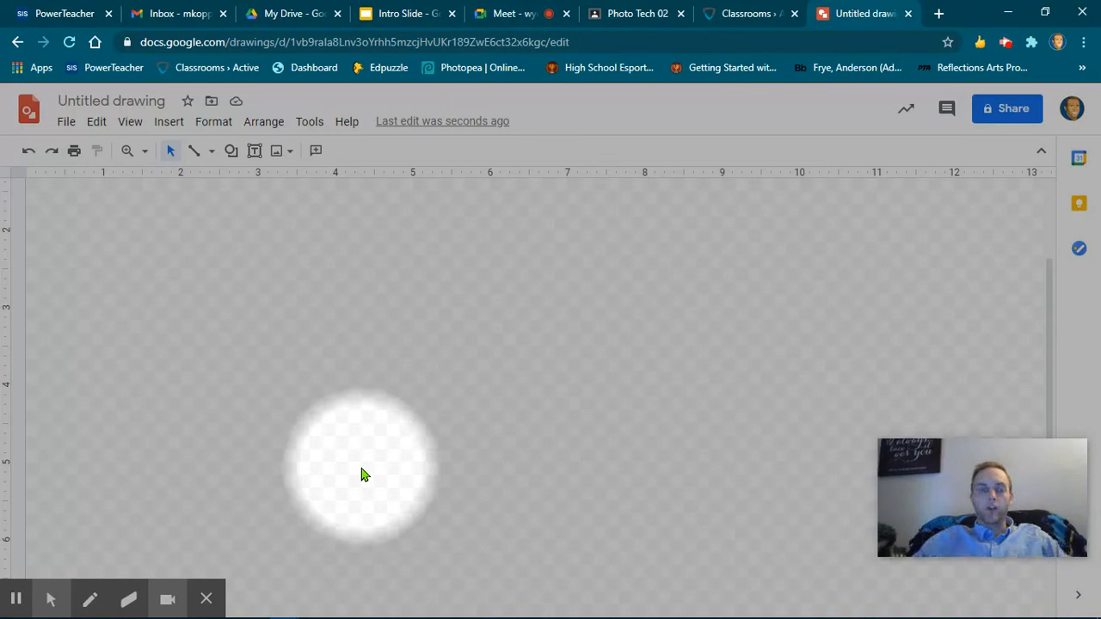
{"action": "mouse_move", "coordinate": [145, 198]}
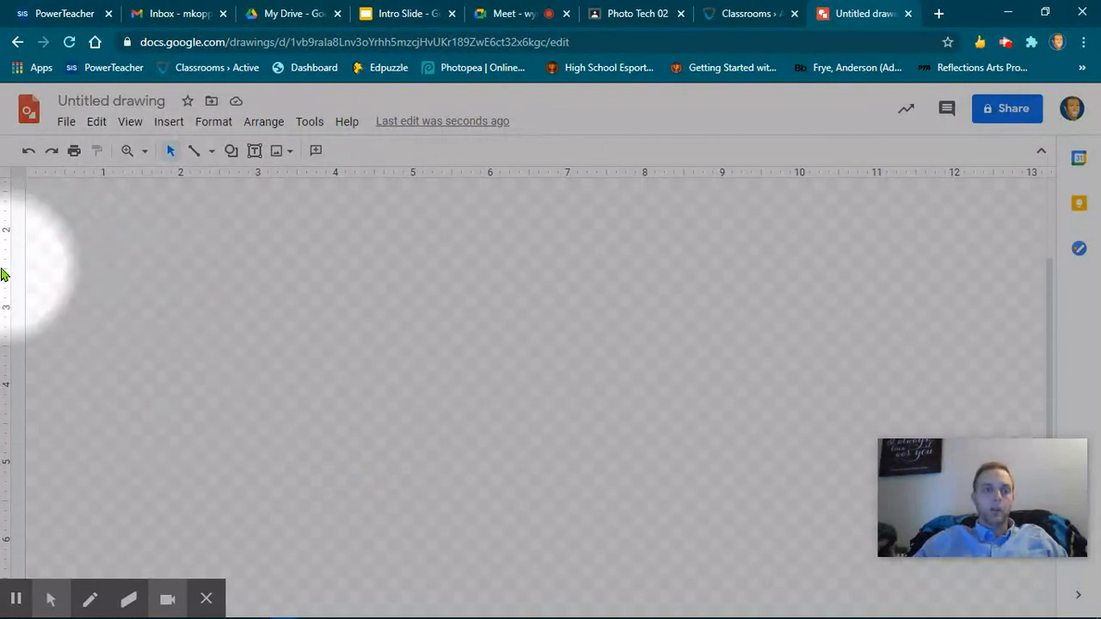
{"action": "mouse_move", "coordinate": [11, 262]}
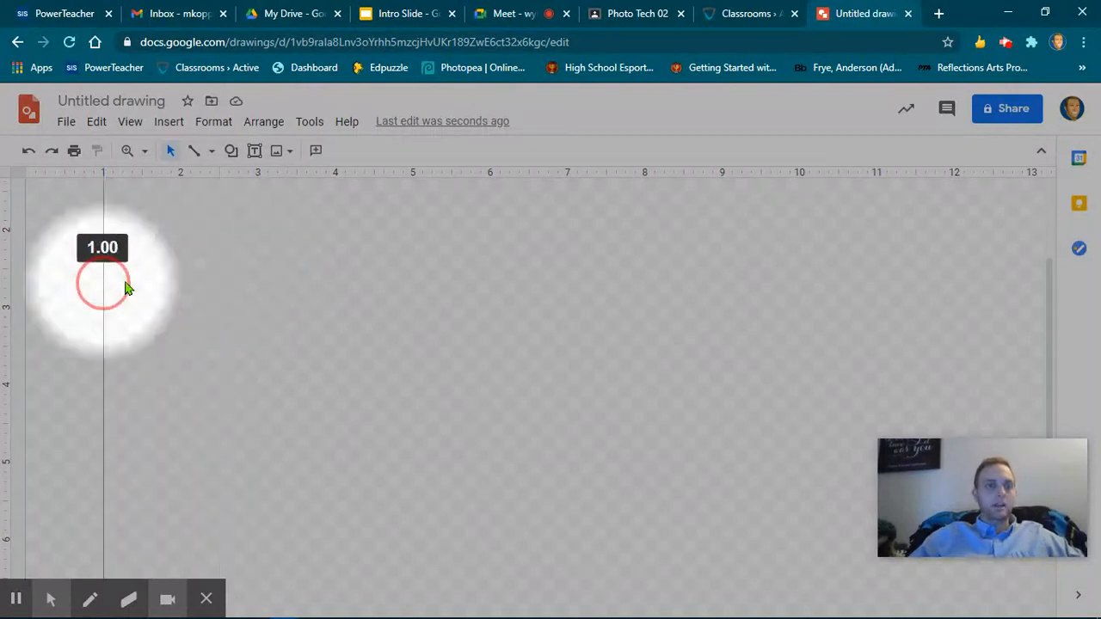
Step: Drag a vertical guide from the ruler to the 1-inch mark
{"action": "left_click_drag", "start_coordinate": [103, 284], "coordinate": [241, 278]}
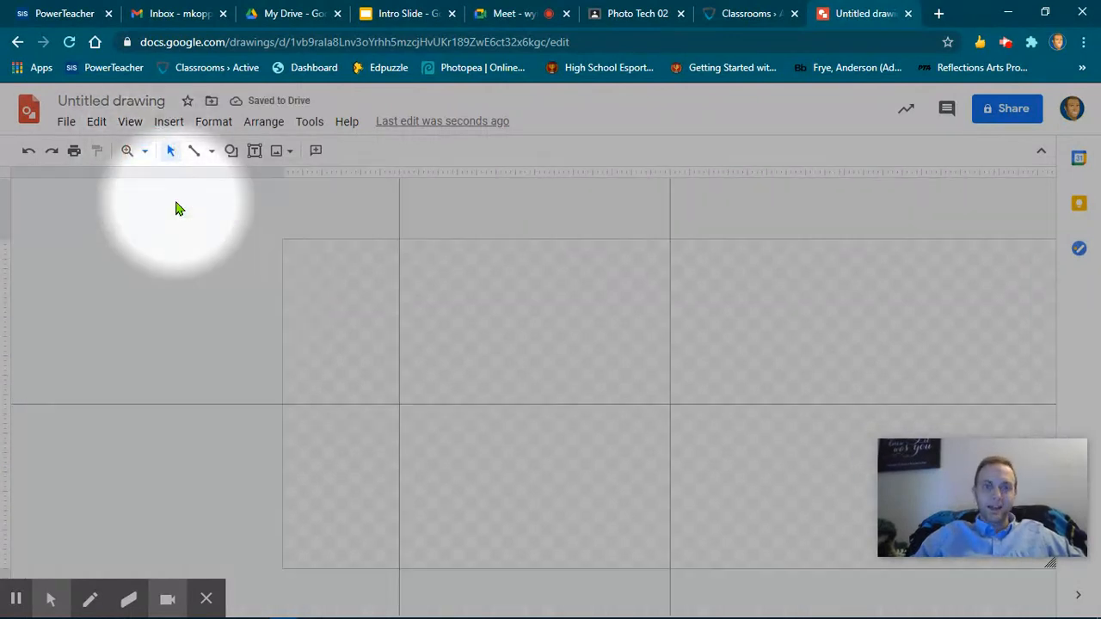
{"action": "mouse_move", "coordinate": [651, 318]}
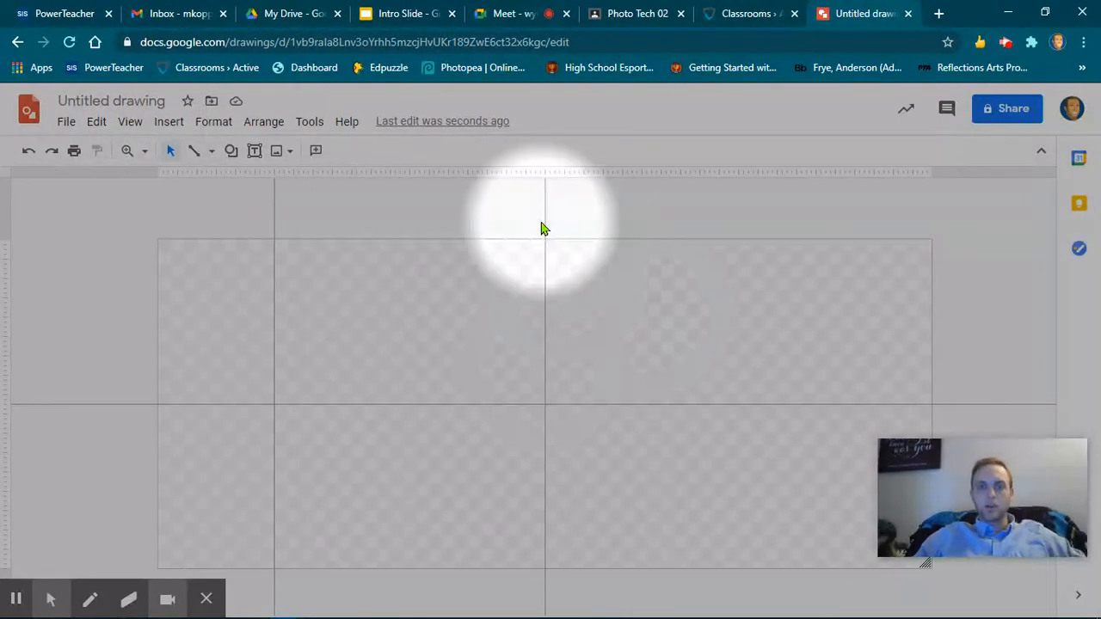
{"action": "mouse_move", "coordinate": [544, 210]}
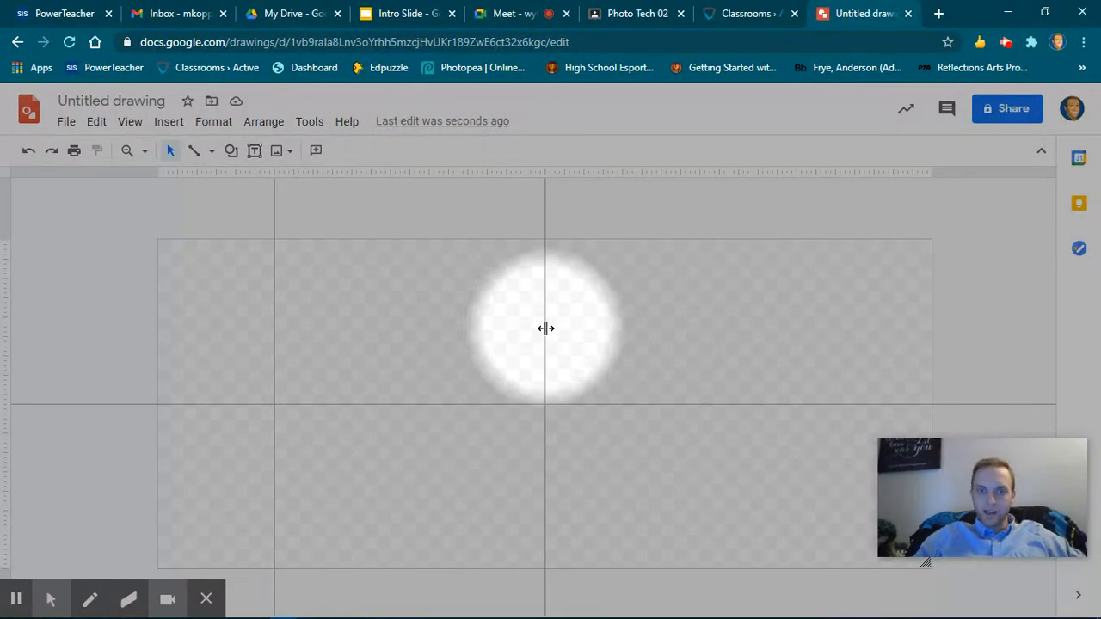
Step: Drag the centre vertical guide back onto the ruler to delete it
{"action": "left_click", "coordinate": [551, 327]}
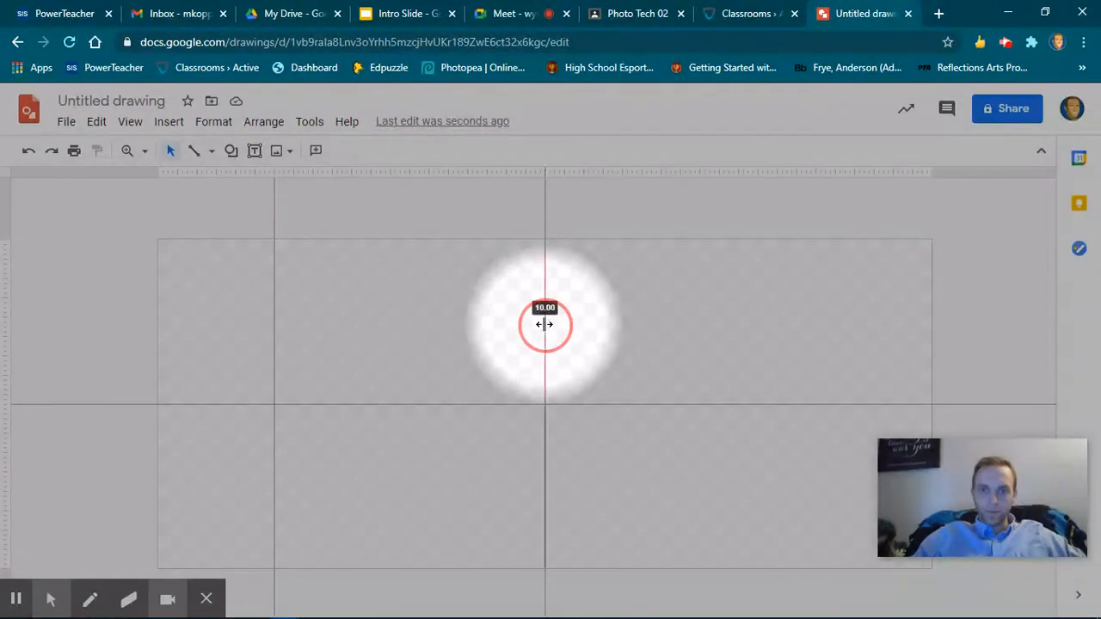
{"action": "left_click_drag", "start_coordinate": [545, 325], "coordinate": [110, 353]}
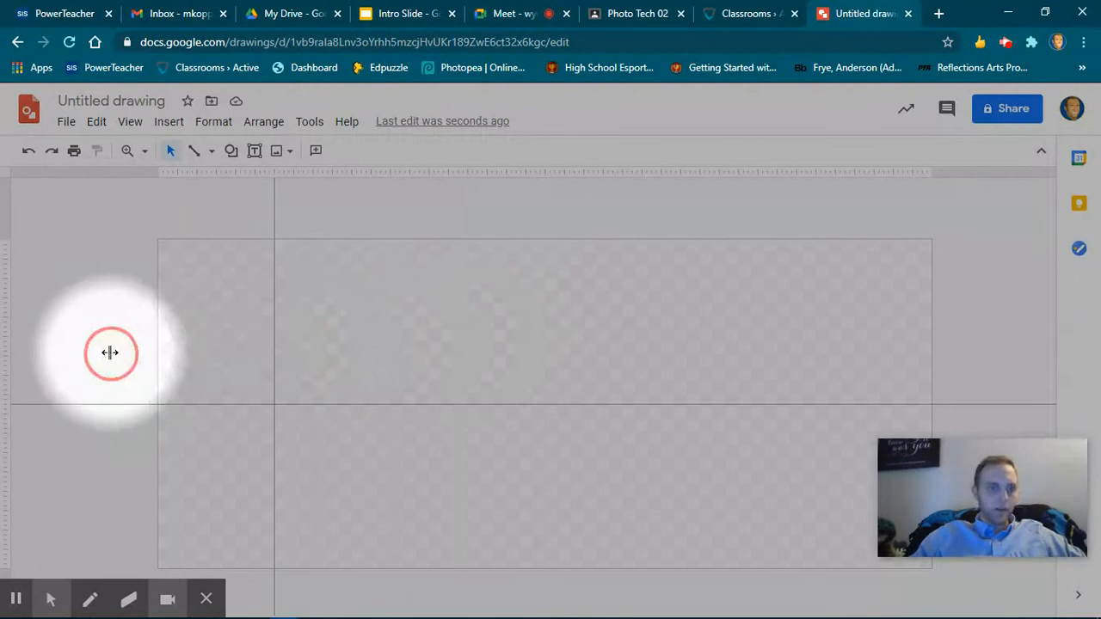
{"action": "mouse_move", "coordinate": [474, 402]}
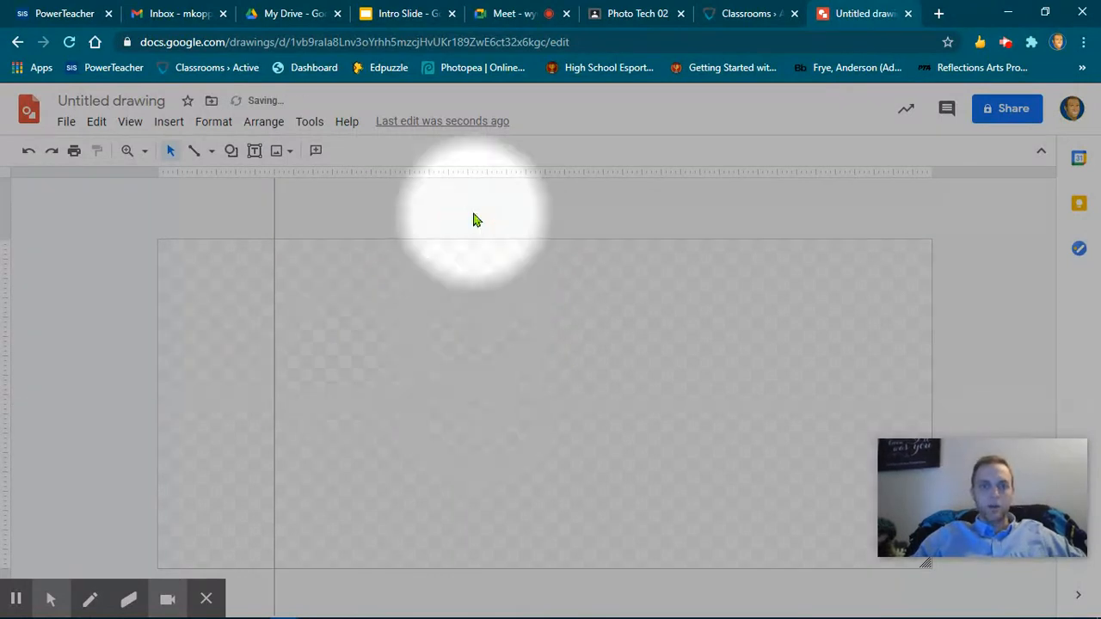
{"action": "left_click", "coordinate": [127, 152]}
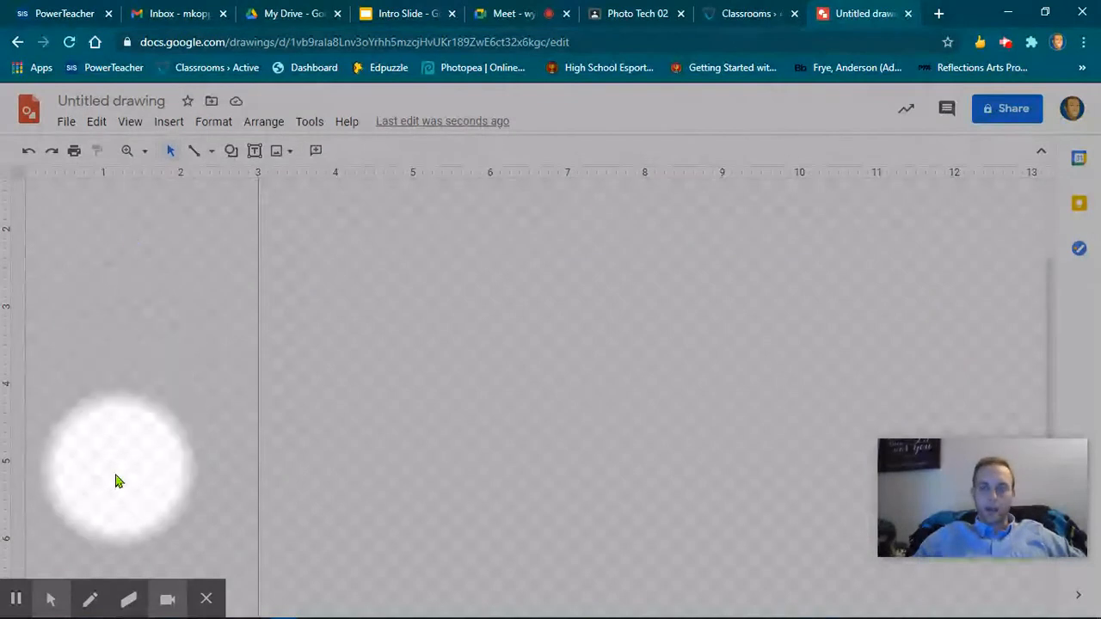
Step: Place a vertical guide at the 17-inch mark and check it at 50%, returning to 100%
{"action": "left_click_drag", "start_coordinate": [119, 468], "coordinate": [154, 404]}
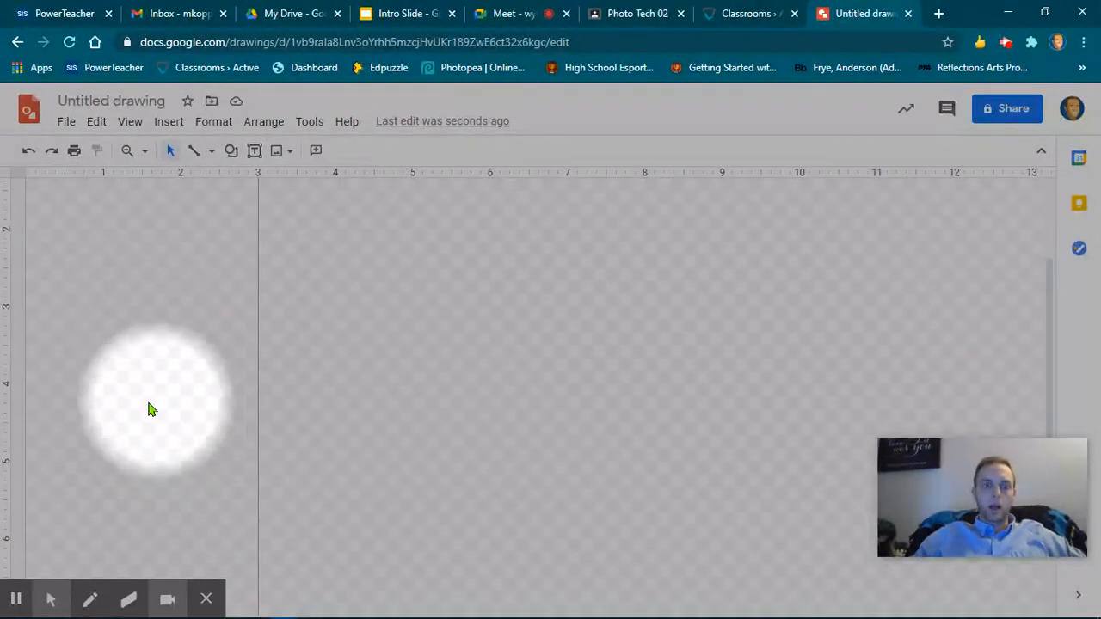
{"action": "left_click_drag", "start_coordinate": [154, 404], "coordinate": [292, 375]}
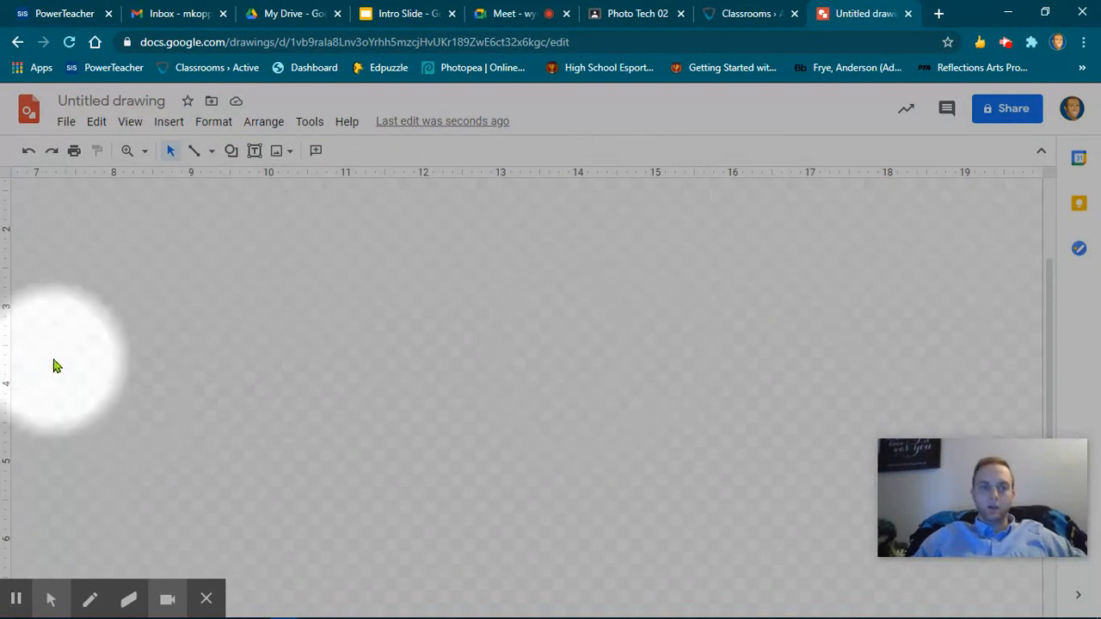
{"action": "mouse_move", "coordinate": [835, 233]}
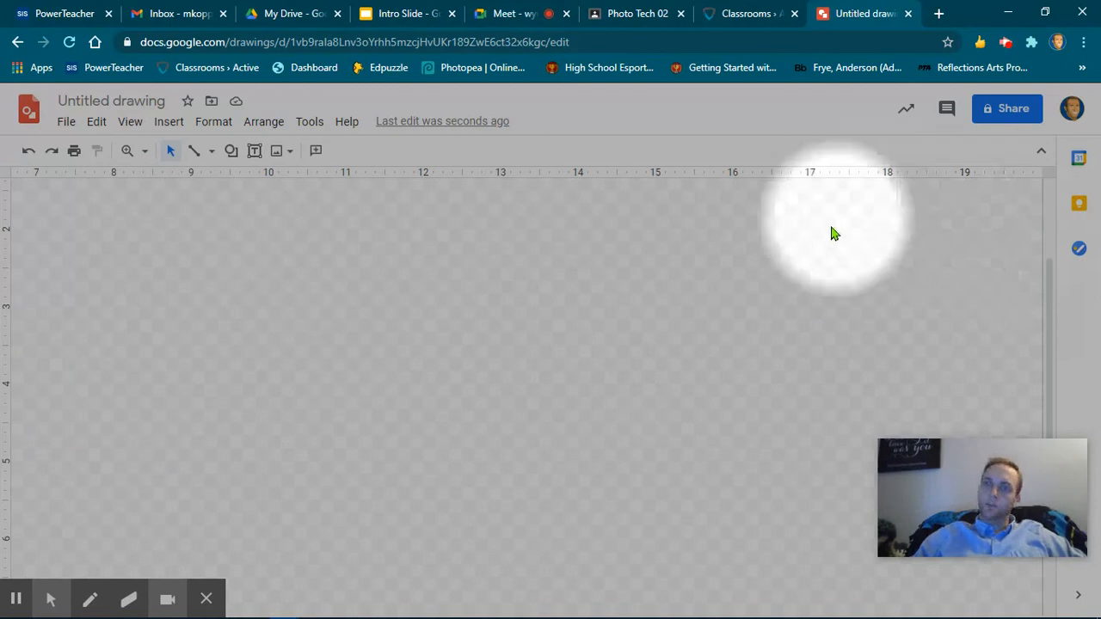
{"action": "mouse_move", "coordinate": [3, 379]}
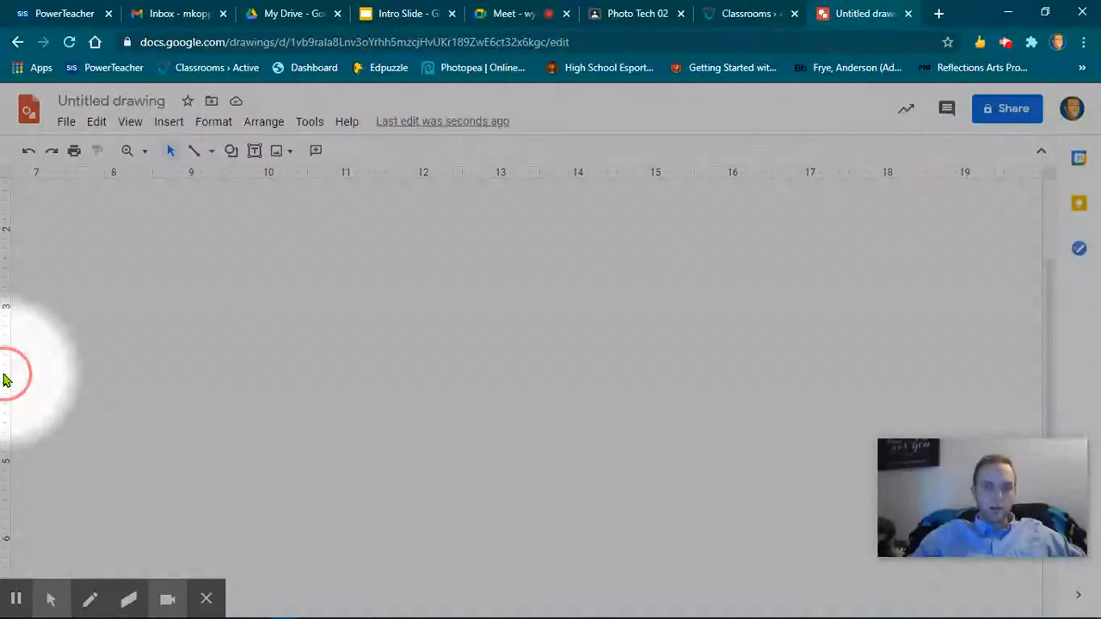
{"action": "mouse_move", "coordinate": [808, 356]}
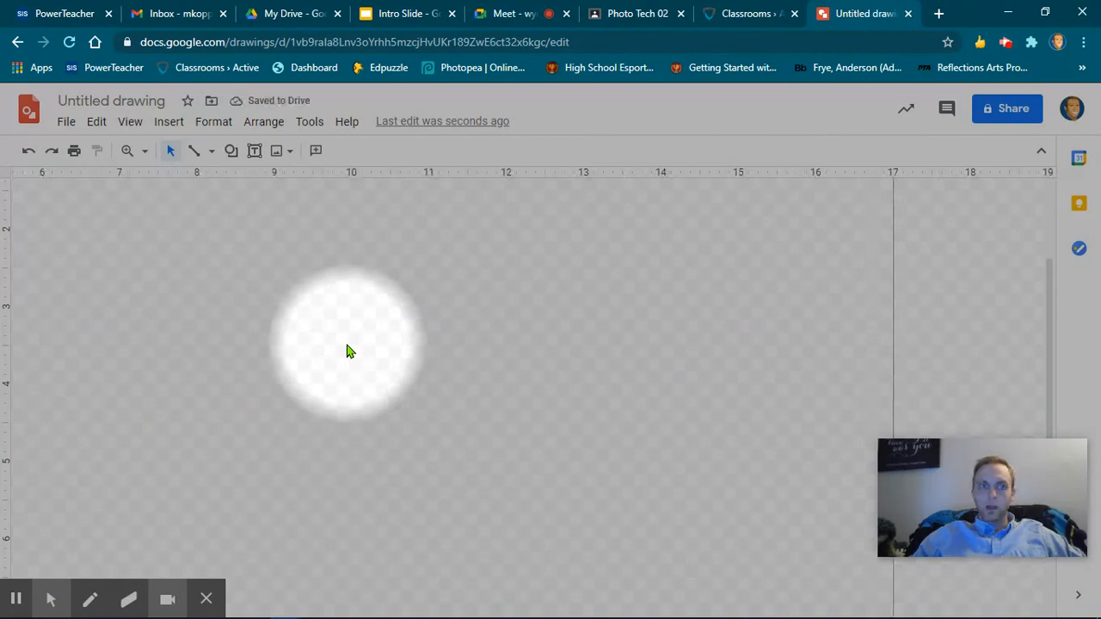
{"action": "left_click", "coordinate": [144, 151]}
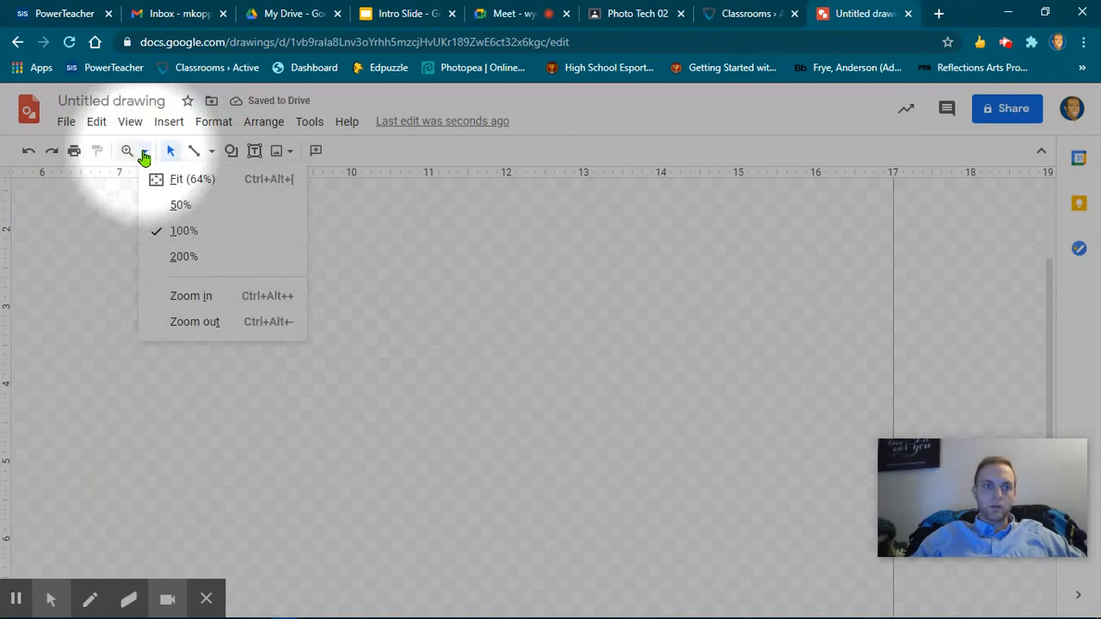
{"action": "left_click", "coordinate": [192, 179]}
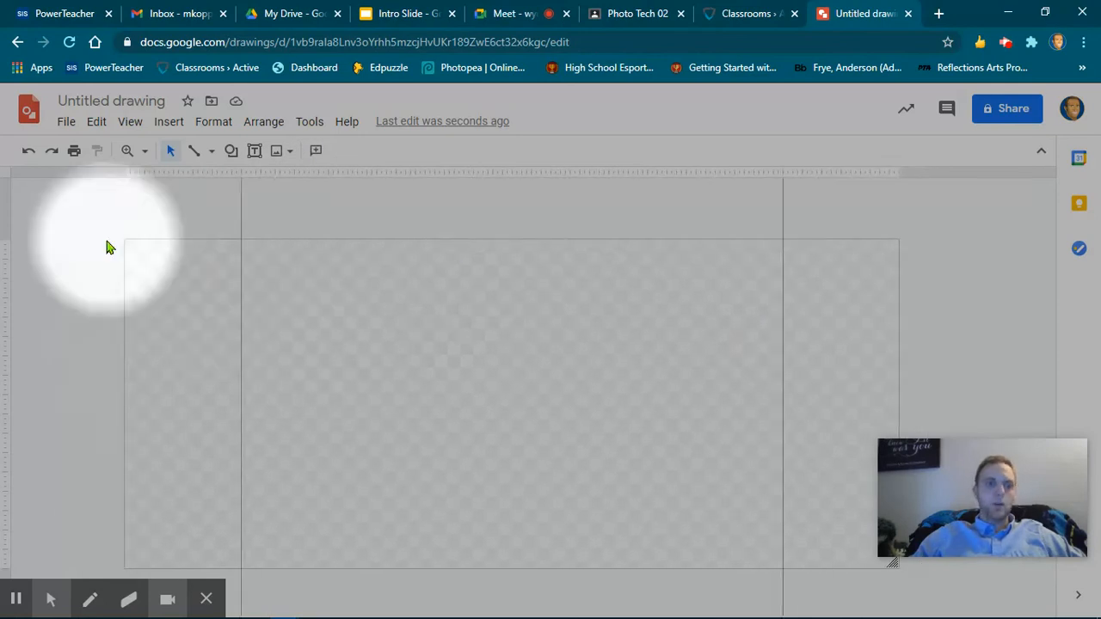
{"action": "left_click", "coordinate": [128, 151]}
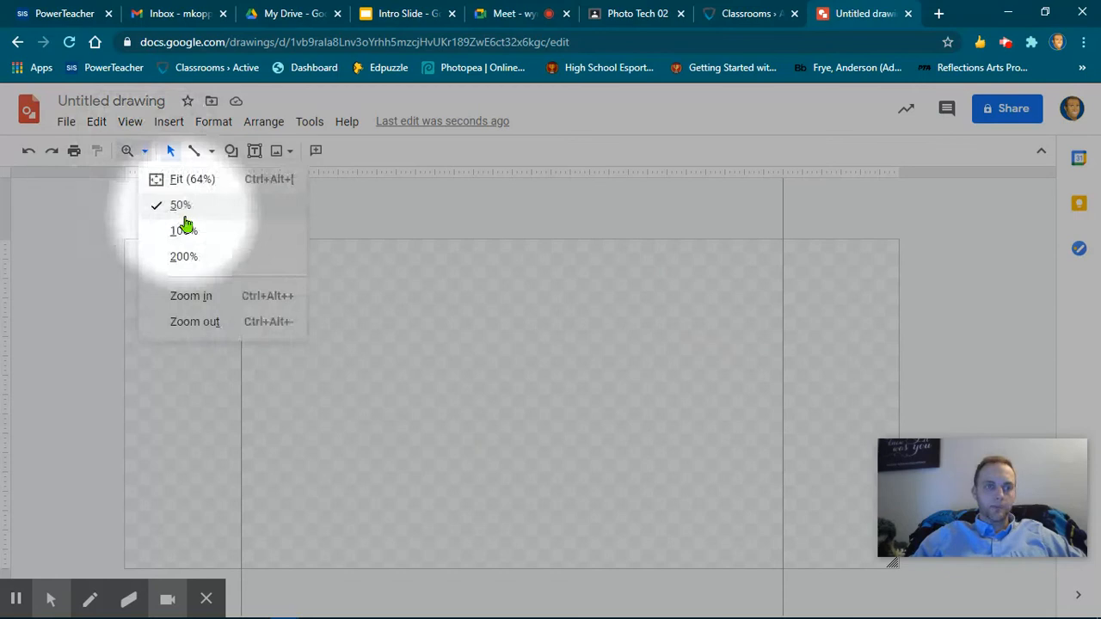
{"action": "left_click", "coordinate": [180, 230]}
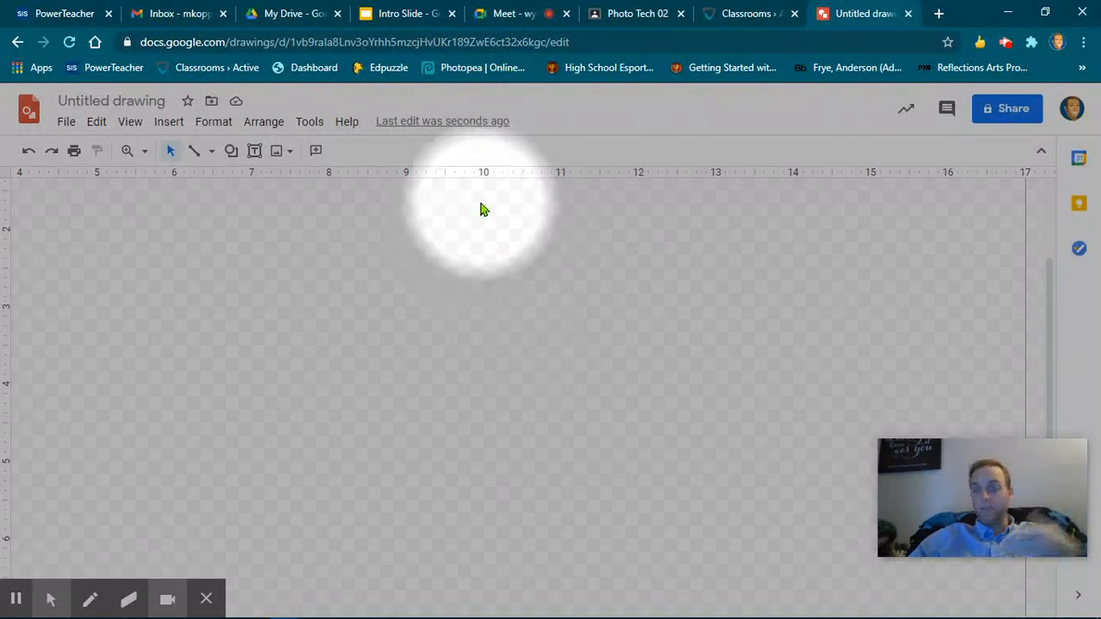
{"action": "mouse_move", "coordinate": [488, 206]}
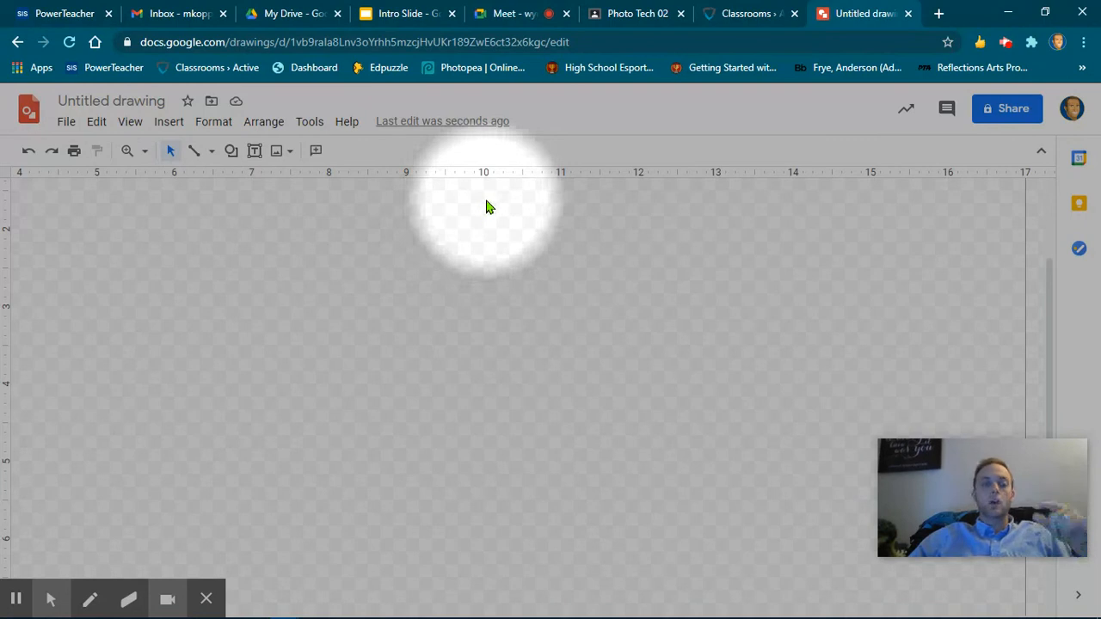
{"action": "mouse_move", "coordinate": [4, 306]}
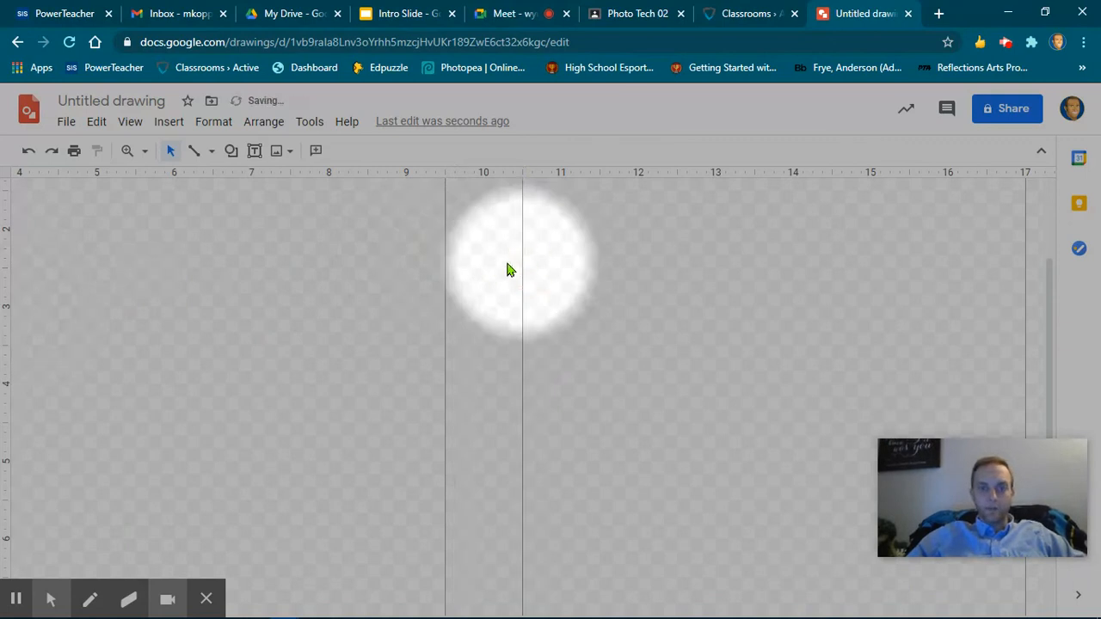
Step: Zoom out to 50% to view the spine guides on the whole page
{"action": "left_click", "coordinate": [128, 151]}
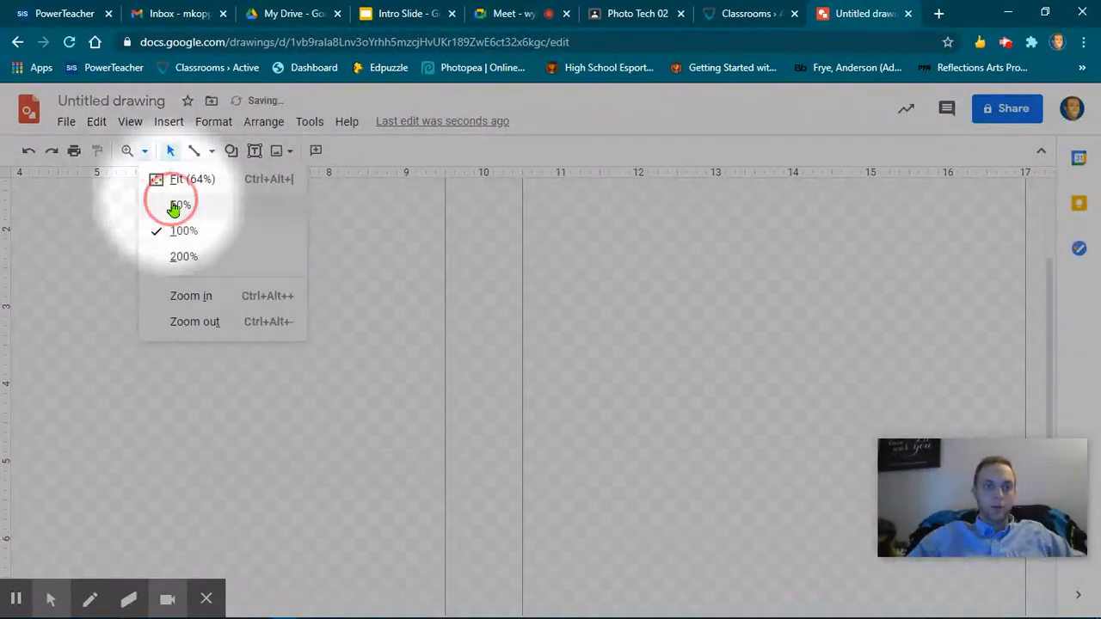
{"action": "left_click", "coordinate": [179, 205]}
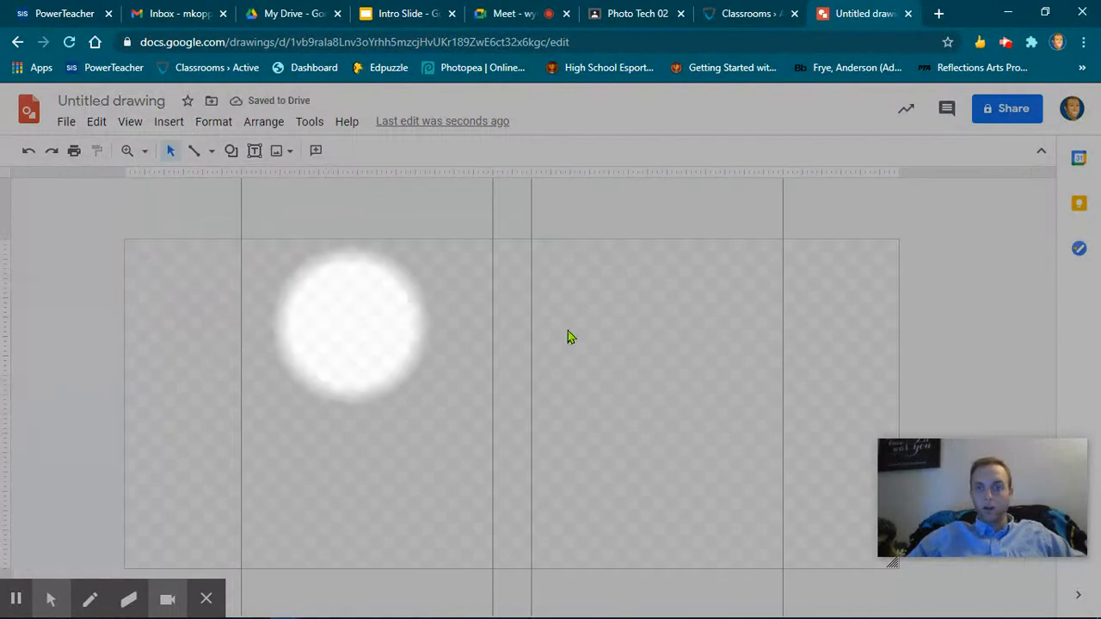
Step: Draw a tall text box between the rightmost guide and the page edge
{"action": "left_click_drag", "start_coordinate": [347, 324], "coordinate": [657, 396]}
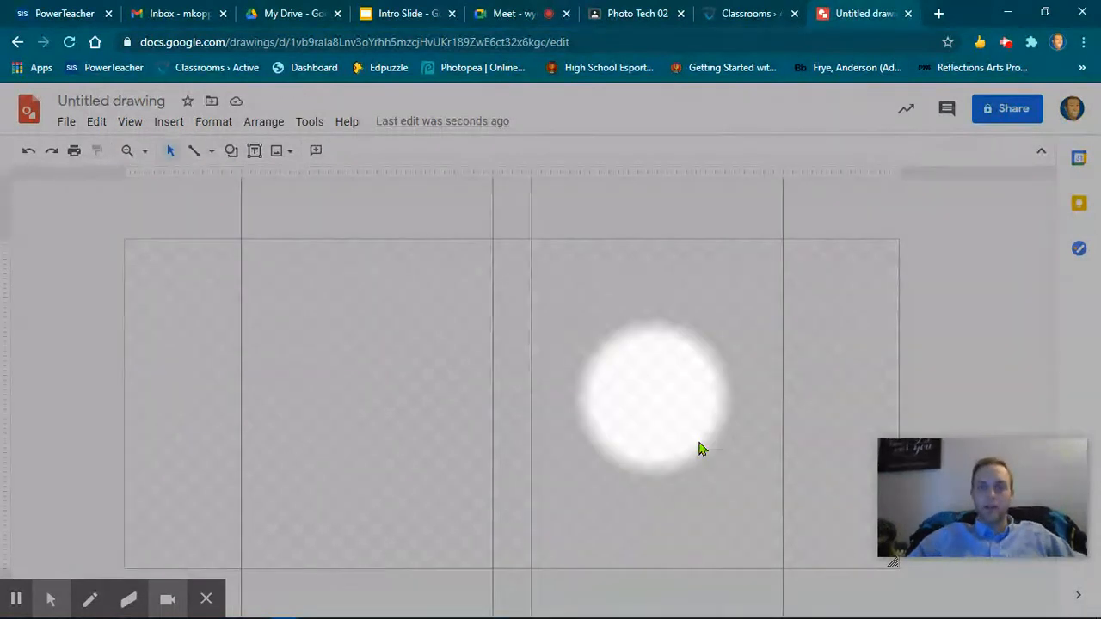
{"action": "left_click_drag", "start_coordinate": [653, 399], "coordinate": [839, 284]}
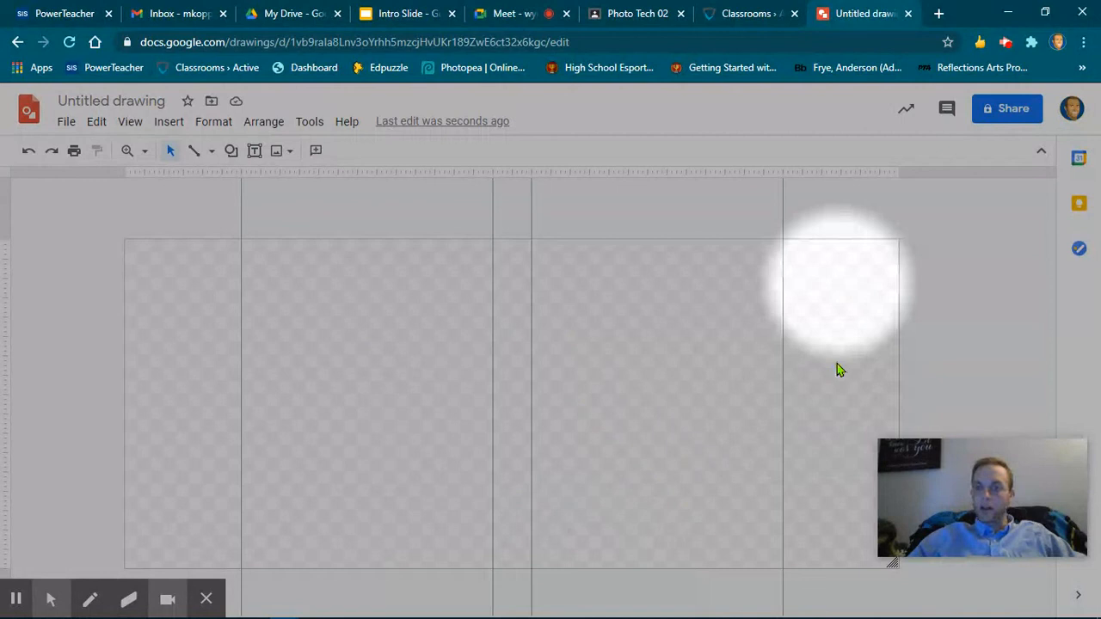
{"action": "left_click_drag", "start_coordinate": [841, 283], "coordinate": [616, 413]}
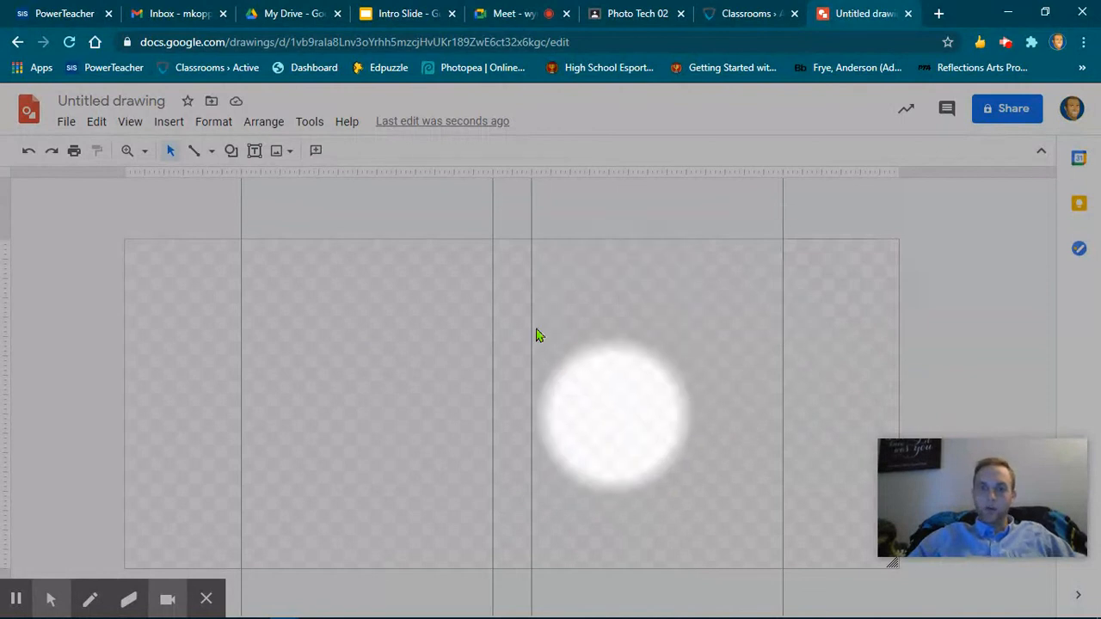
{"action": "left_click_drag", "start_coordinate": [616, 412], "coordinate": [365, 422]}
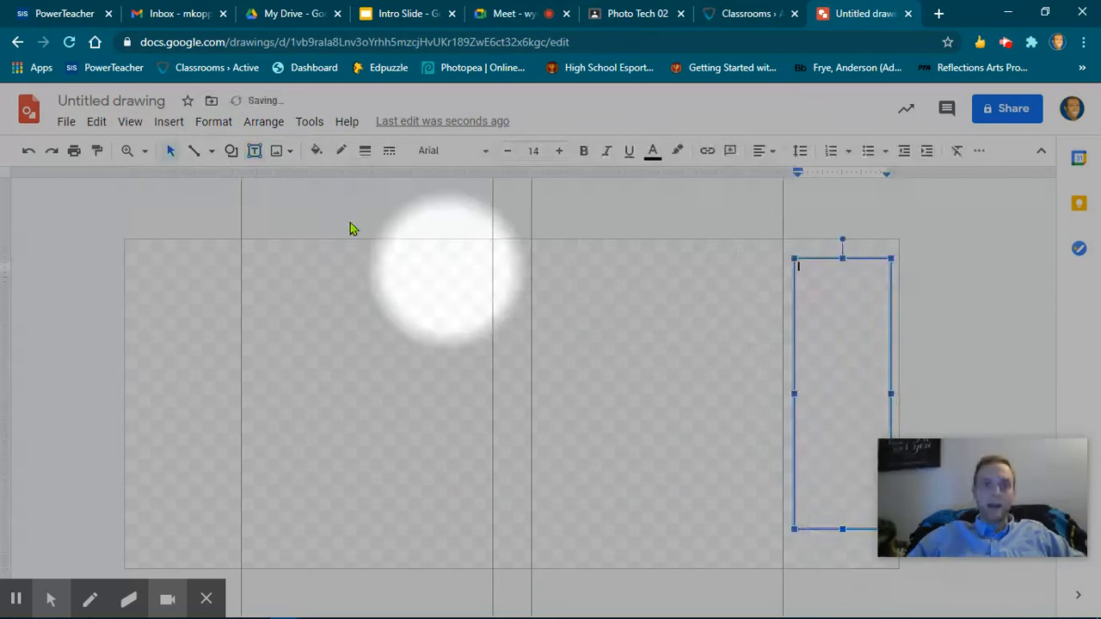
Step: Enlarge the font and label the box 'Inside flap' with 'Critic reviews' beneath
{"action": "left_click", "coordinate": [559, 151]}
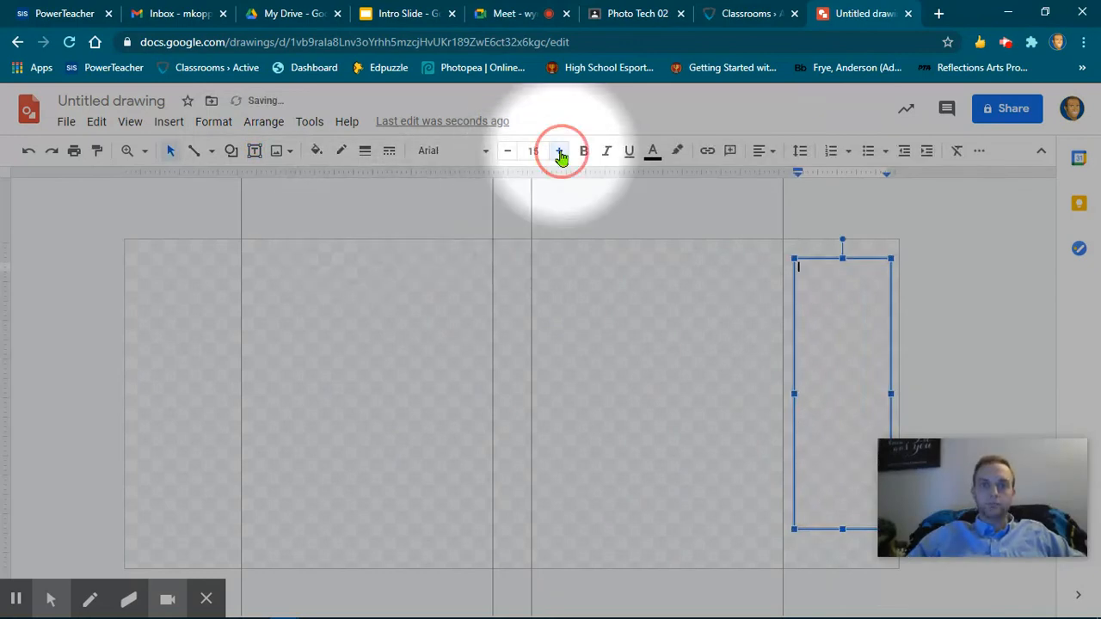
{"action": "left_click", "coordinate": [560, 151]}
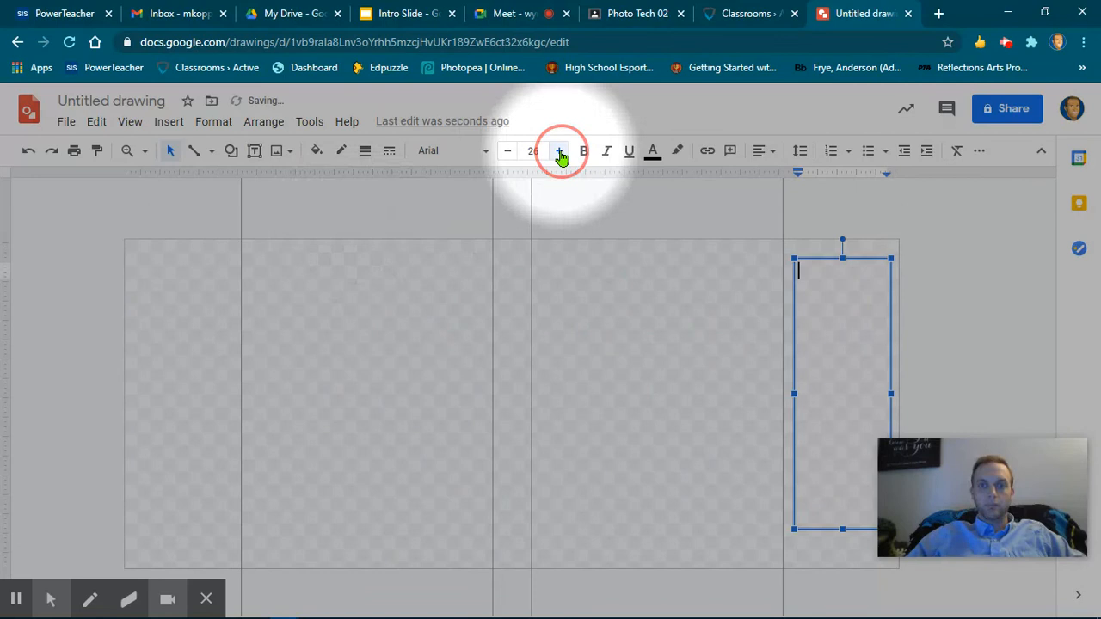
{"action": "type", "text": "ins"}
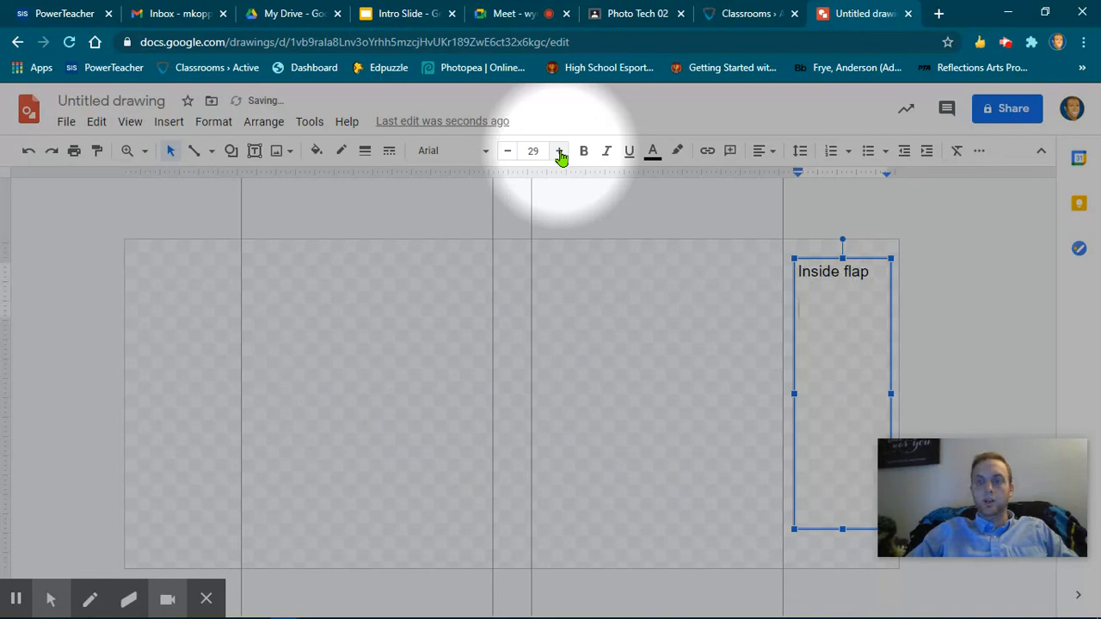
{"action": "type", "text": "criti"}
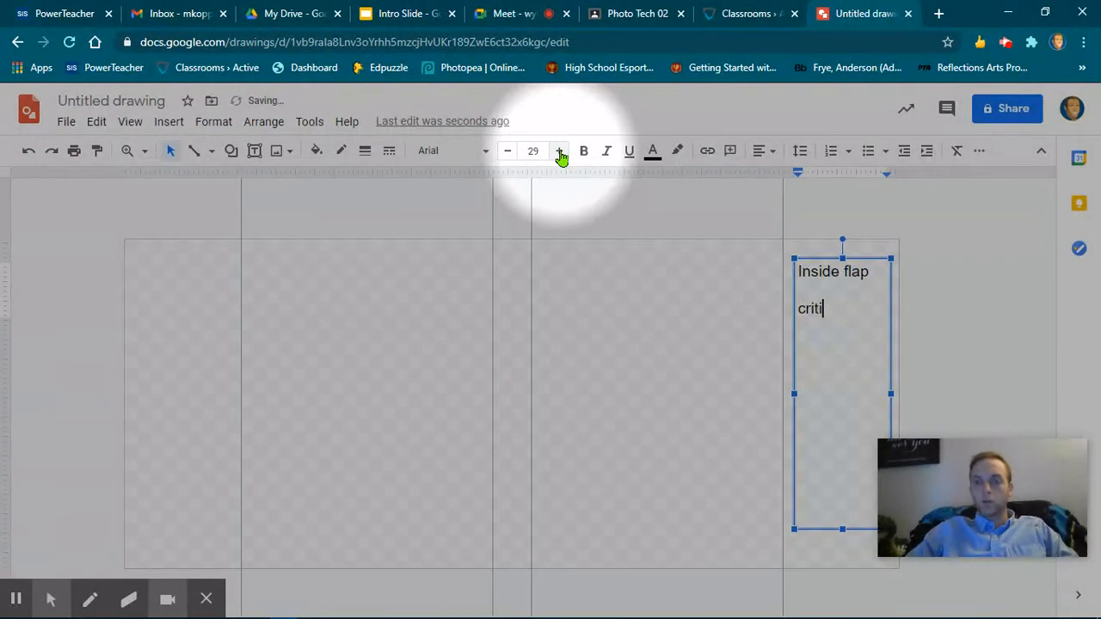
{"action": "type", "text": "Critic reviews"}
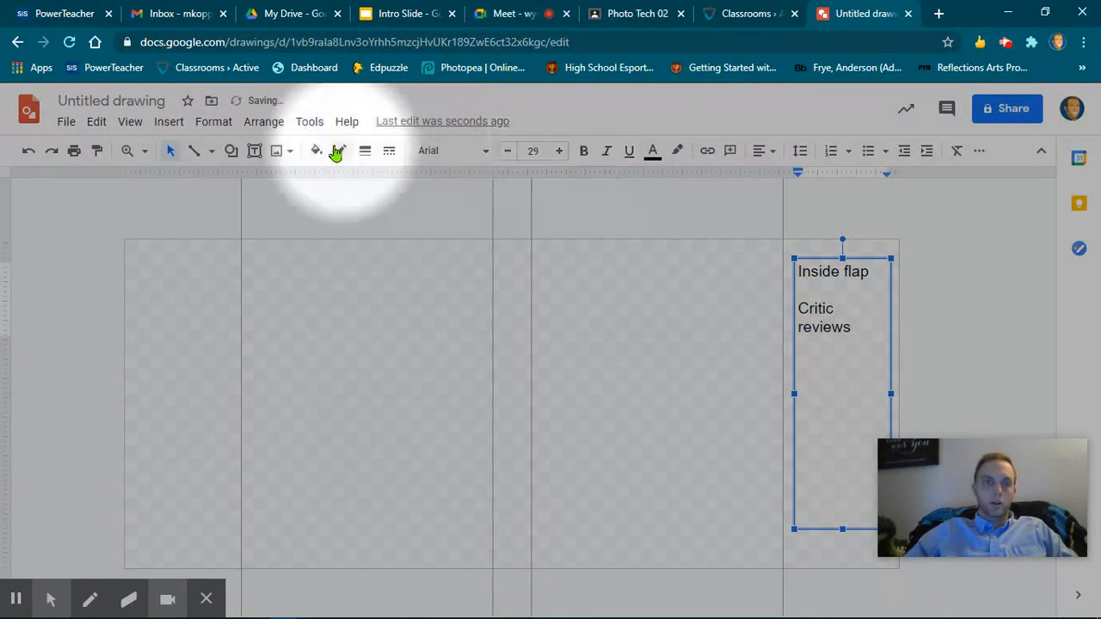
{"action": "double_click", "coordinate": [833, 316]}
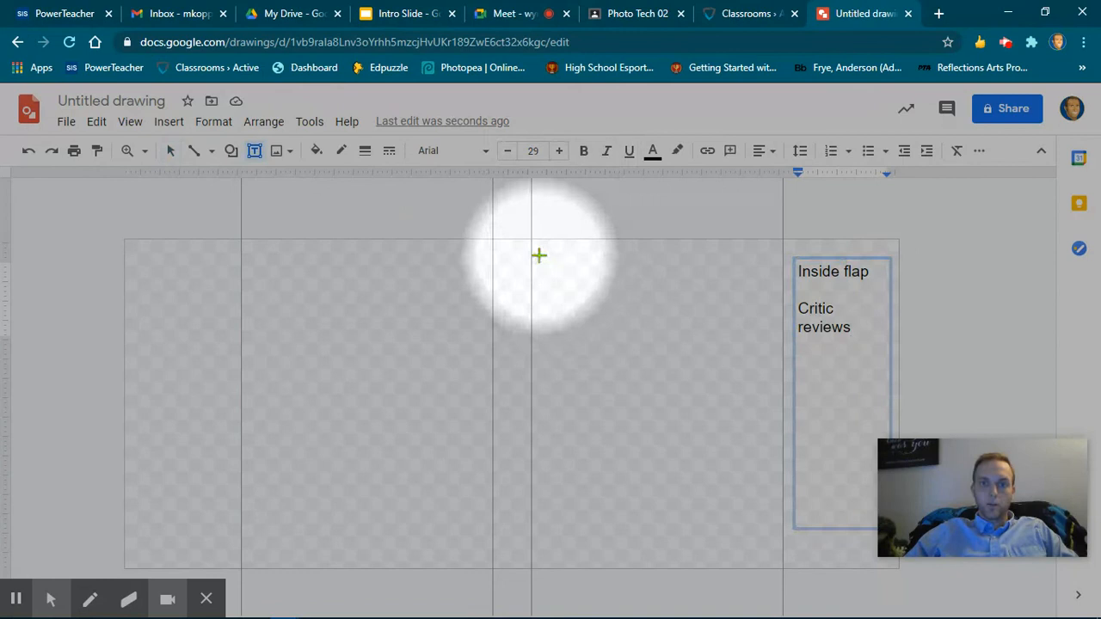
Step: Draw a text box over the front cover section with font size raised to 29
{"action": "left_click_drag", "start_coordinate": [540, 257], "coordinate": [761, 516]}
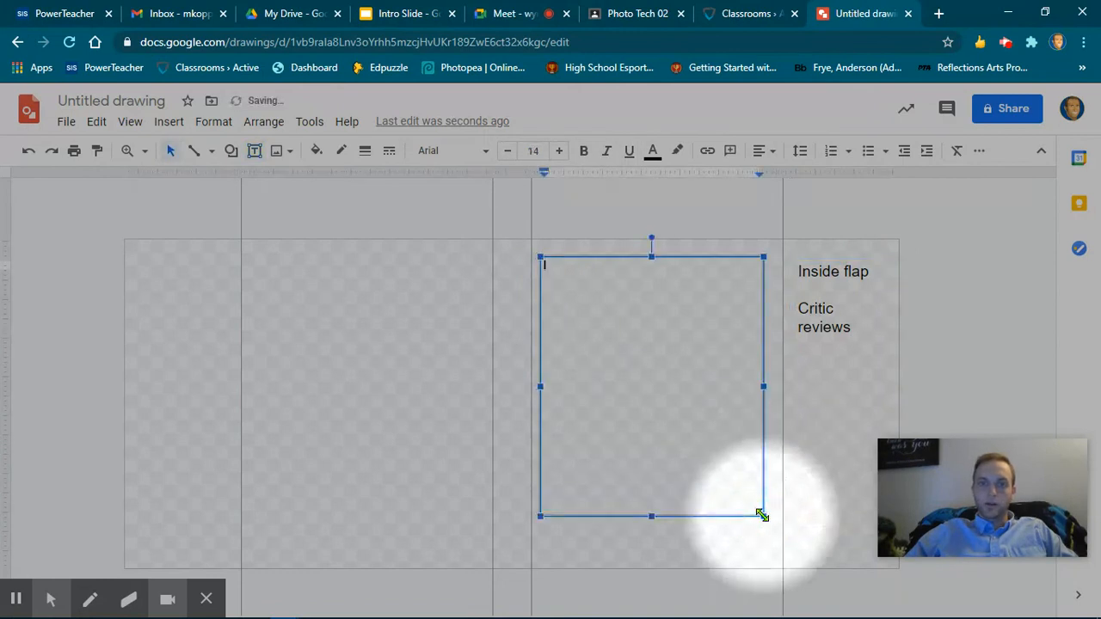
{"action": "left_click", "coordinate": [557, 151]}
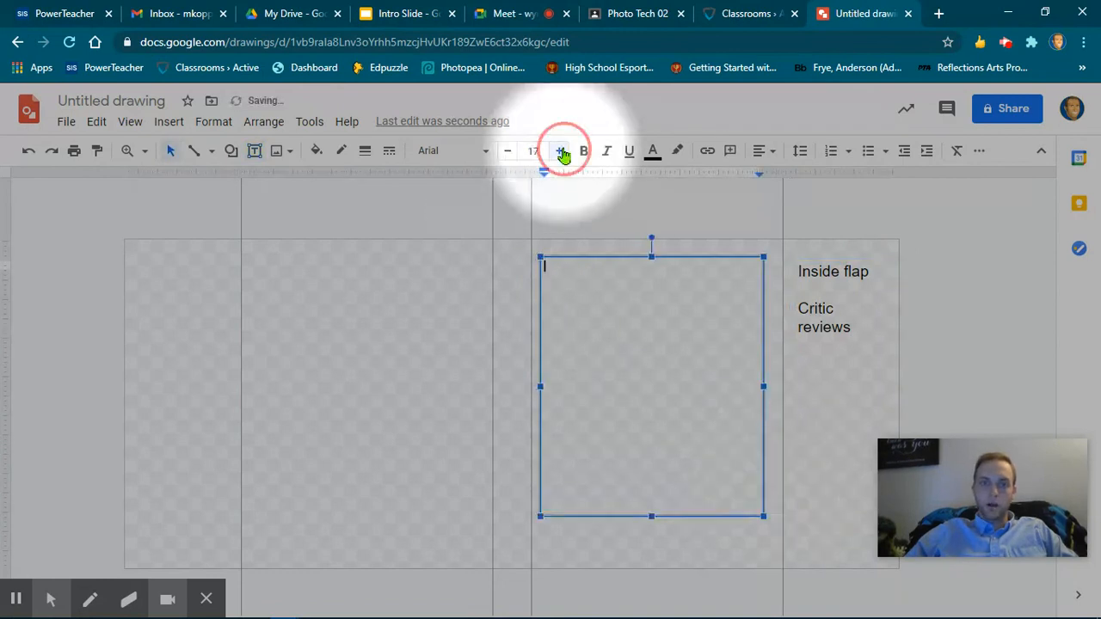
{"action": "left_click", "coordinate": [560, 151]}
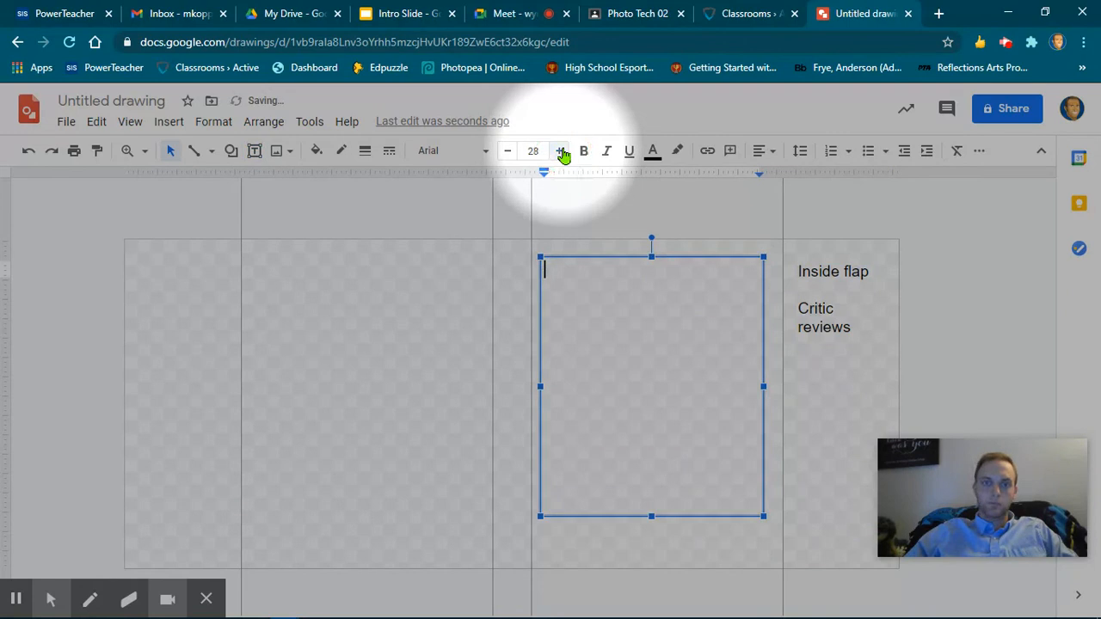
Step: Enter 'Front Cover', 'Title', 'Author', 'Traced Graphic' in the box
{"action": "type", "text": "Front"}
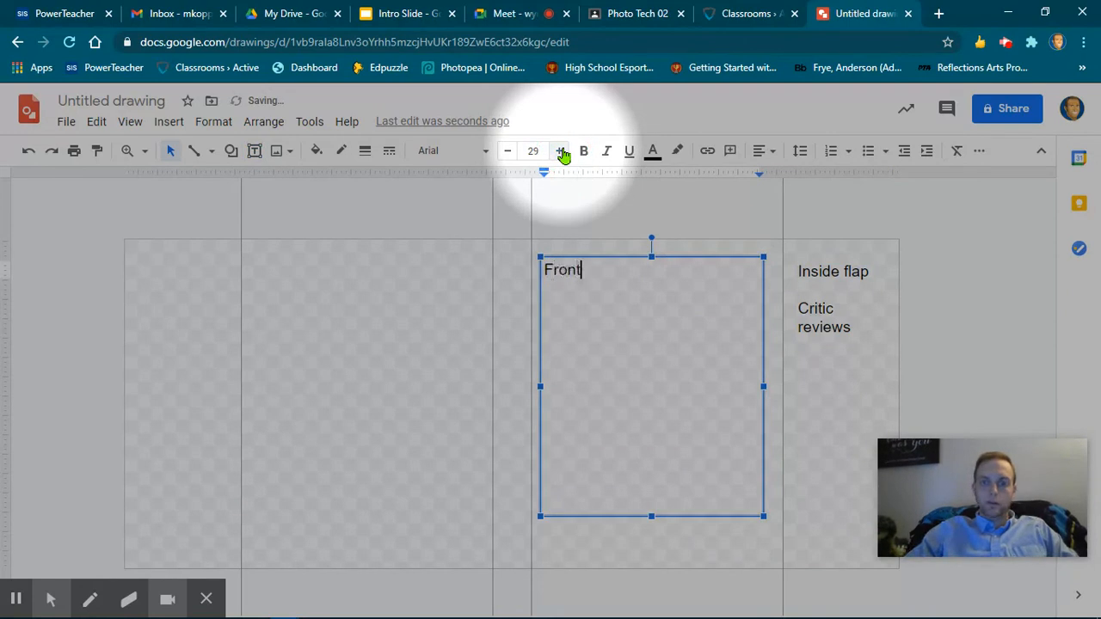
{"action": "type", "text": "Cover"}
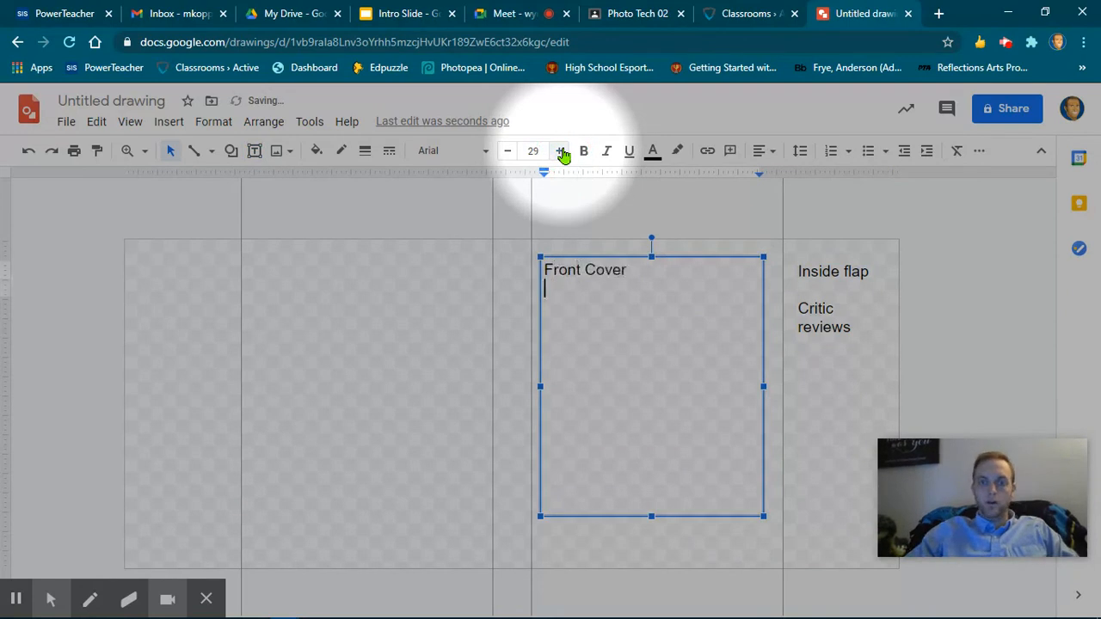
{"action": "type", "text": "Title"}
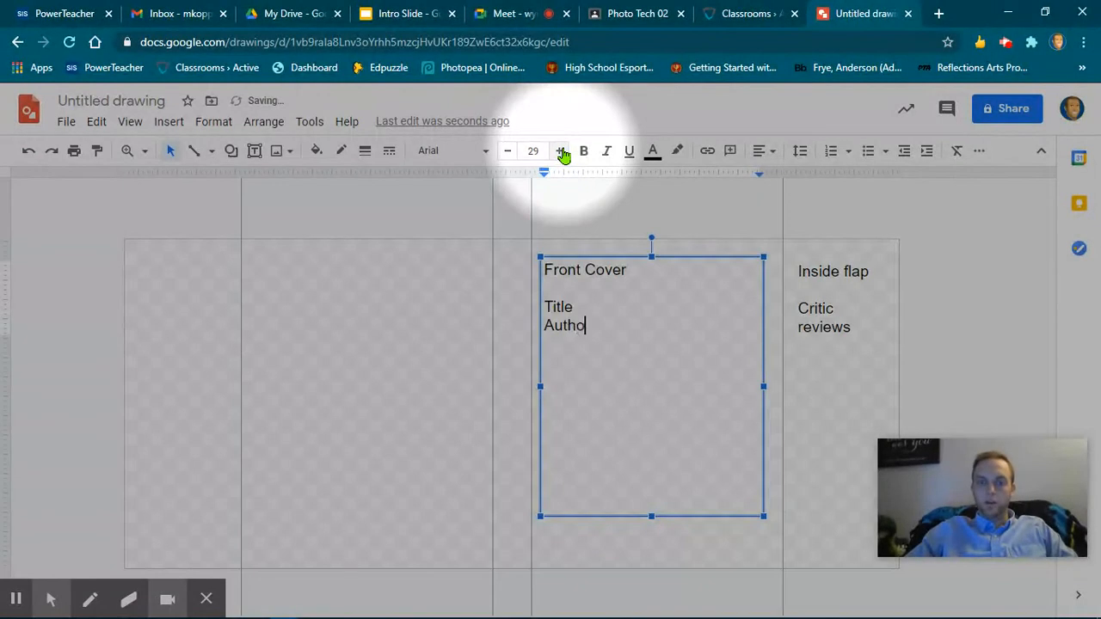
{"action": "type", "text": "r"}
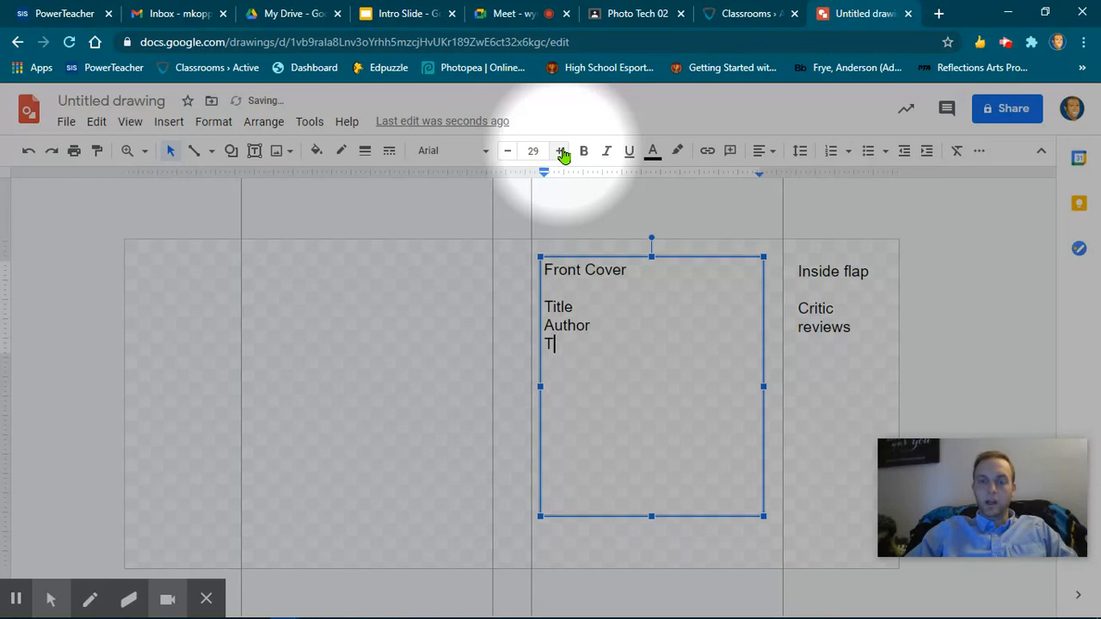
{"action": "type", "text": "raced G"}
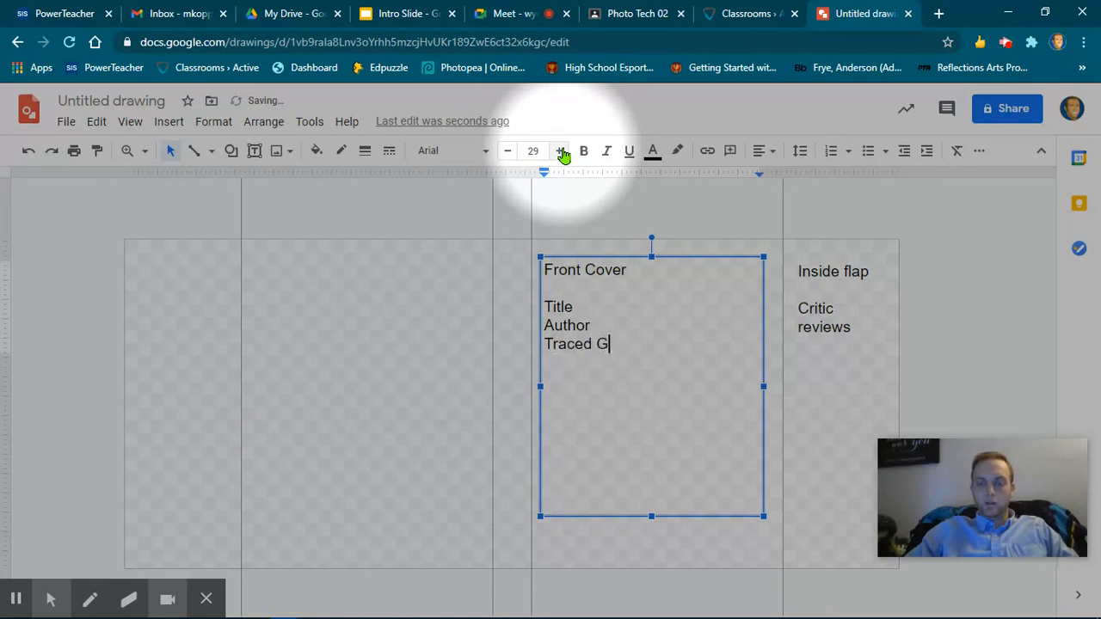
{"action": "type", "text": "raphic"}
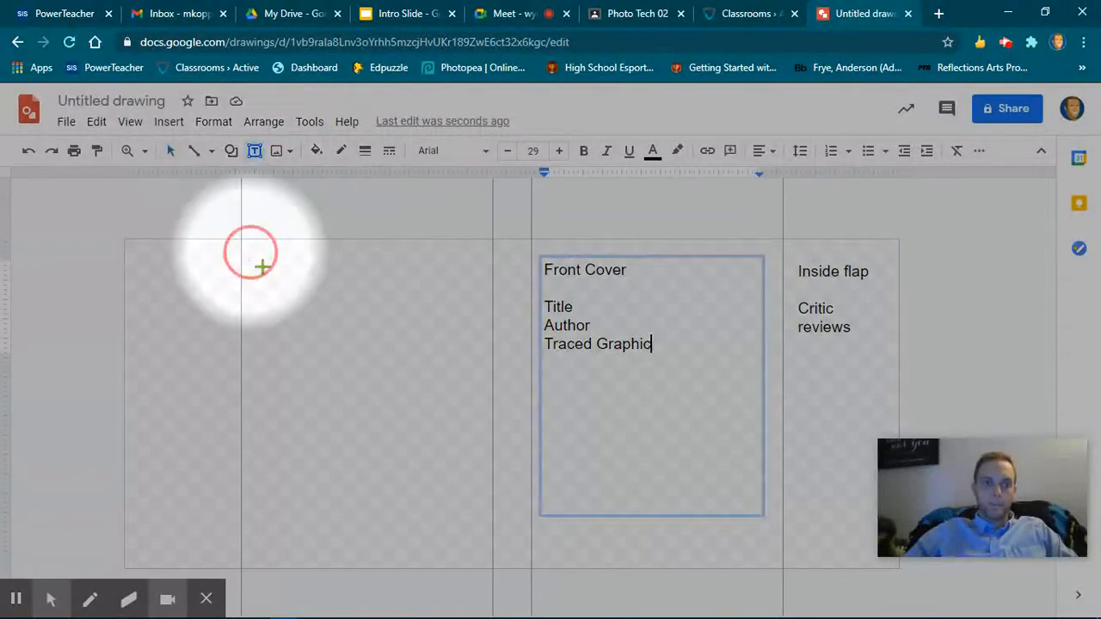
Step: Draw a text box over the back cover section and raise its font size to 29
{"action": "left_click_drag", "start_coordinate": [251, 260], "coordinate": [477, 522]}
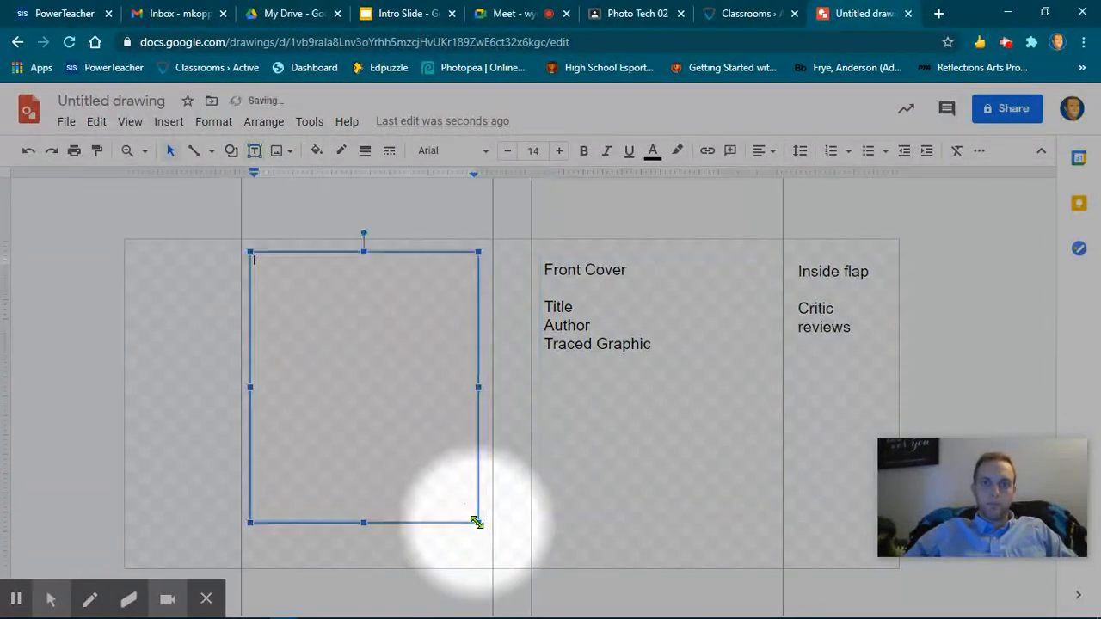
{"action": "left_click", "coordinate": [558, 151]}
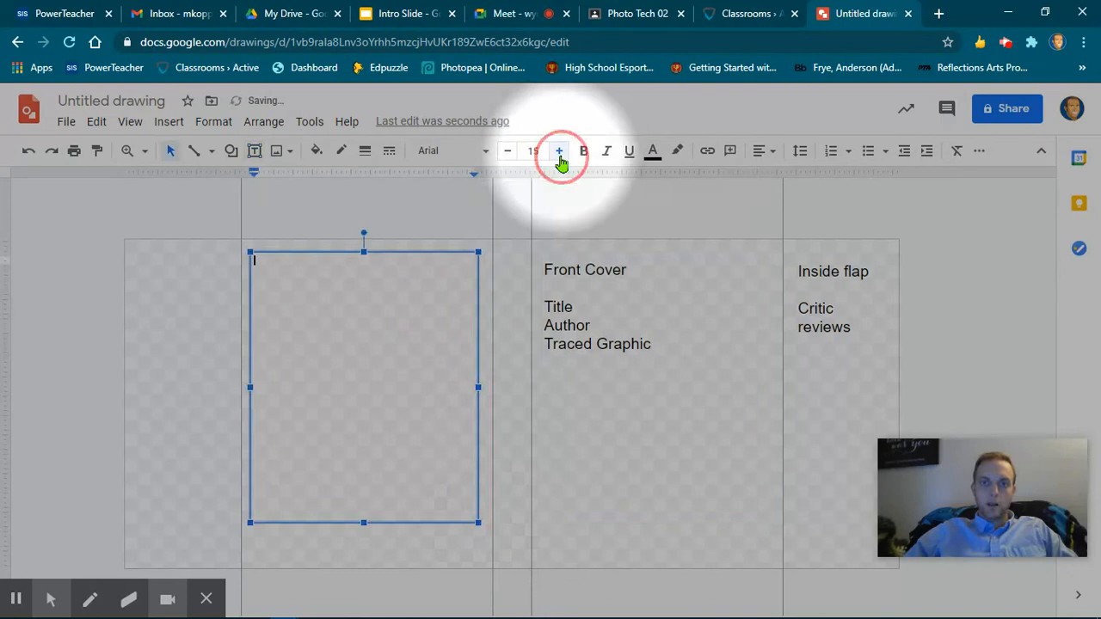
{"action": "left_click", "coordinate": [559, 151]}
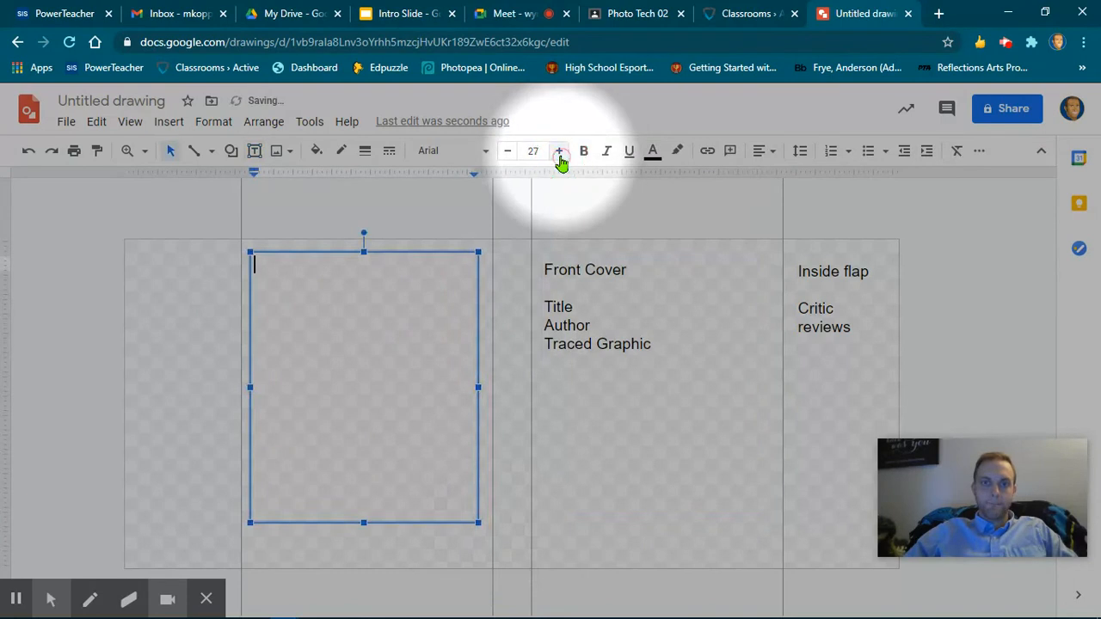
{"action": "left_click", "coordinate": [557, 151]}
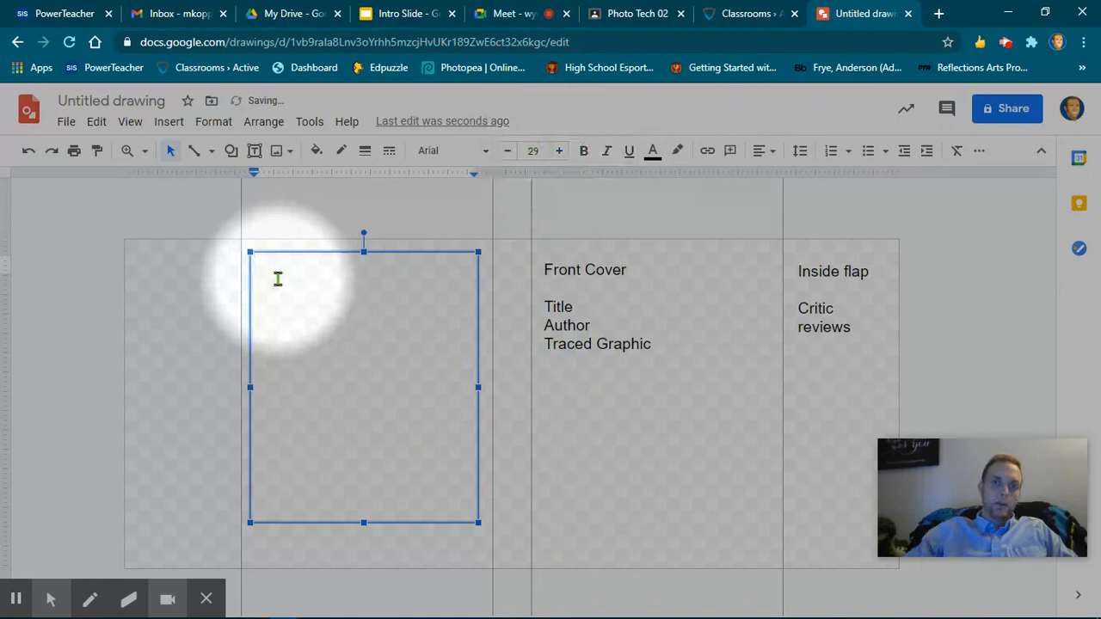
Step: Label it 'Back Cover', 'Different Traced Graphic' and 'Summary' on separate lines
{"action": "type", "text": "Back Cover"}
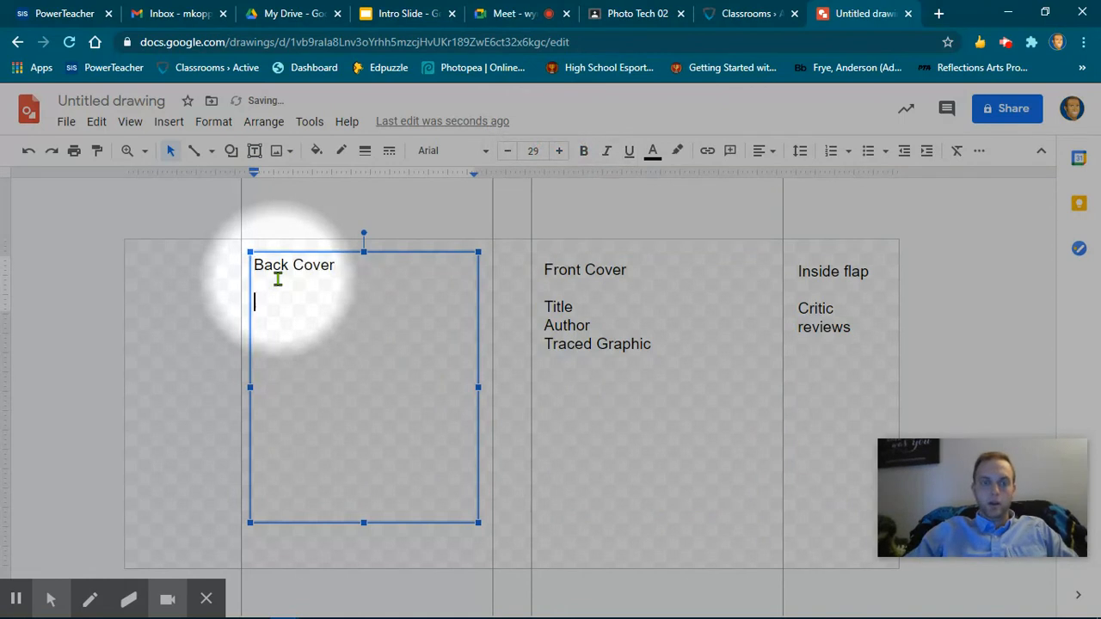
{"action": "type", "text": "Dif"}
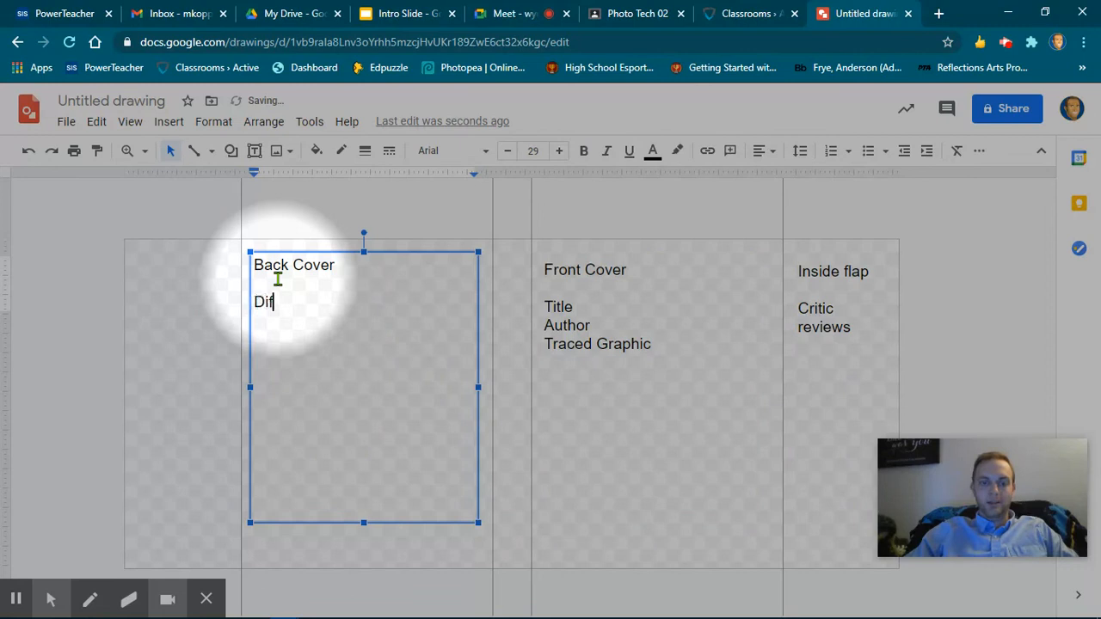
{"action": "type", "text": "ferent T"}
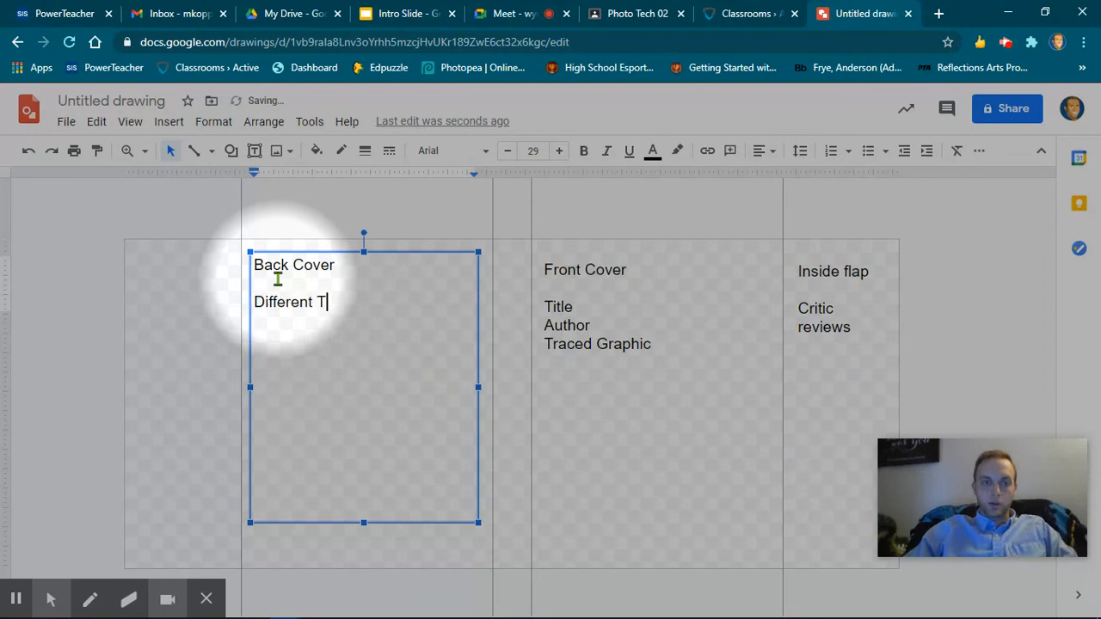
{"action": "type", "text": "raced Grap"}
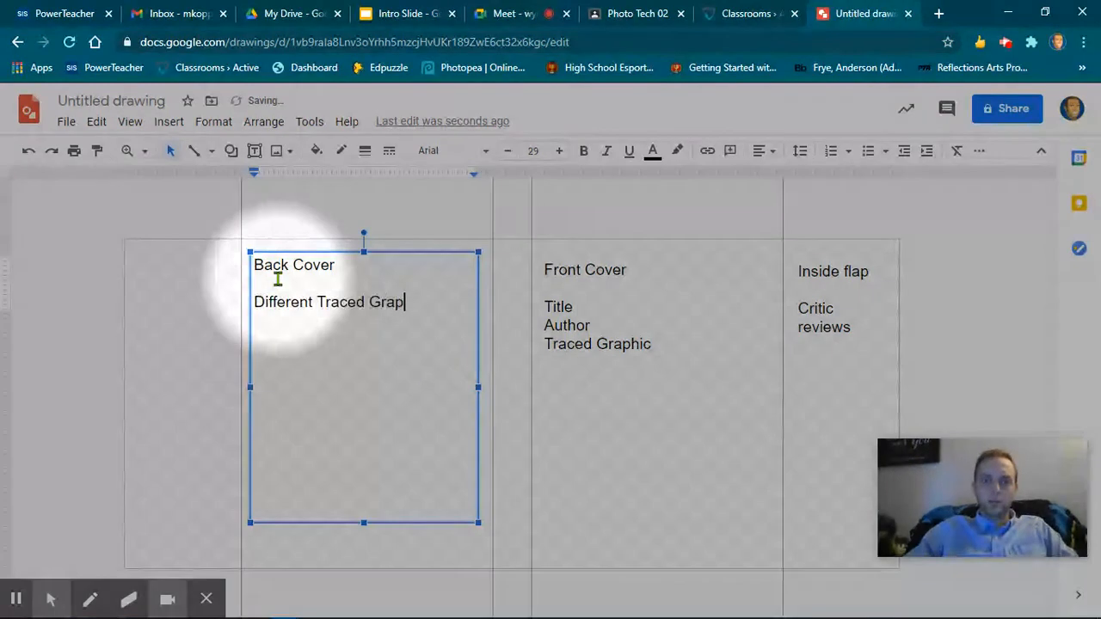
{"action": "type", "text": "hic"}
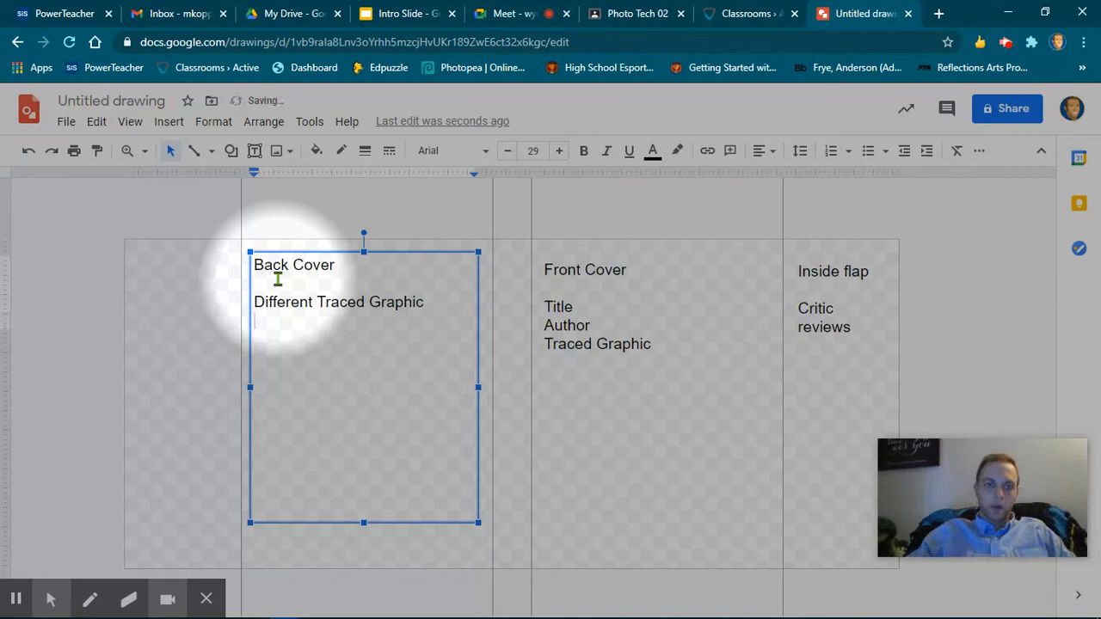
{"action": "type", "text": "S"}
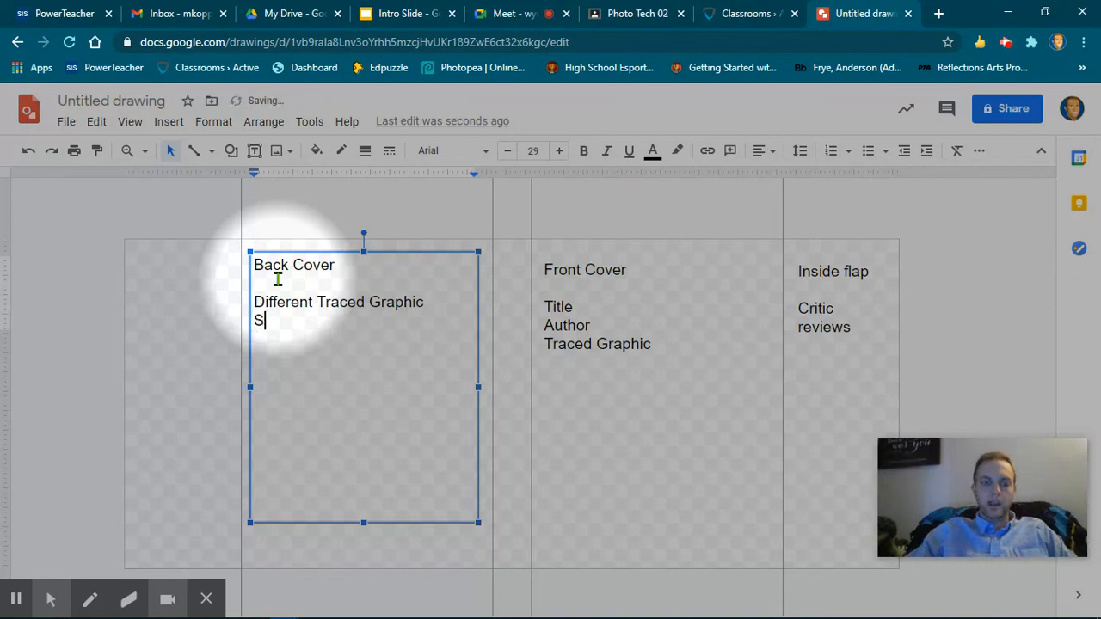
{"action": "type", "text": "ummary"}
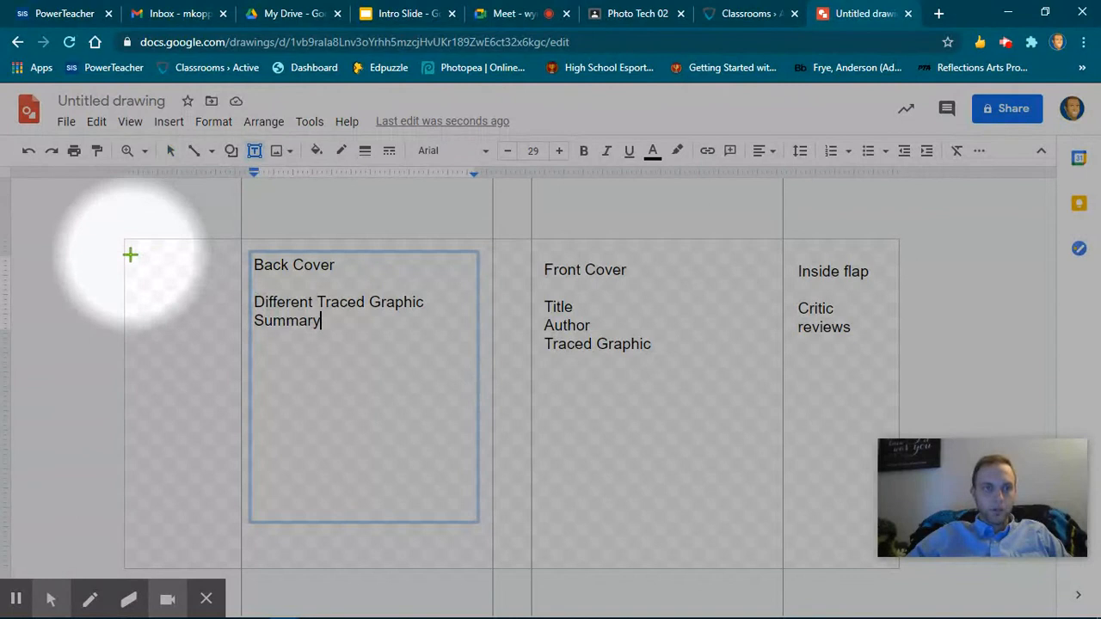
Step: Draw a narrow text box over the left flap with enlarged text
{"action": "left_click_drag", "start_coordinate": [131, 254], "coordinate": [227, 527]}
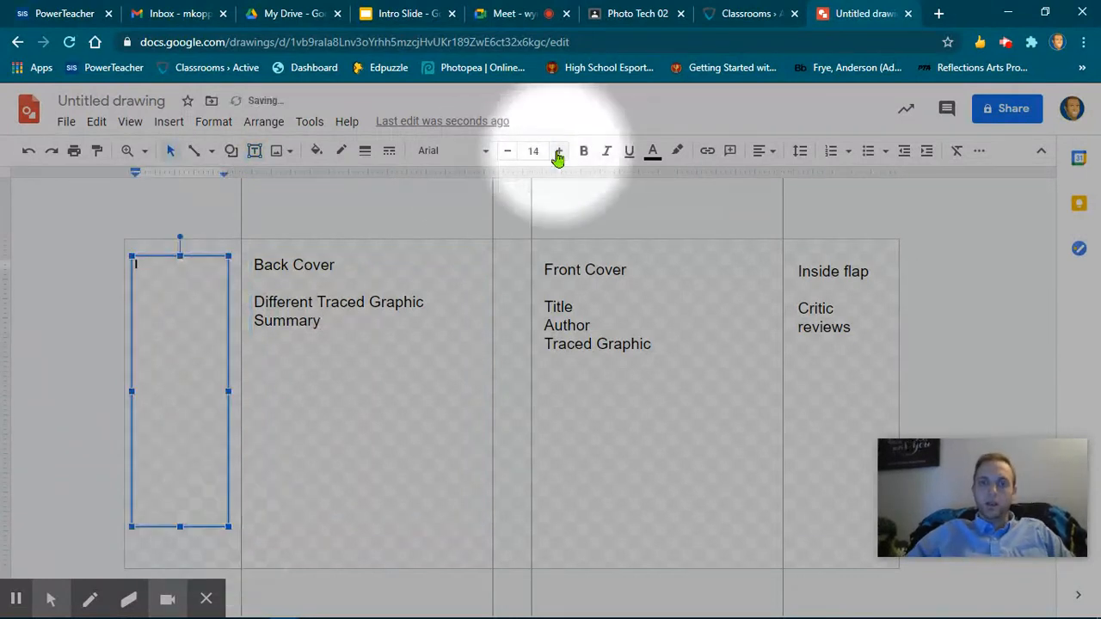
{"action": "left_click", "coordinate": [557, 151]}
{"action": "type", "text": "Inside Flap"}
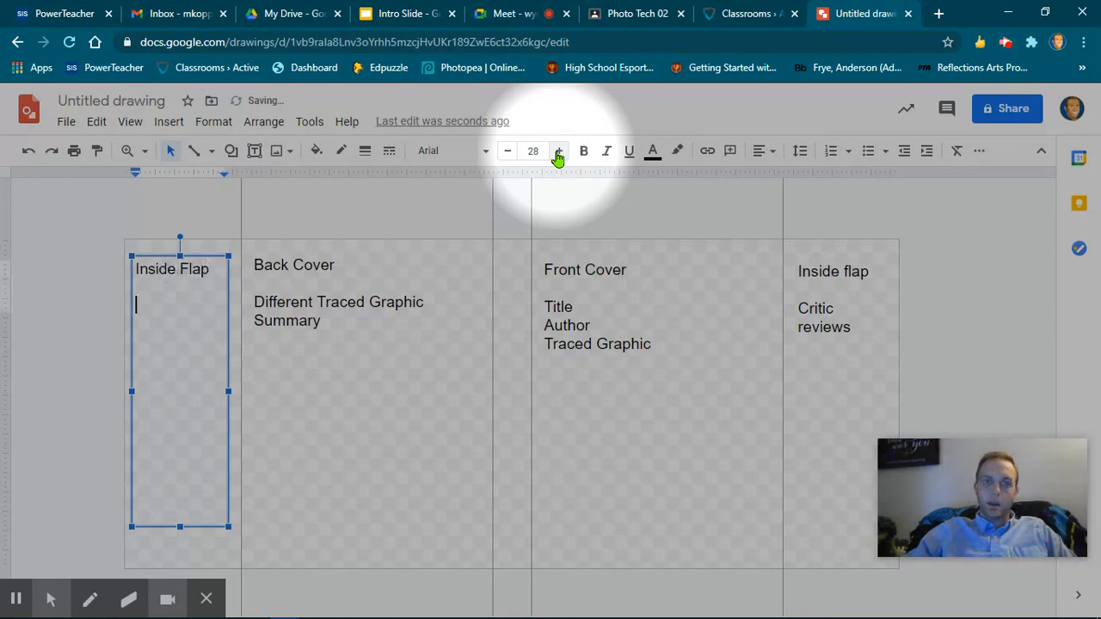
Step: Add 'About the Author' and 'Authors Photo' lines to the left flap label
{"action": "type", "text": "Abou"}
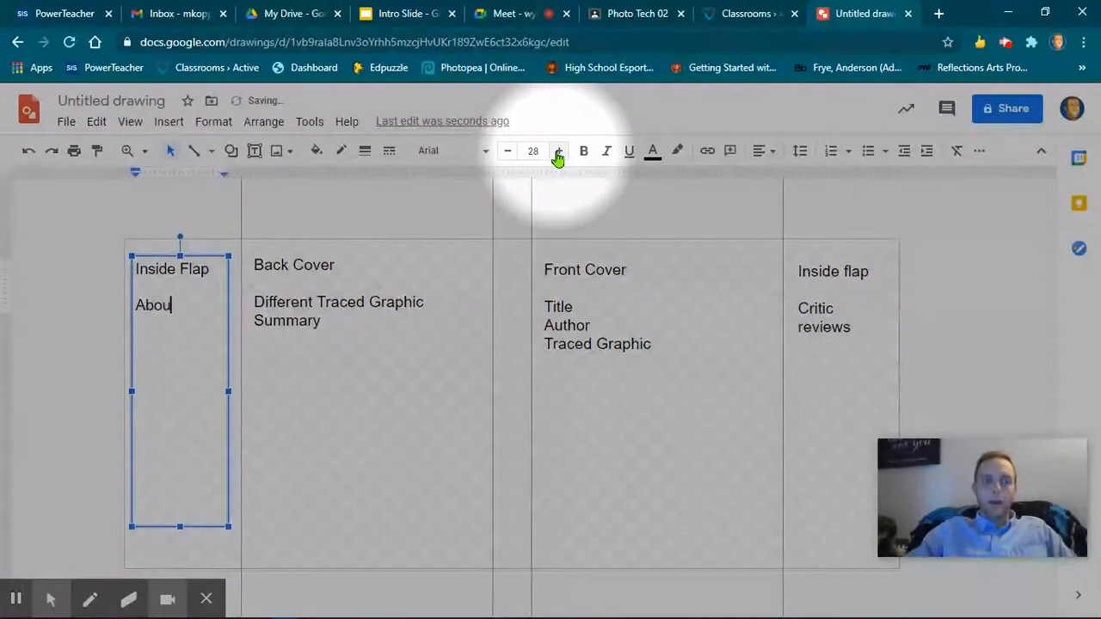
{"action": "type", "text": "t"}
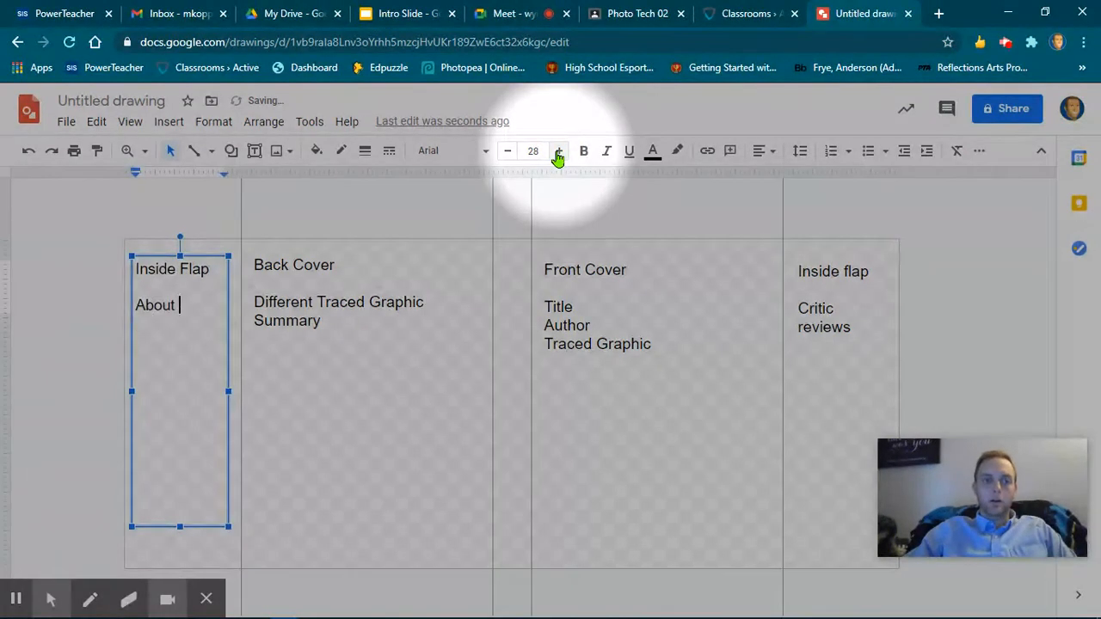
{"action": "type", "text": "the Author"}
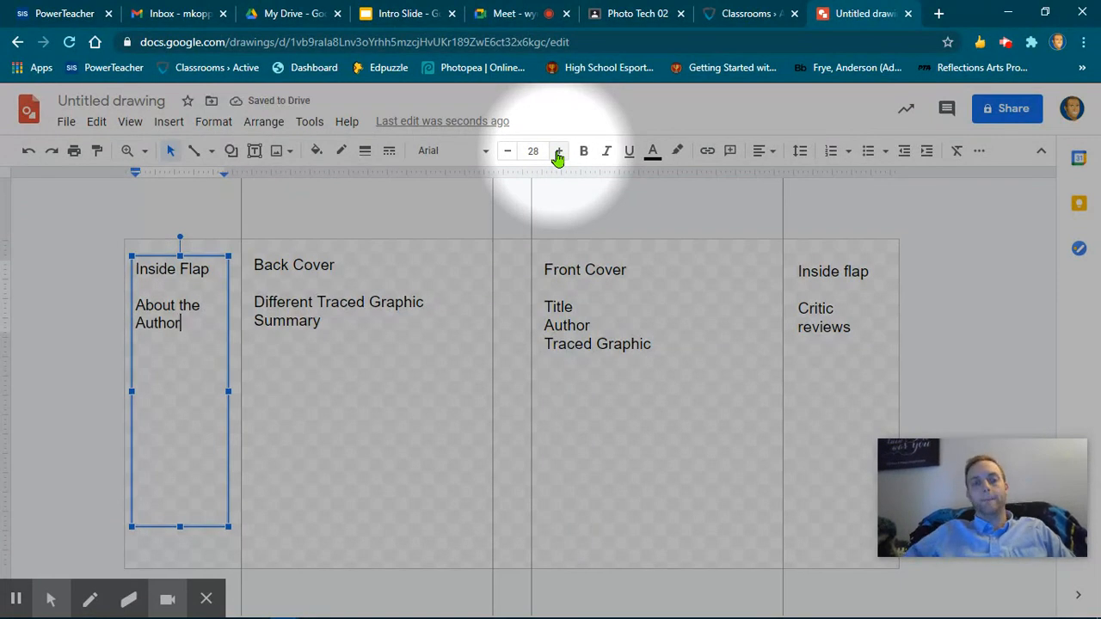
{"action": "type", "text": "A"}
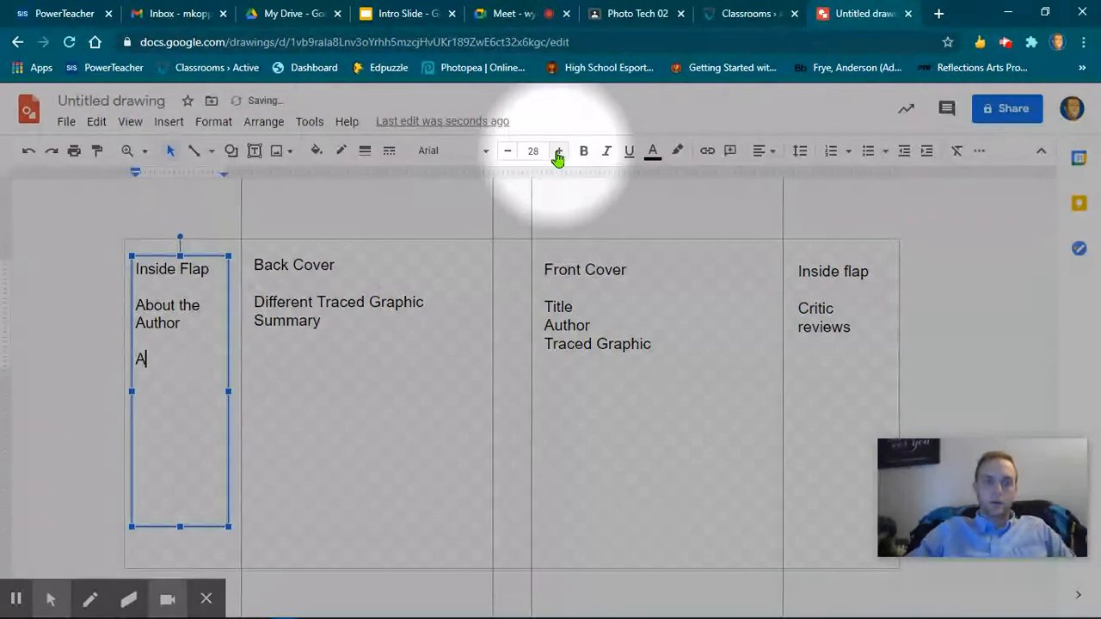
{"action": "type", "text": "uthors Photo"}
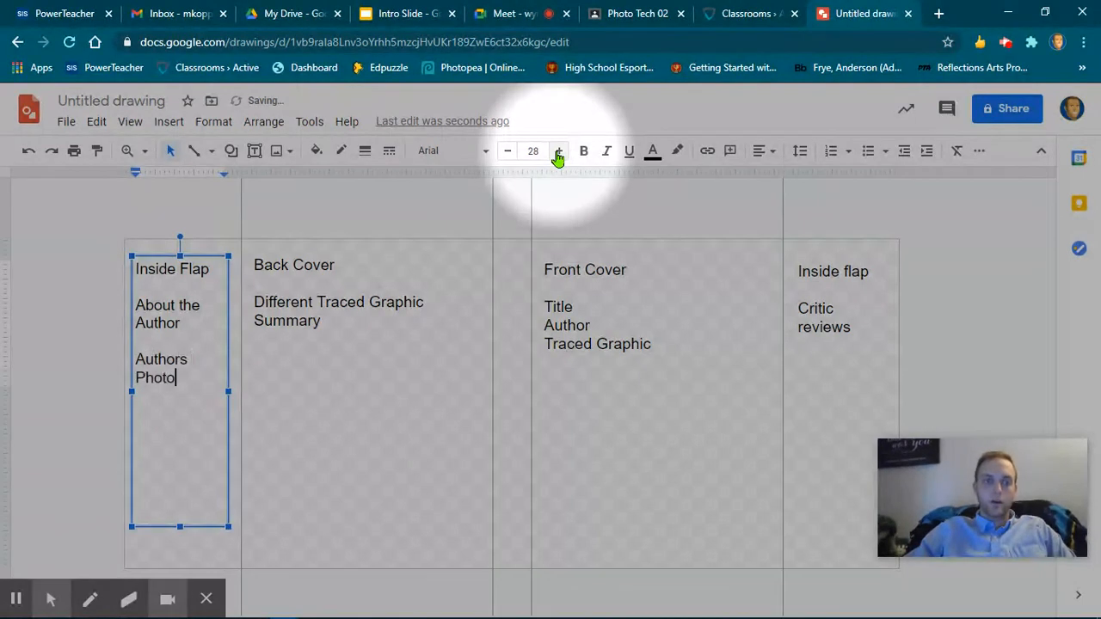
{"action": "mouse_move", "coordinate": [168, 152]}
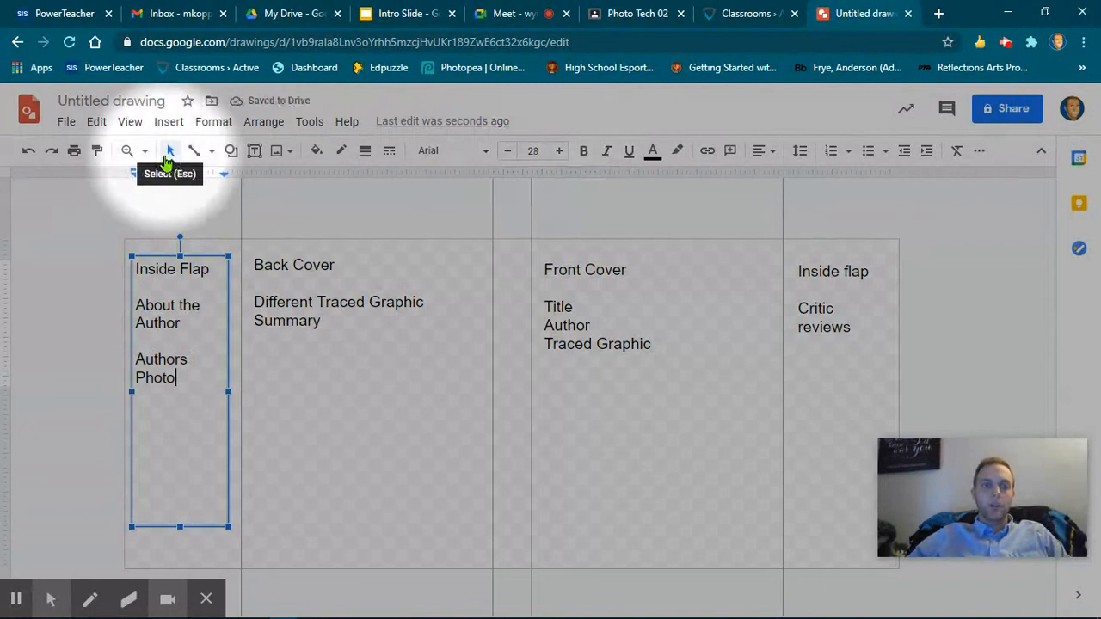
{"action": "left_click", "coordinate": [361, 310]}
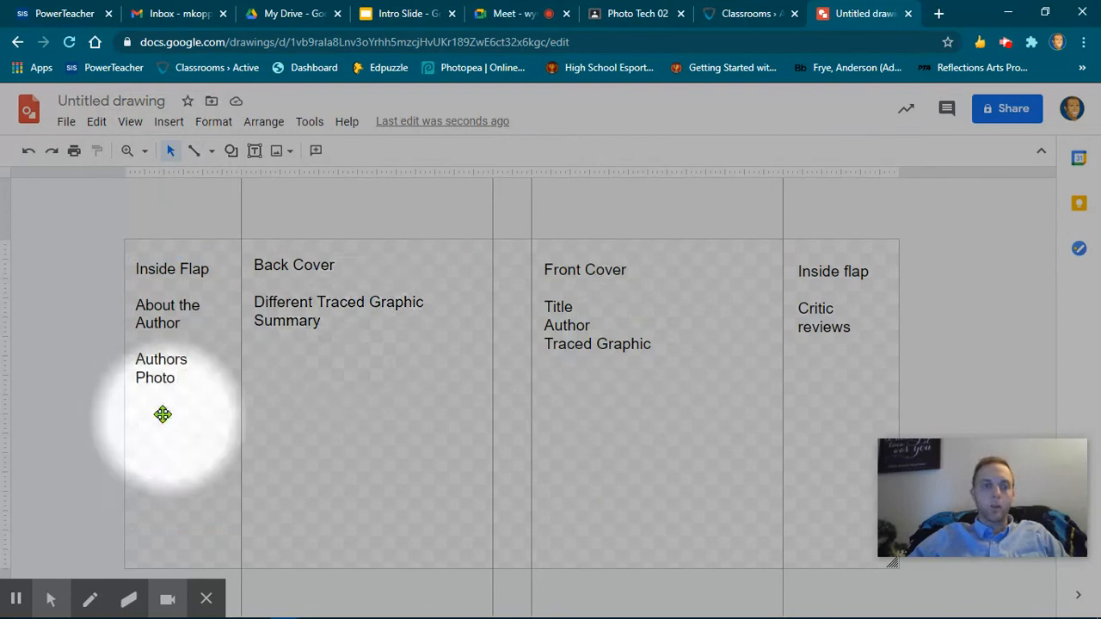
{"action": "mouse_move", "coordinate": [158, 399]}
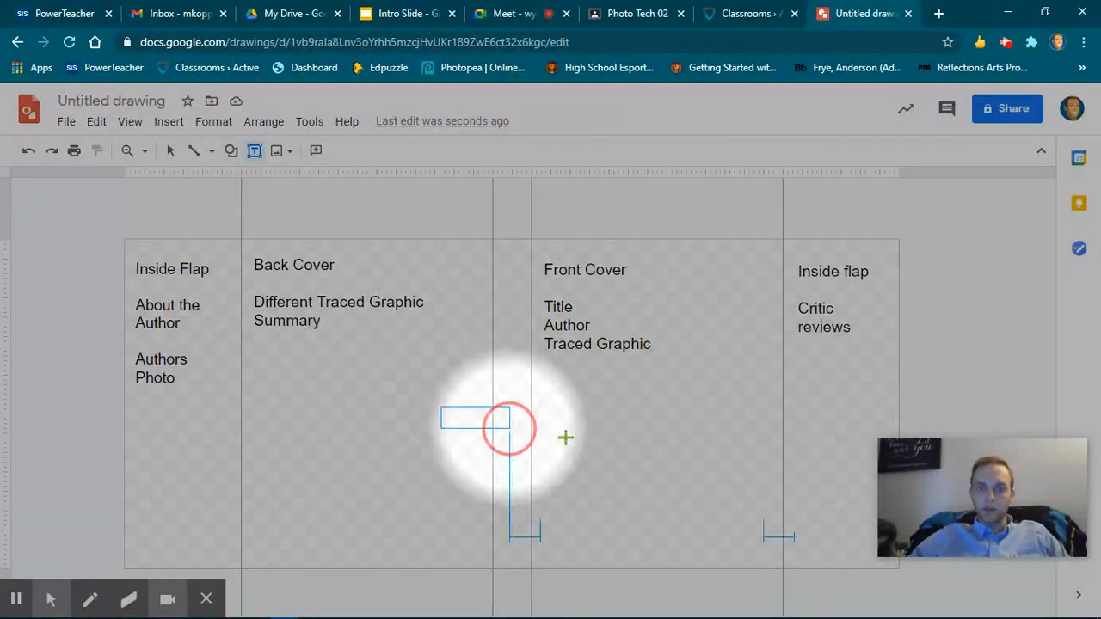
Step: Create a larger-text spine label reading 'Spine' and 'Title and Author'
{"action": "left_click_drag", "start_coordinate": [507, 426], "coordinate": [799, 448]}
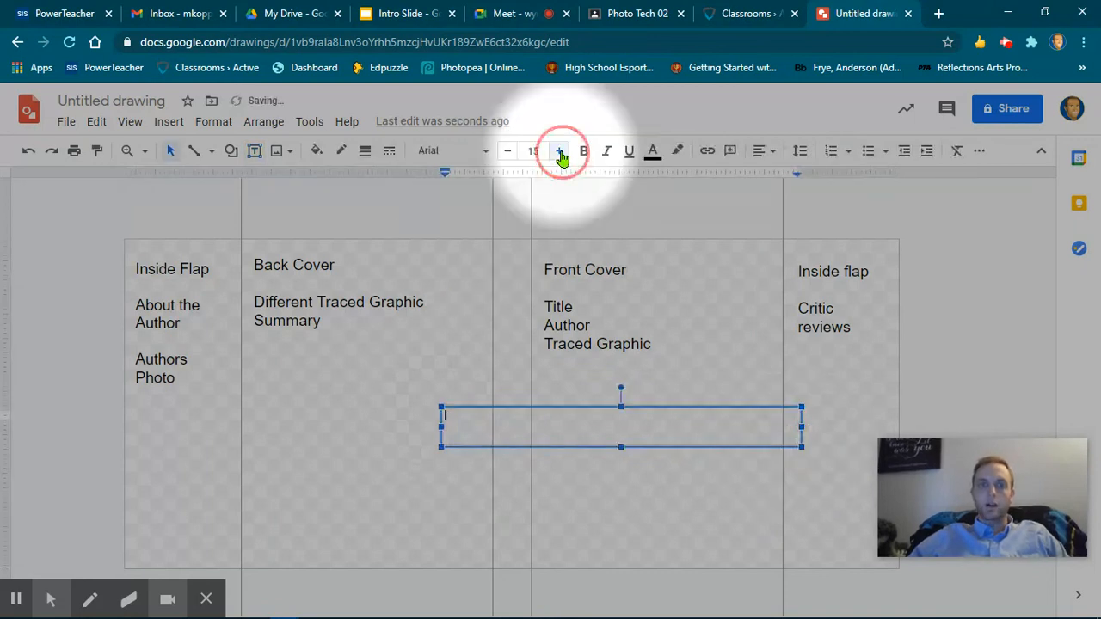
{"action": "left_click", "coordinate": [557, 152]}
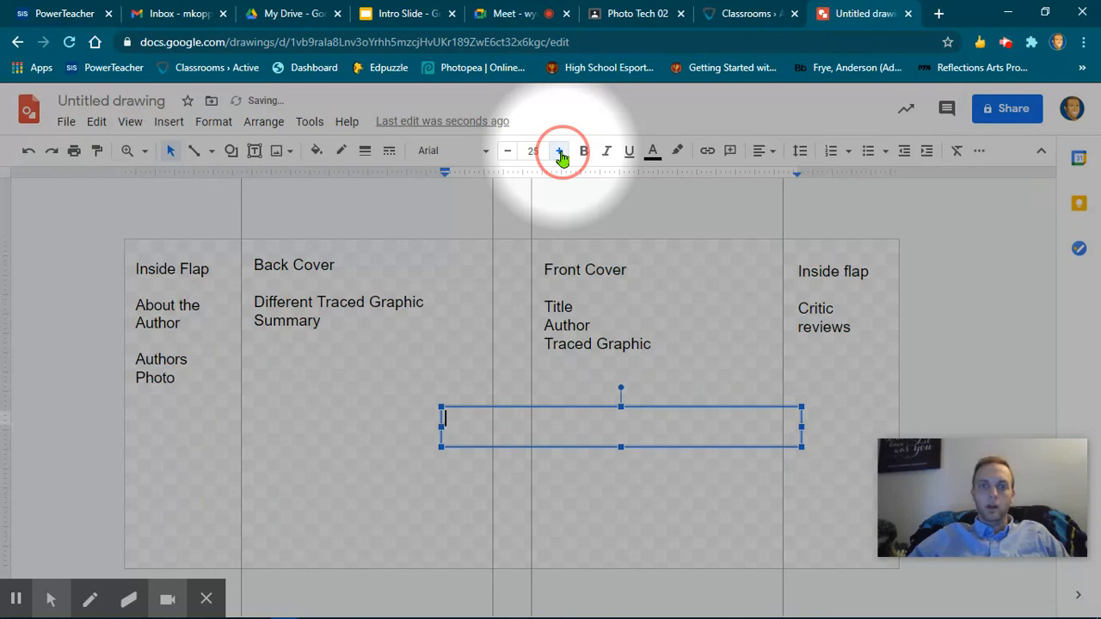
{"action": "left_click", "coordinate": [559, 152]}
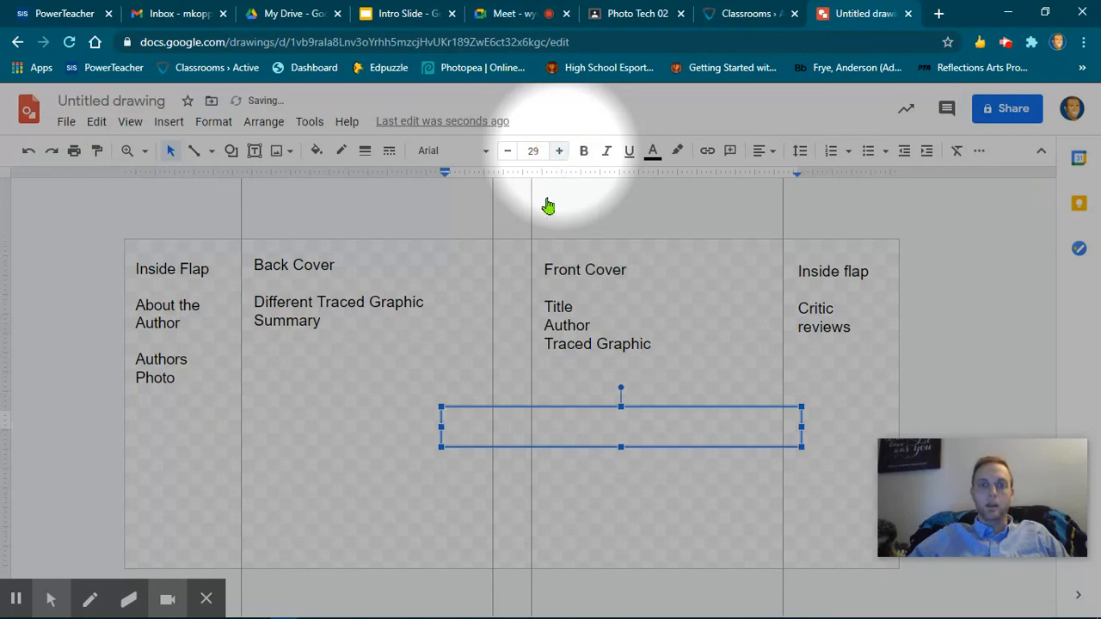
{"action": "type", "text": "Spid"}
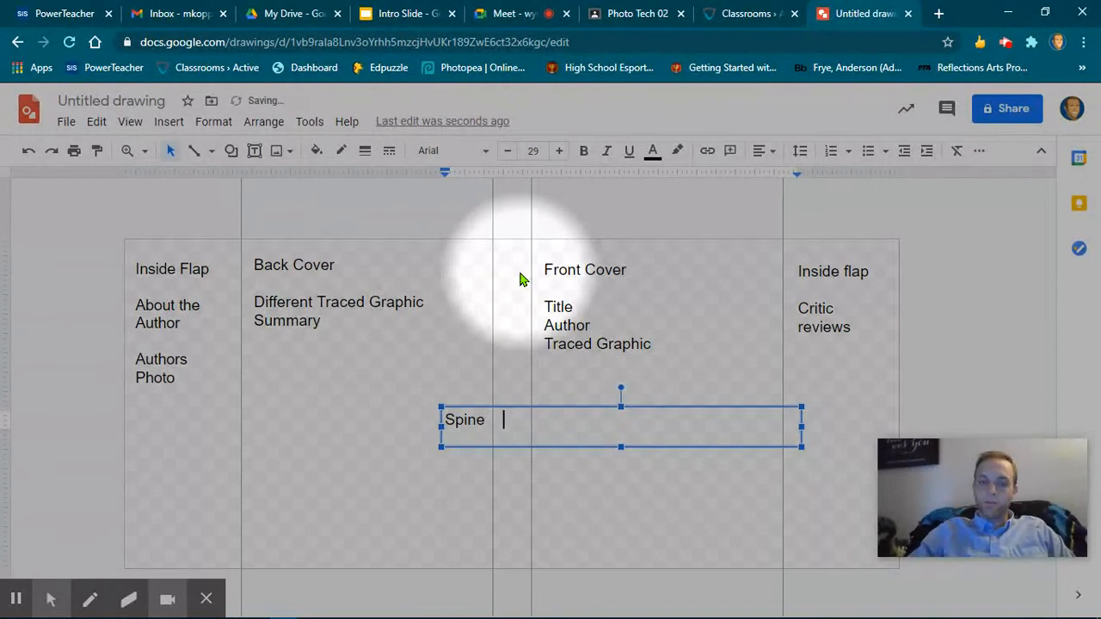
{"action": "type", "text": "T"}
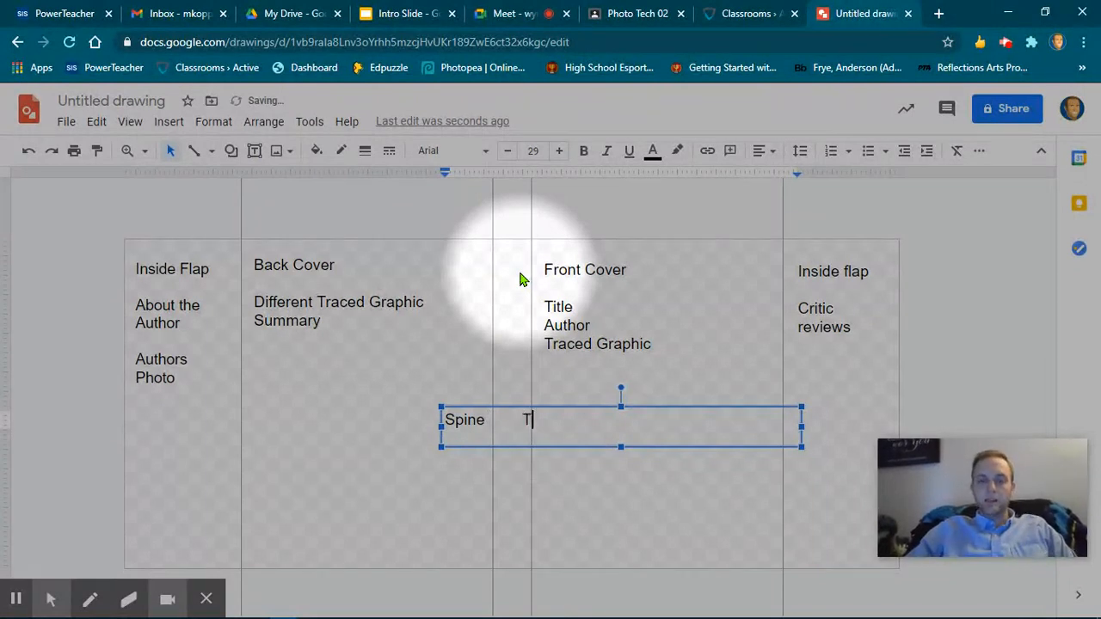
{"action": "type", "text": "itle and Author"}
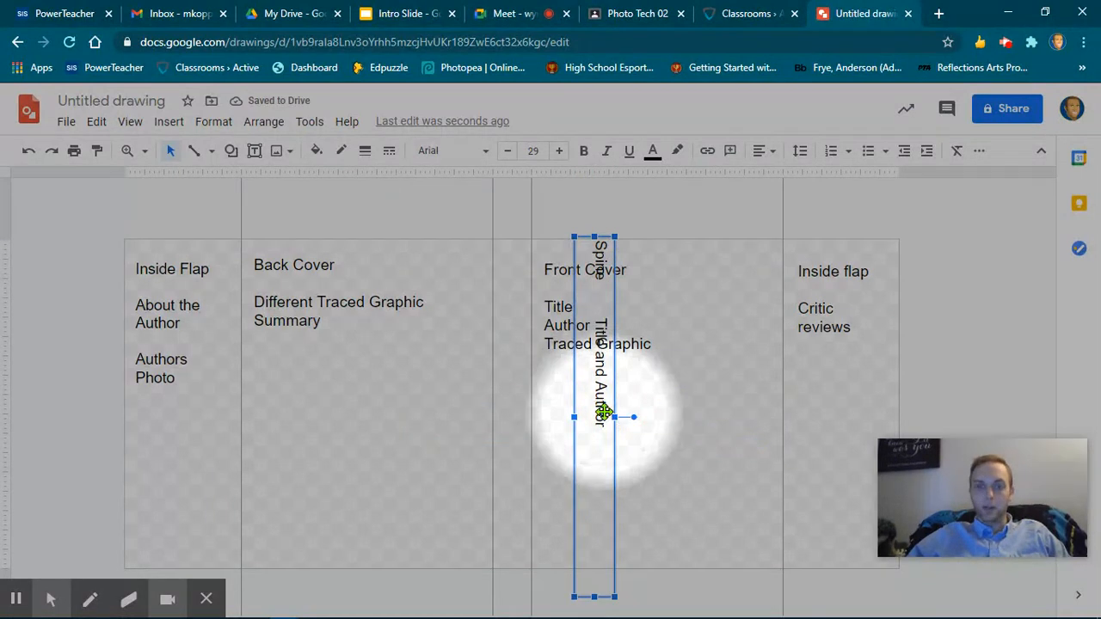
Step: Move the vertical spine label left into the narrow spine strip between the covers
{"action": "left_click_drag", "start_coordinate": [611, 418], "coordinate": [525, 432]}
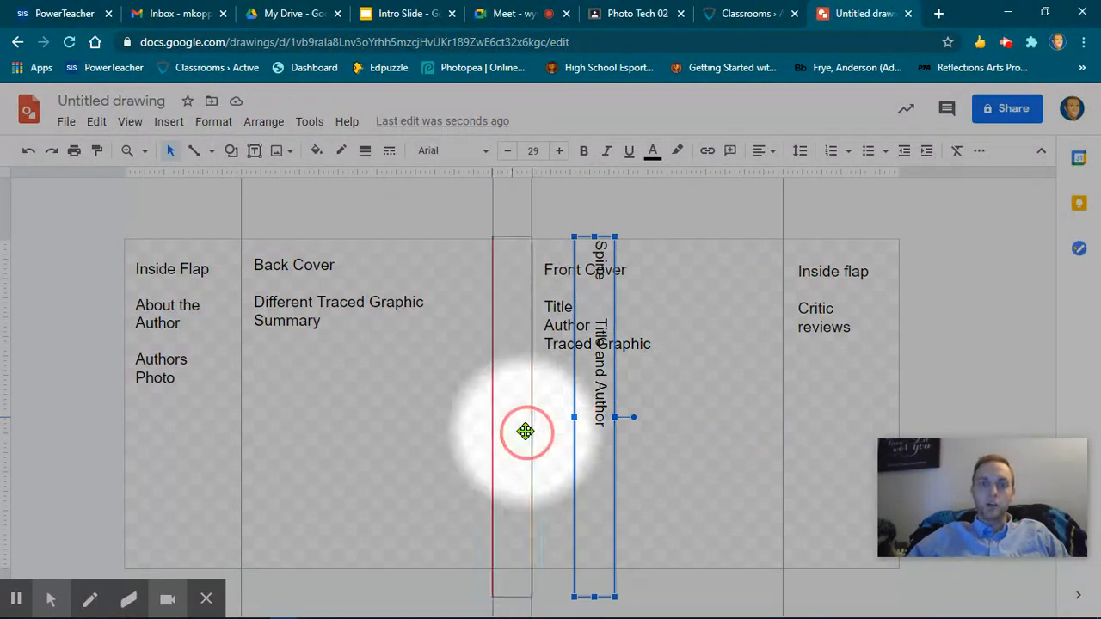
{"action": "left_click_drag", "start_coordinate": [593, 418], "coordinate": [512, 418]}
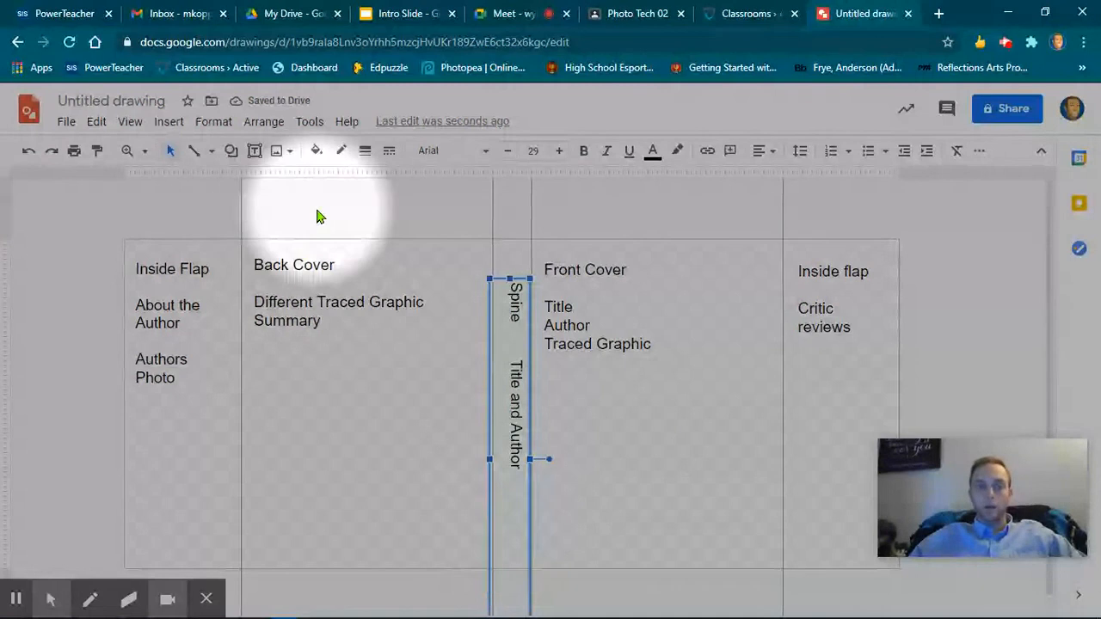
{"action": "left_click", "coordinate": [593, 331]}
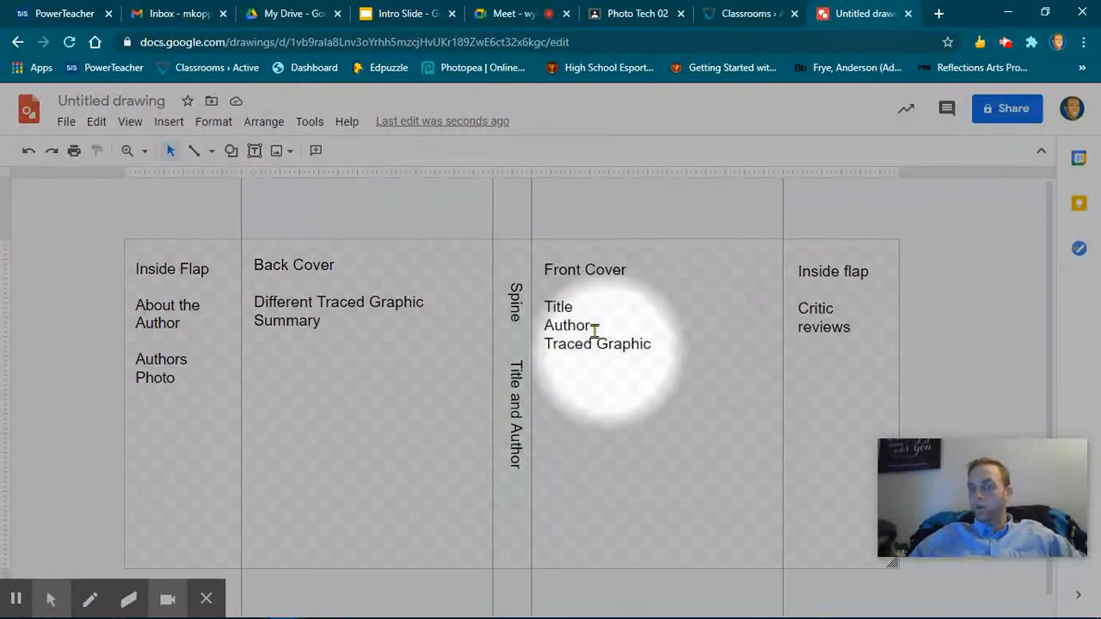
{"action": "mouse_move", "coordinate": [806, 289]}
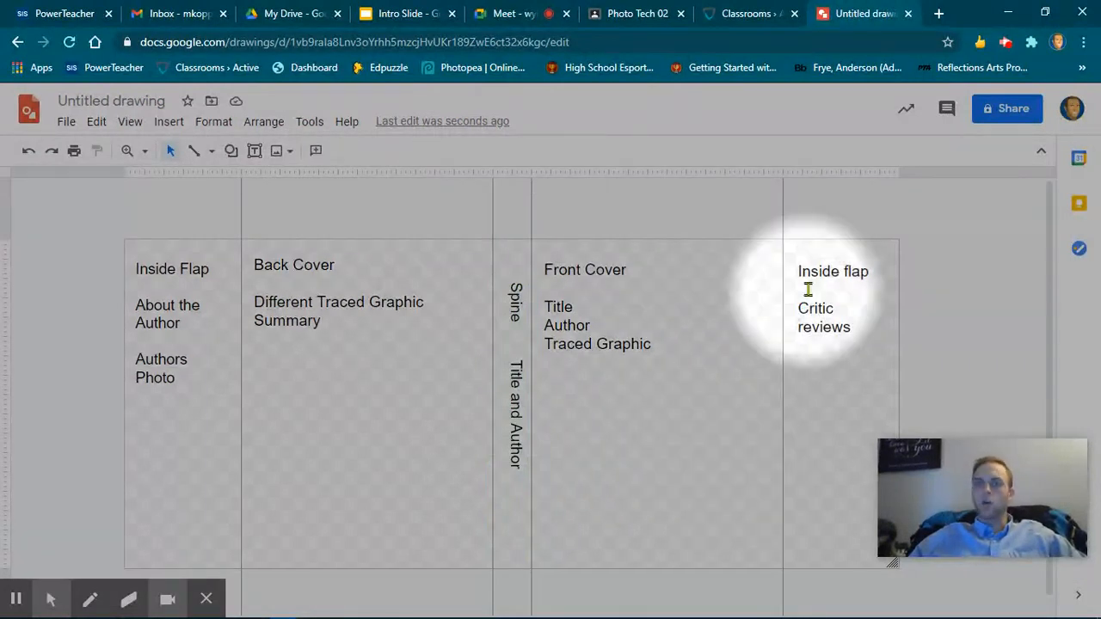
{"action": "mouse_move", "coordinate": [558, 307]}
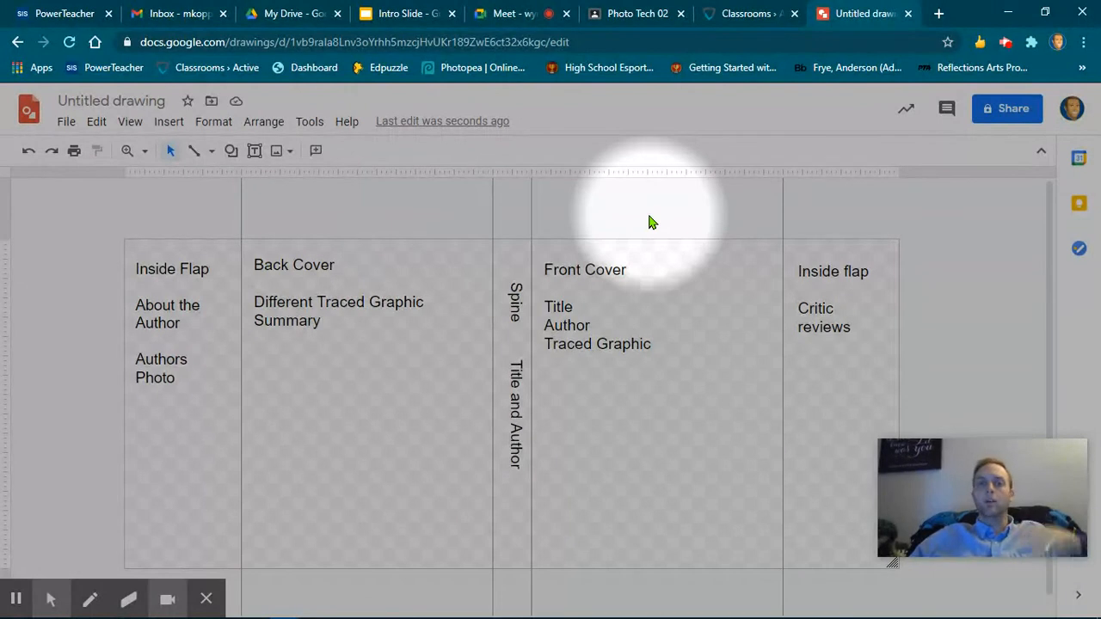
{"action": "mouse_move", "coordinate": [443, 311]}
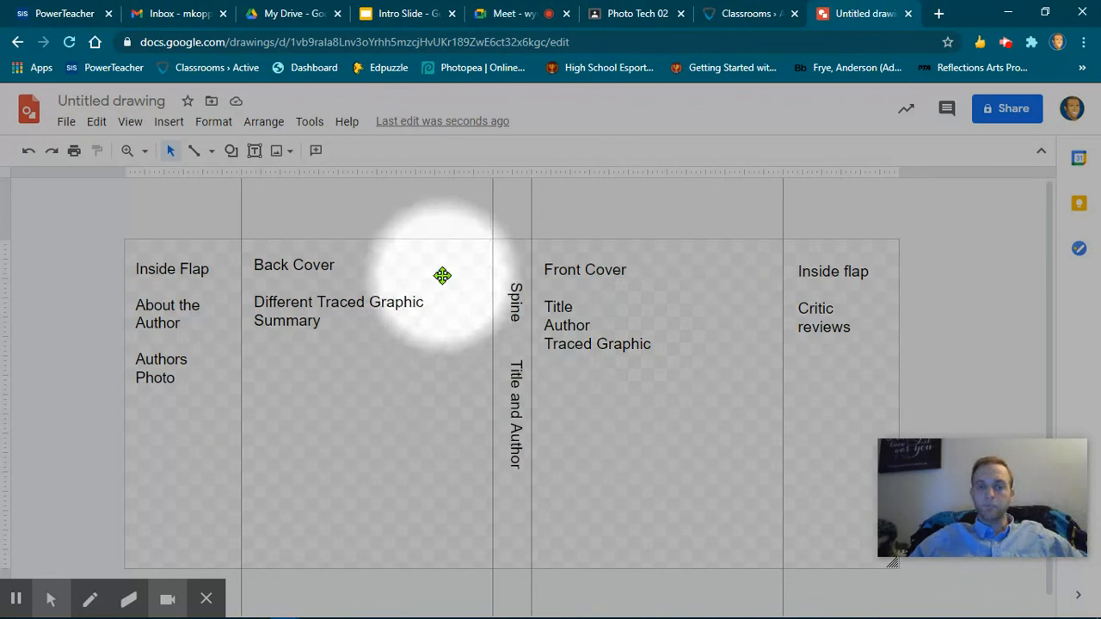
{"action": "mouse_move", "coordinate": [507, 237]}
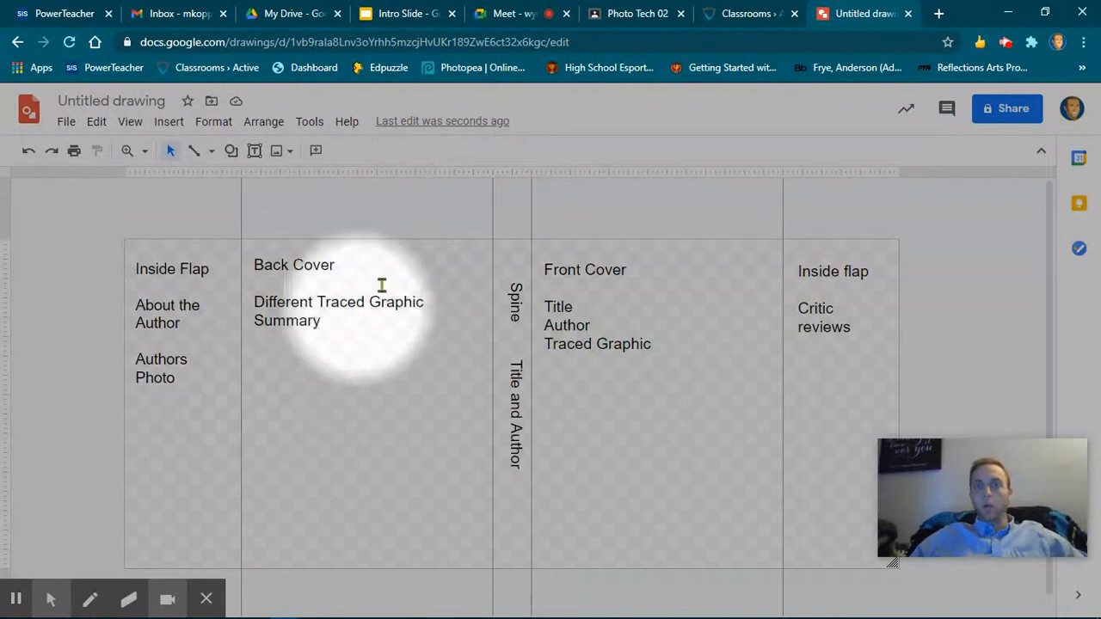
{"action": "mouse_move", "coordinate": [404, 238]}
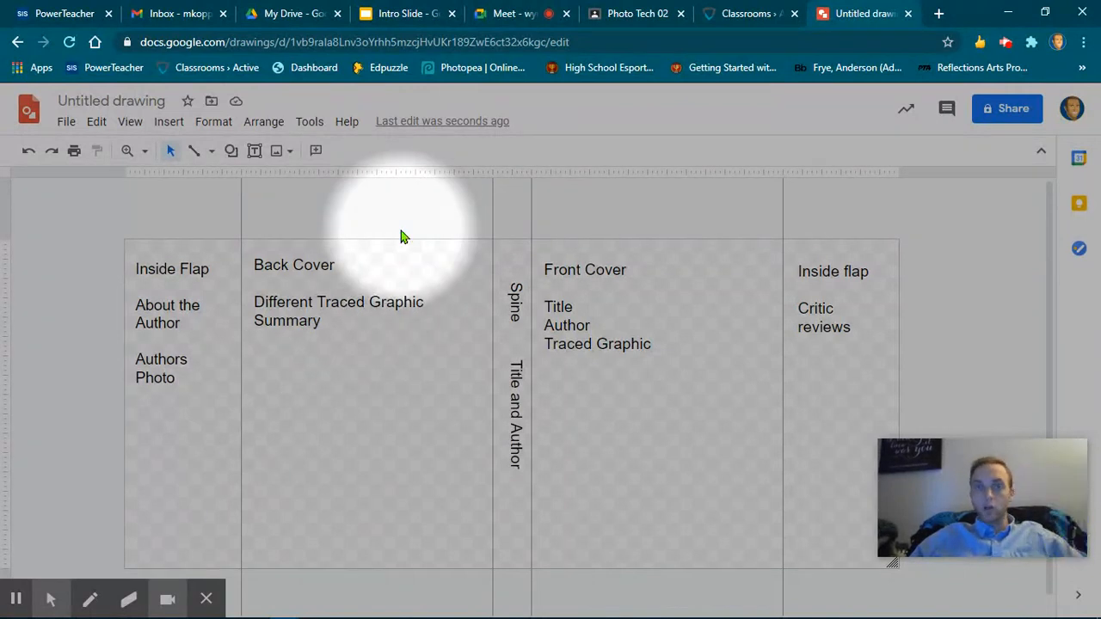
{"action": "mouse_move", "coordinate": [392, 230]}
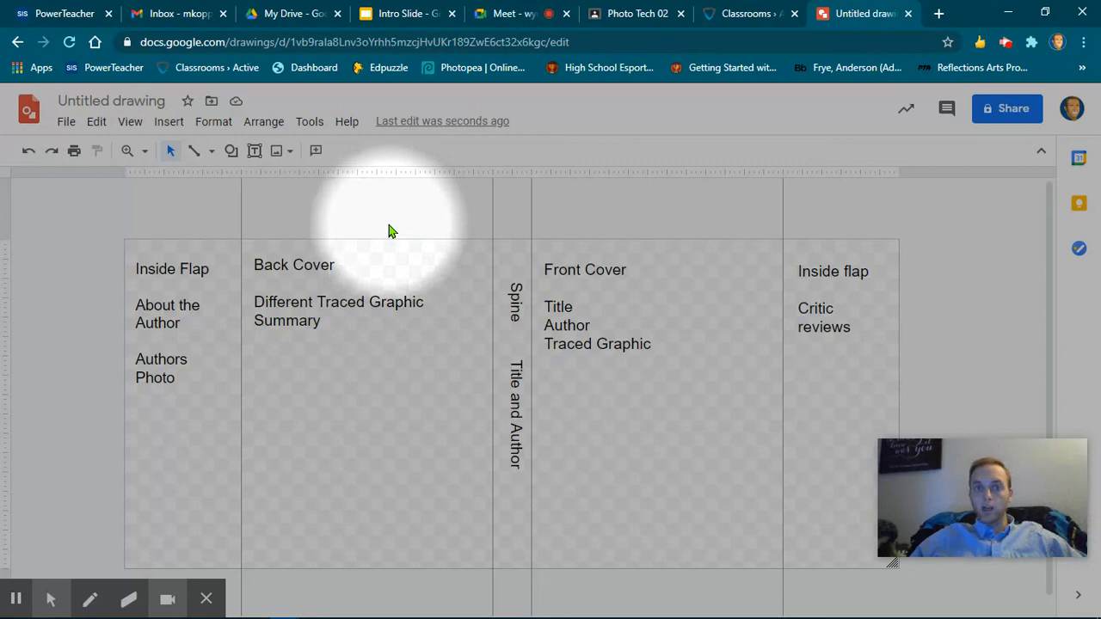
{"action": "mouse_move", "coordinate": [421, 223]}
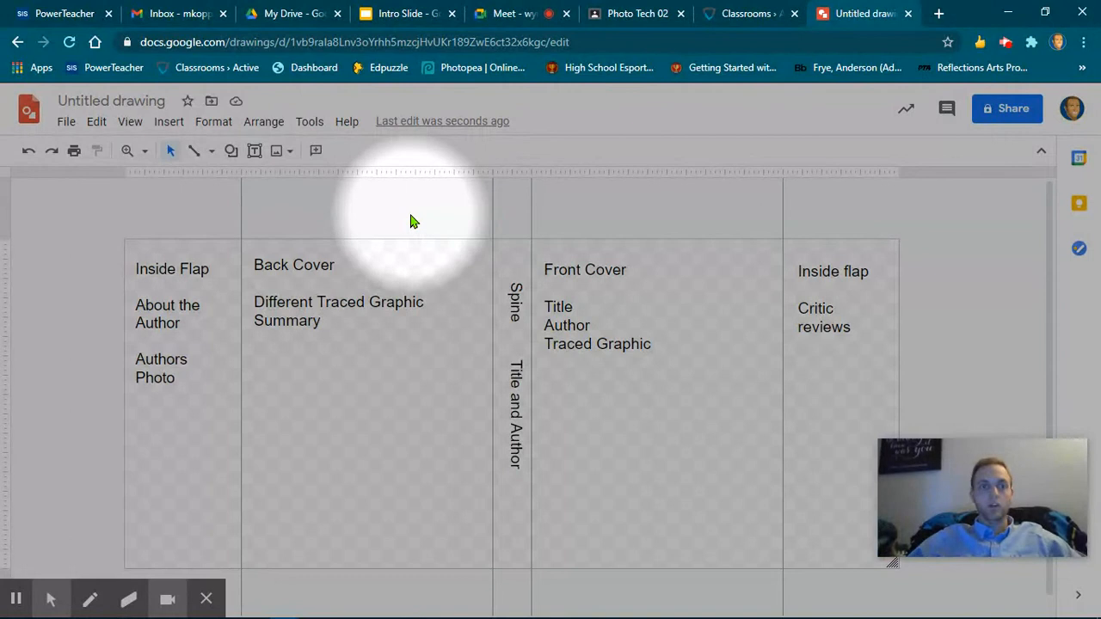
{"action": "mouse_move", "coordinate": [13, 599]}
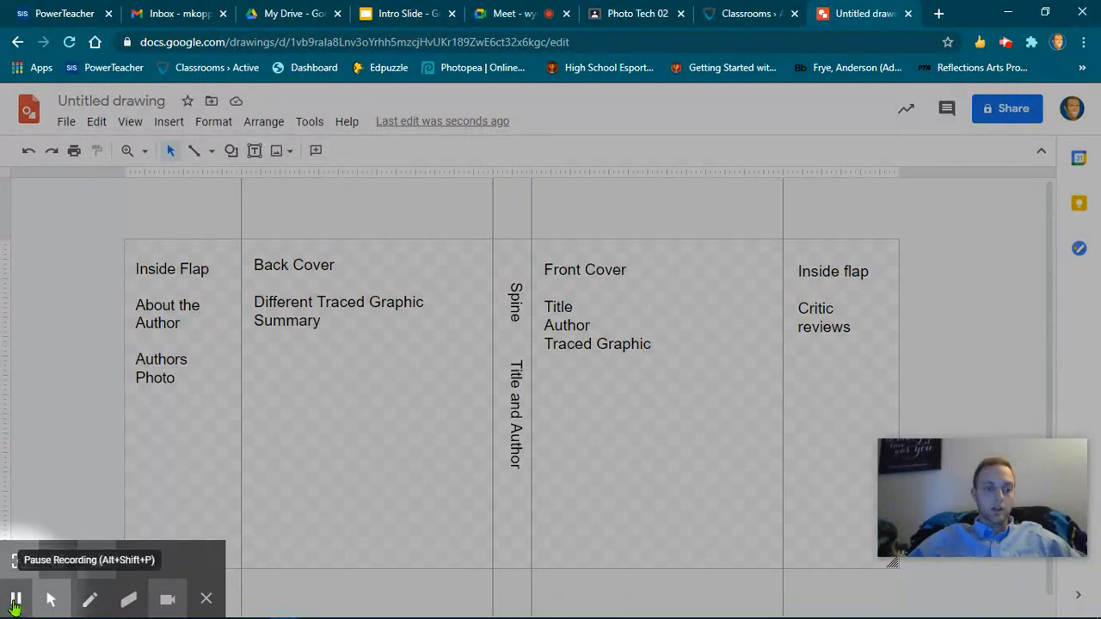